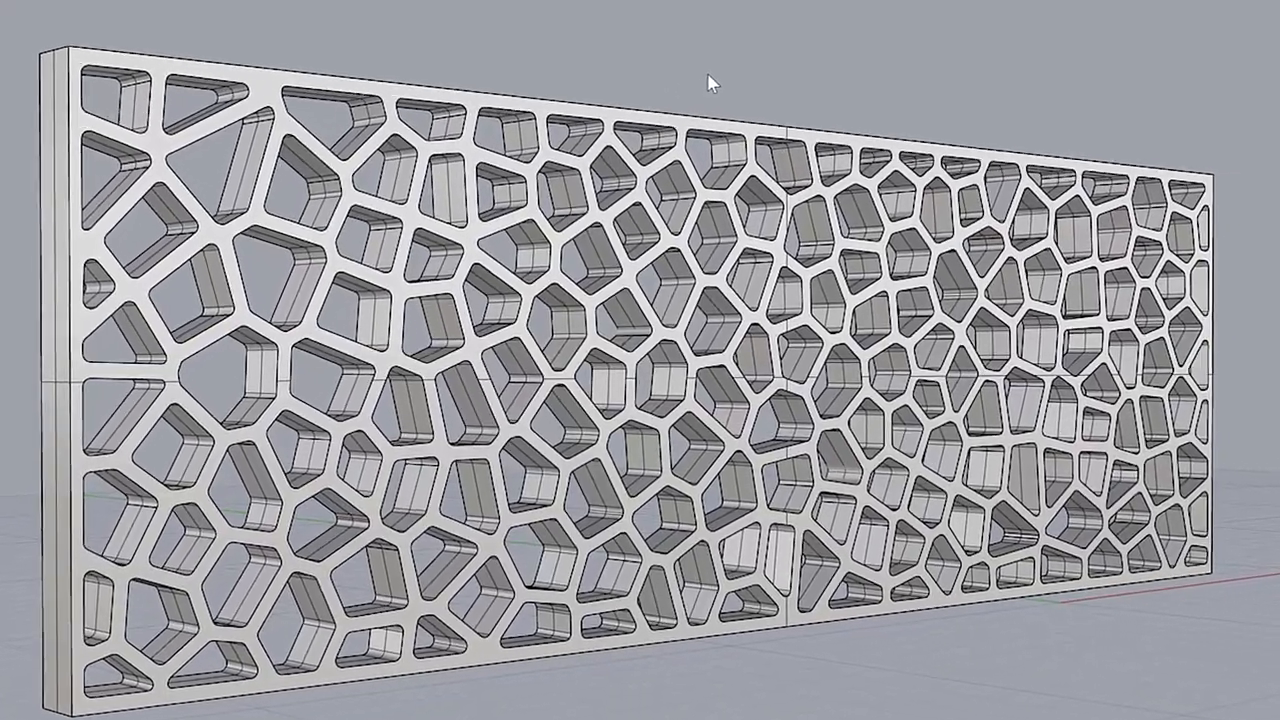
Step: Reference the rectangle as the Curve input and use it as the Populate 2D region
drag(710, 84, 724, 50)
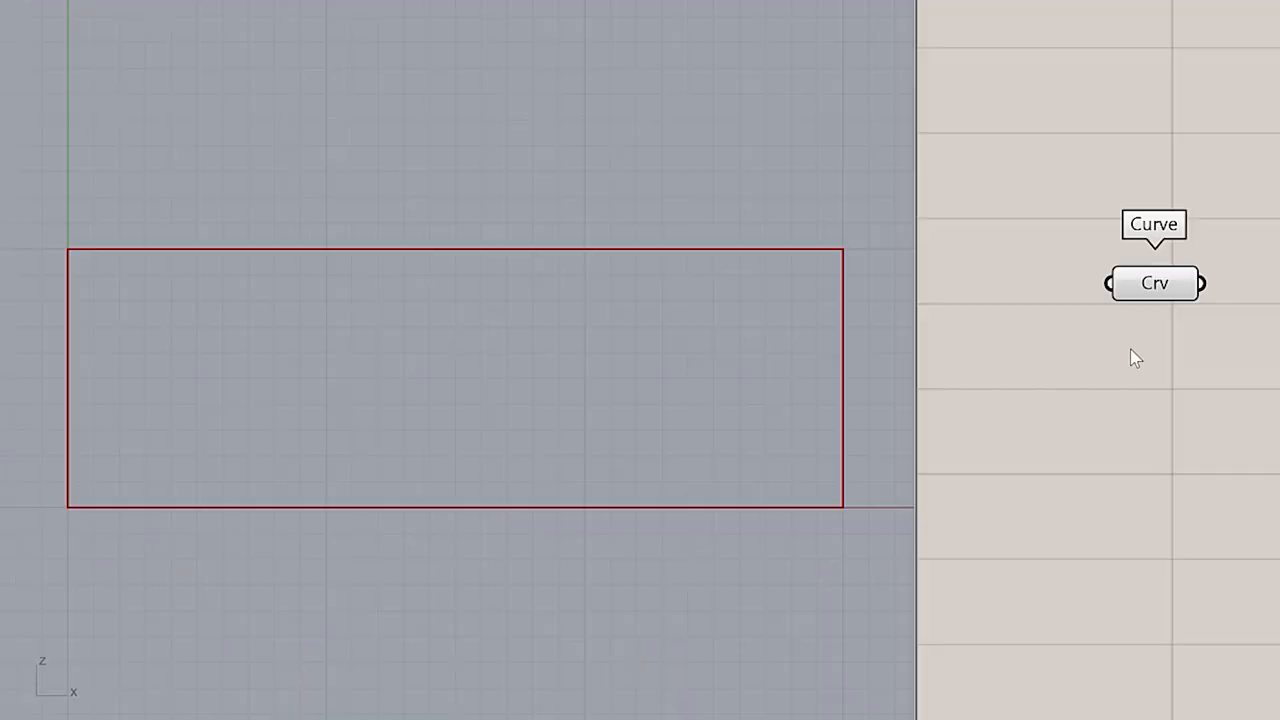
mouse_move(1096, 438)
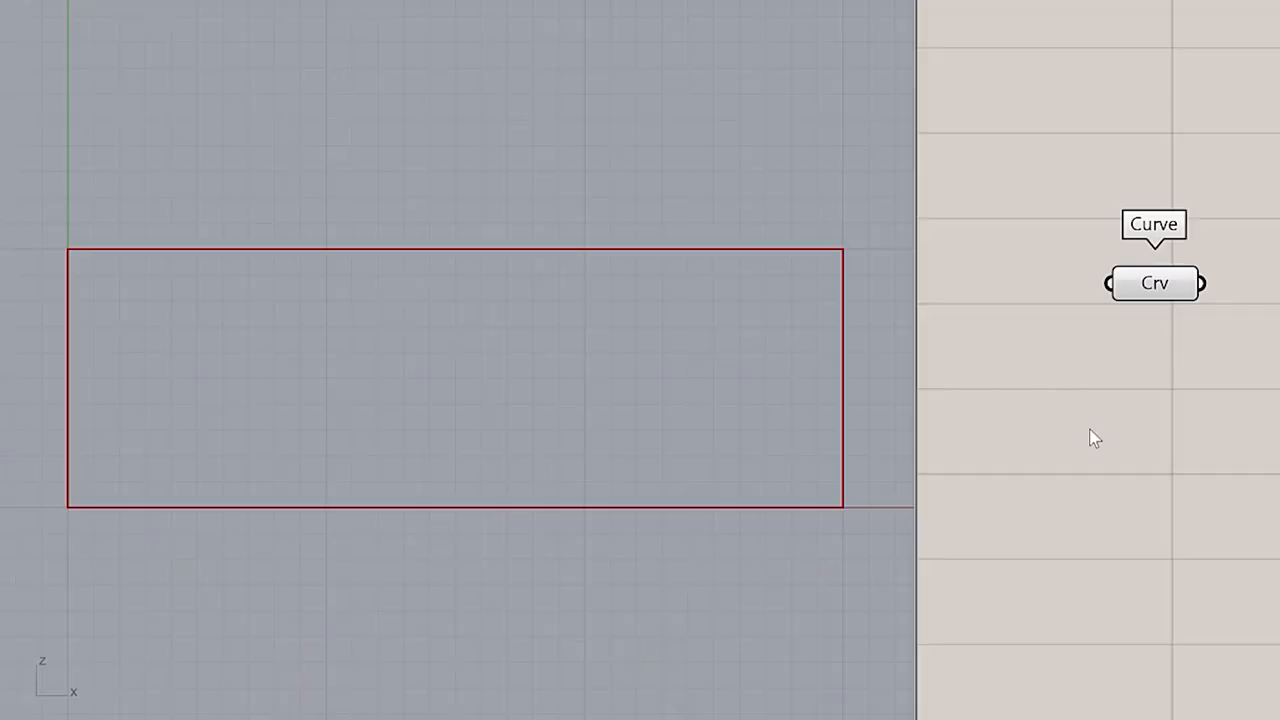
mouse_move(480, 554)
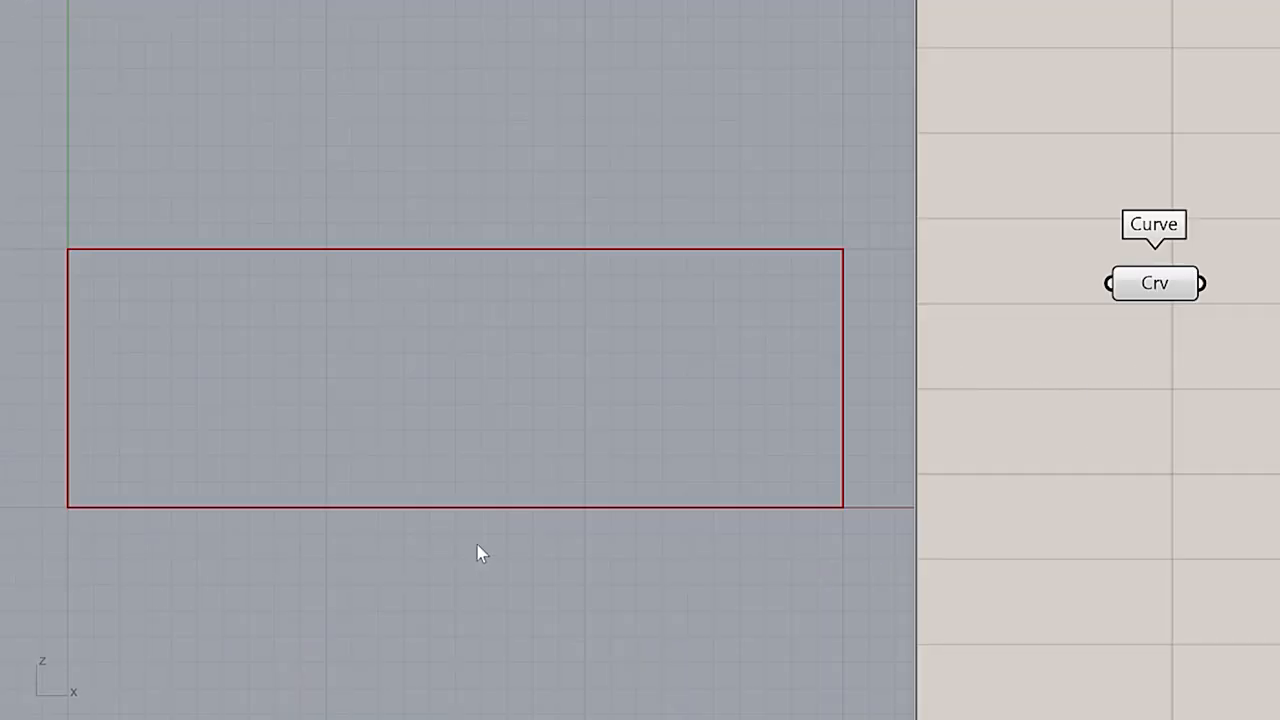
mouse_move(708, 452)
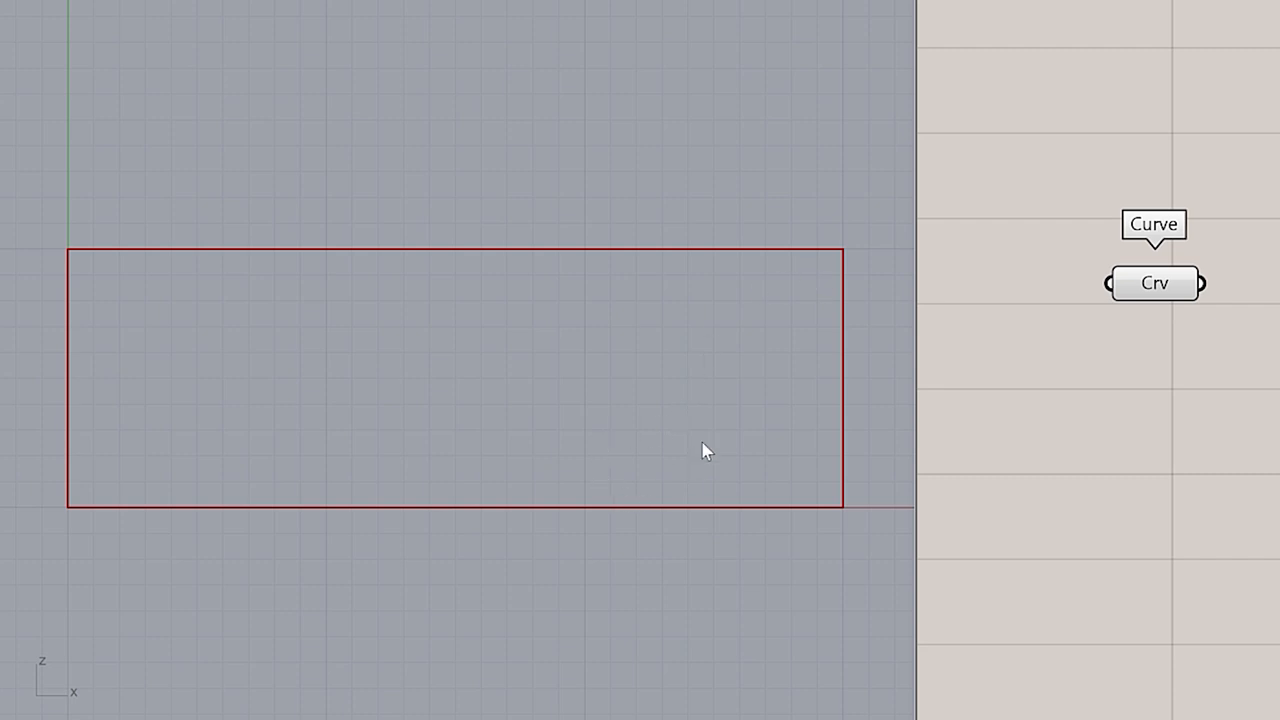
click(1156, 284)
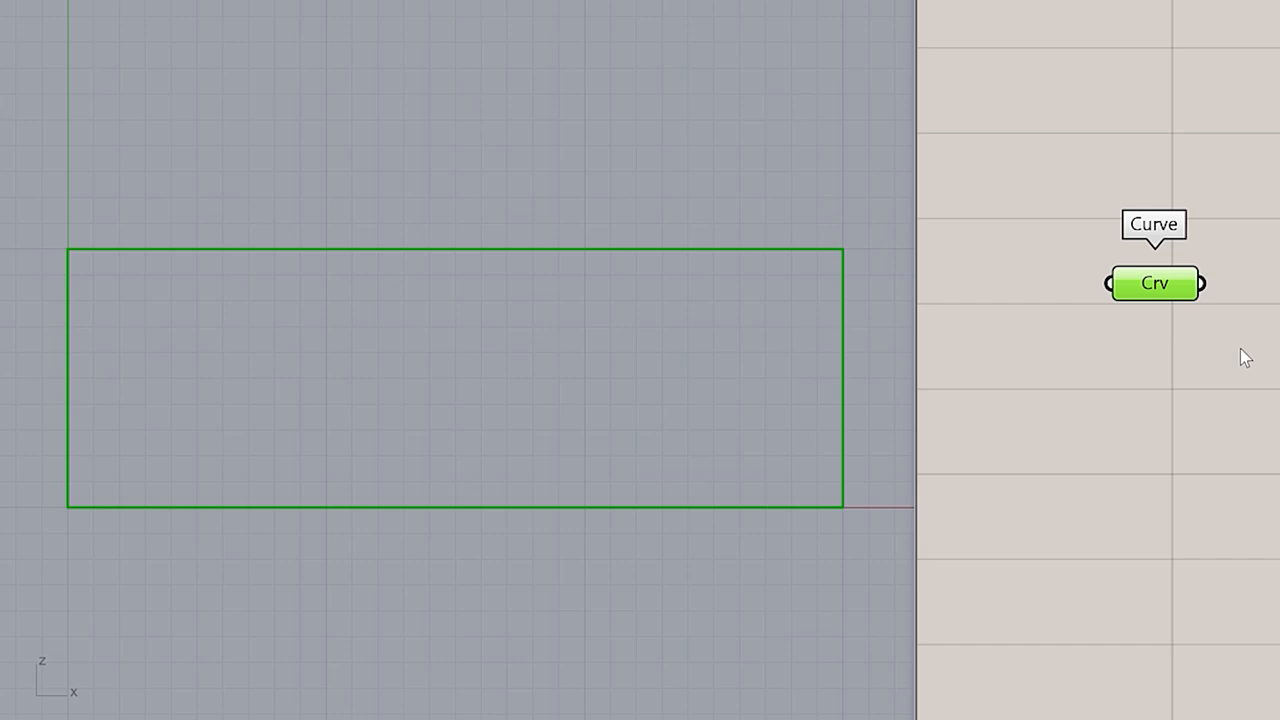
mouse_move(1252, 364)
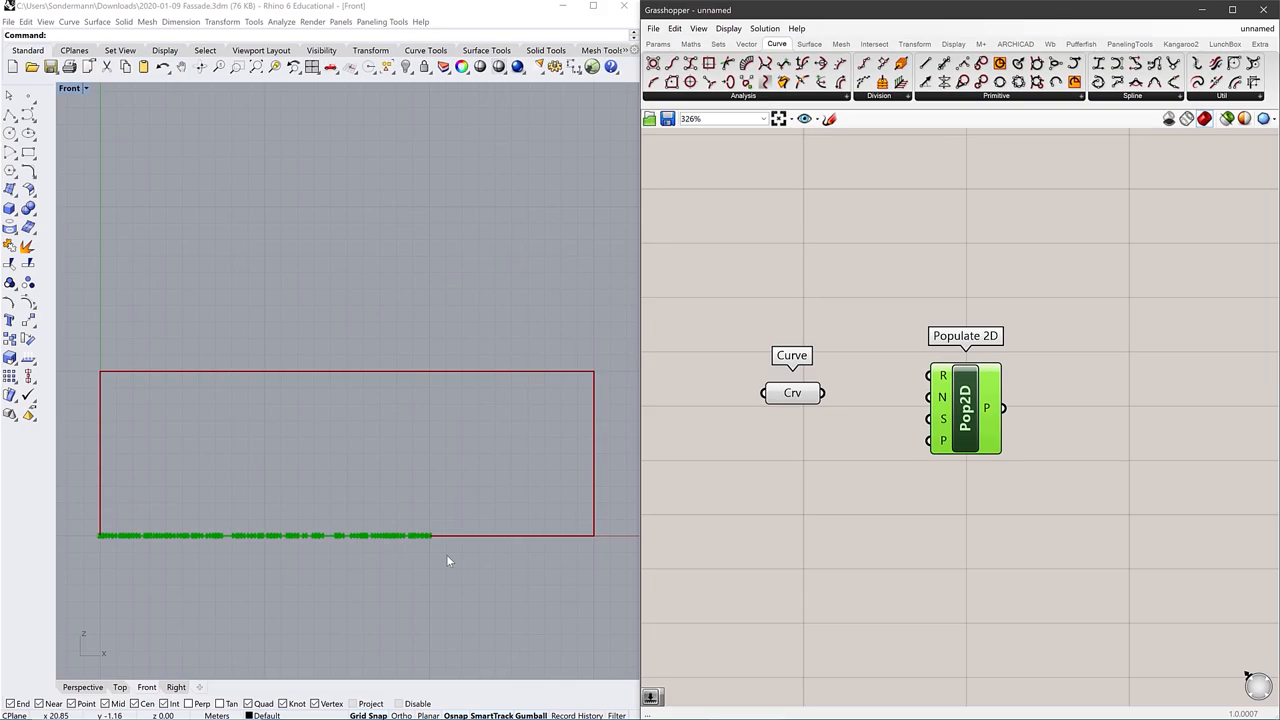
mouse_move(766, 494)
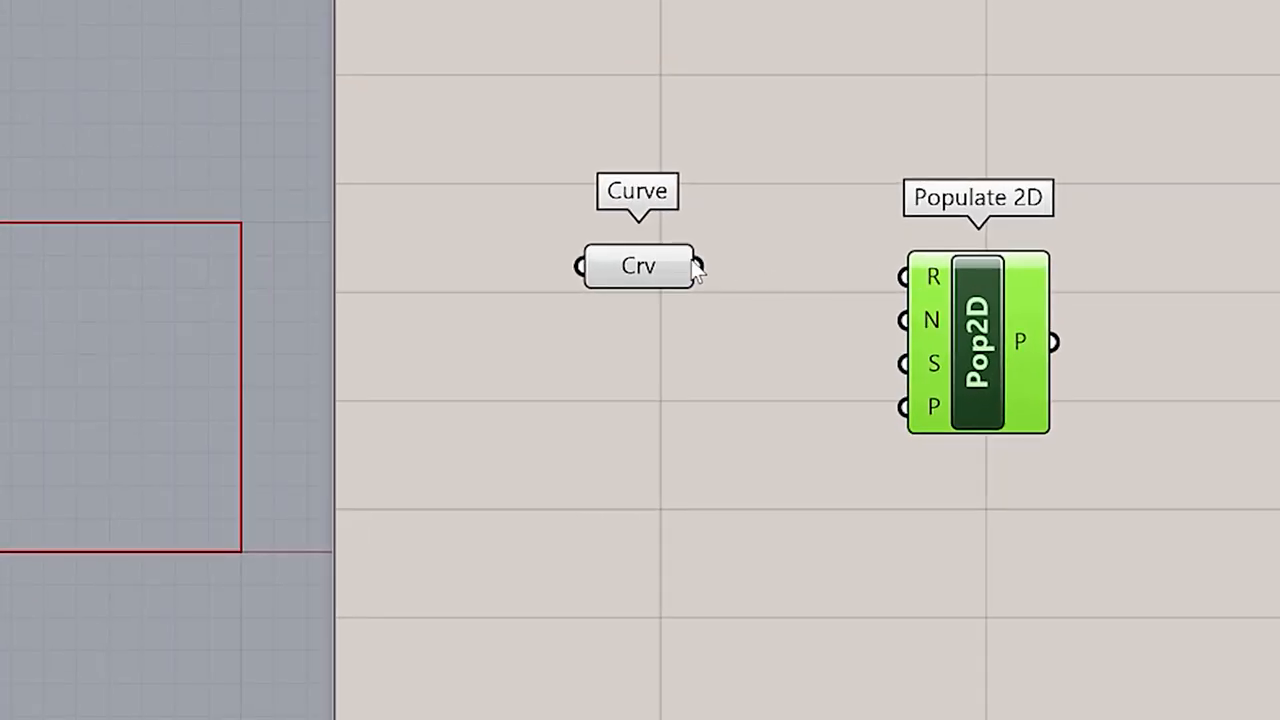
drag(696, 266, 900, 276)
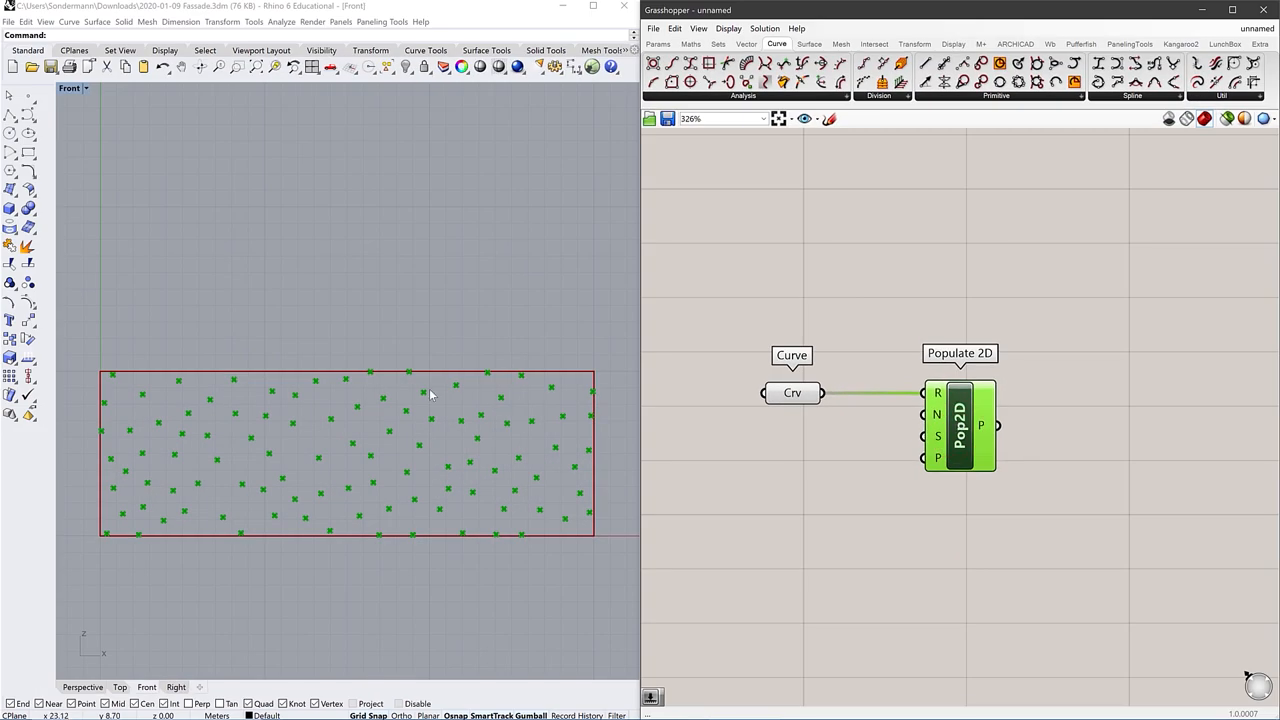
mouse_move(668, 490)
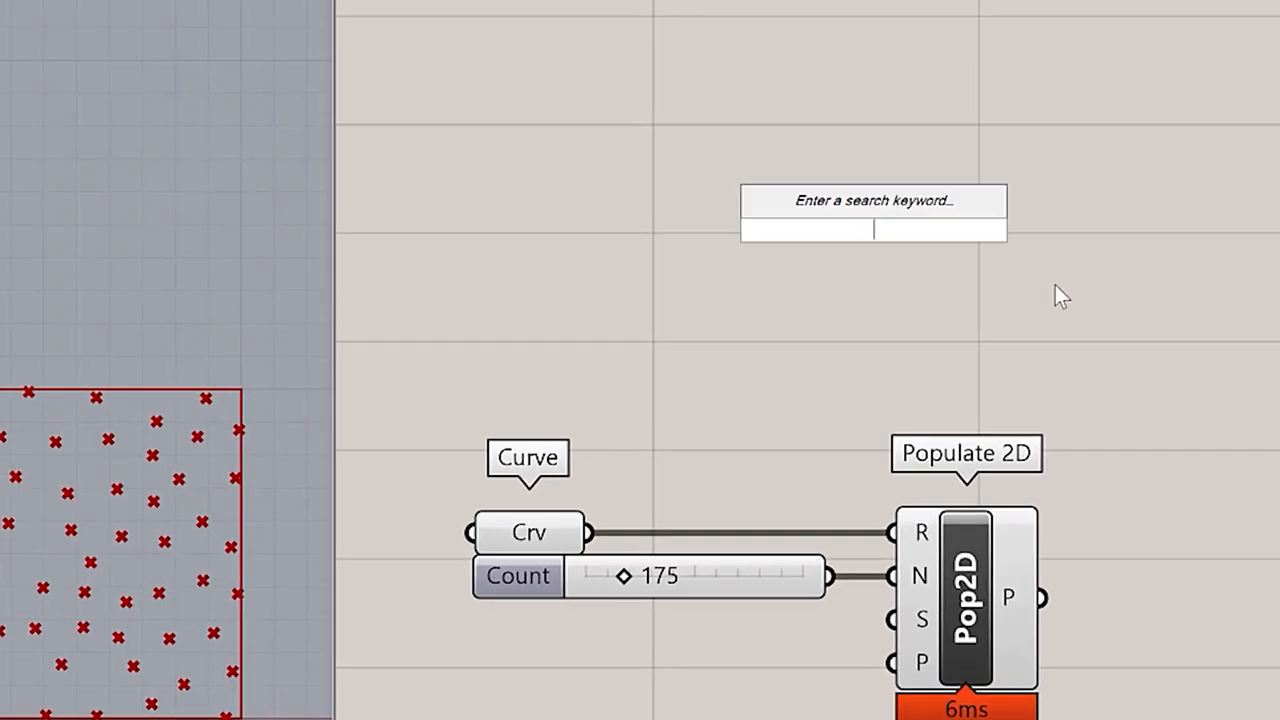
Step: Search 'voronoi' to place a Voronoi component fed by the scattered points
text(voron)
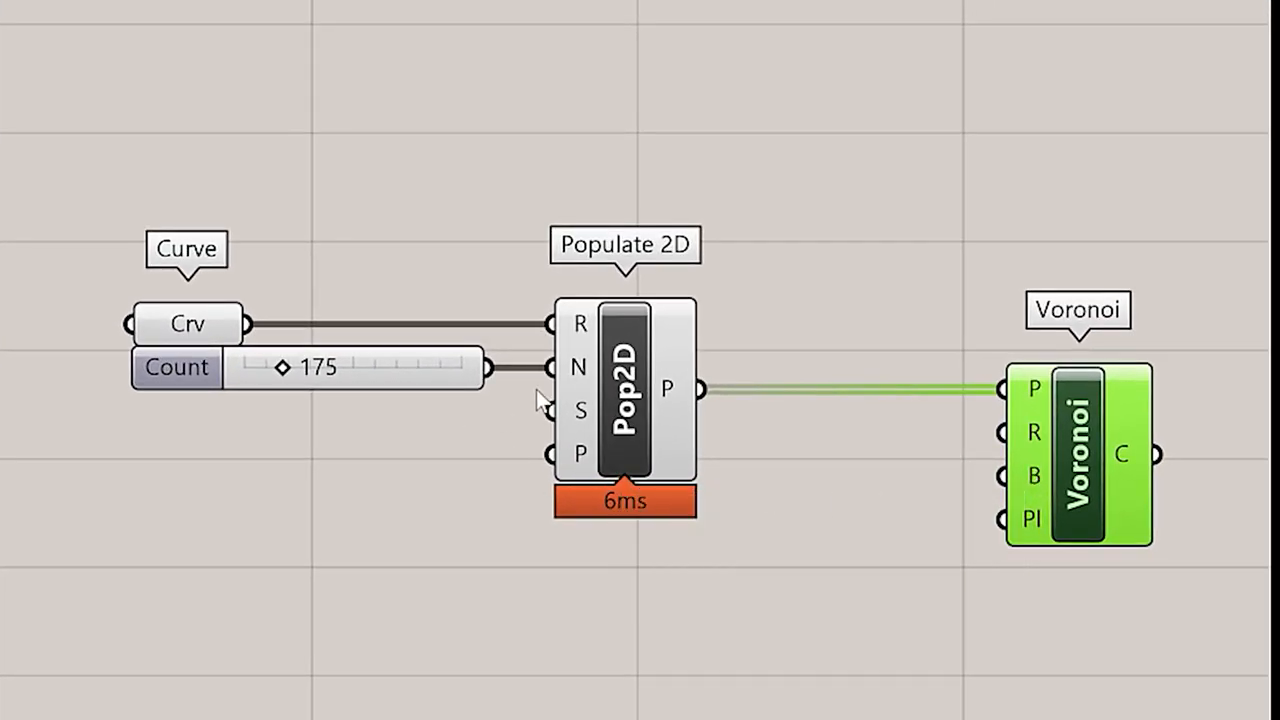
mouse_move(250, 330)
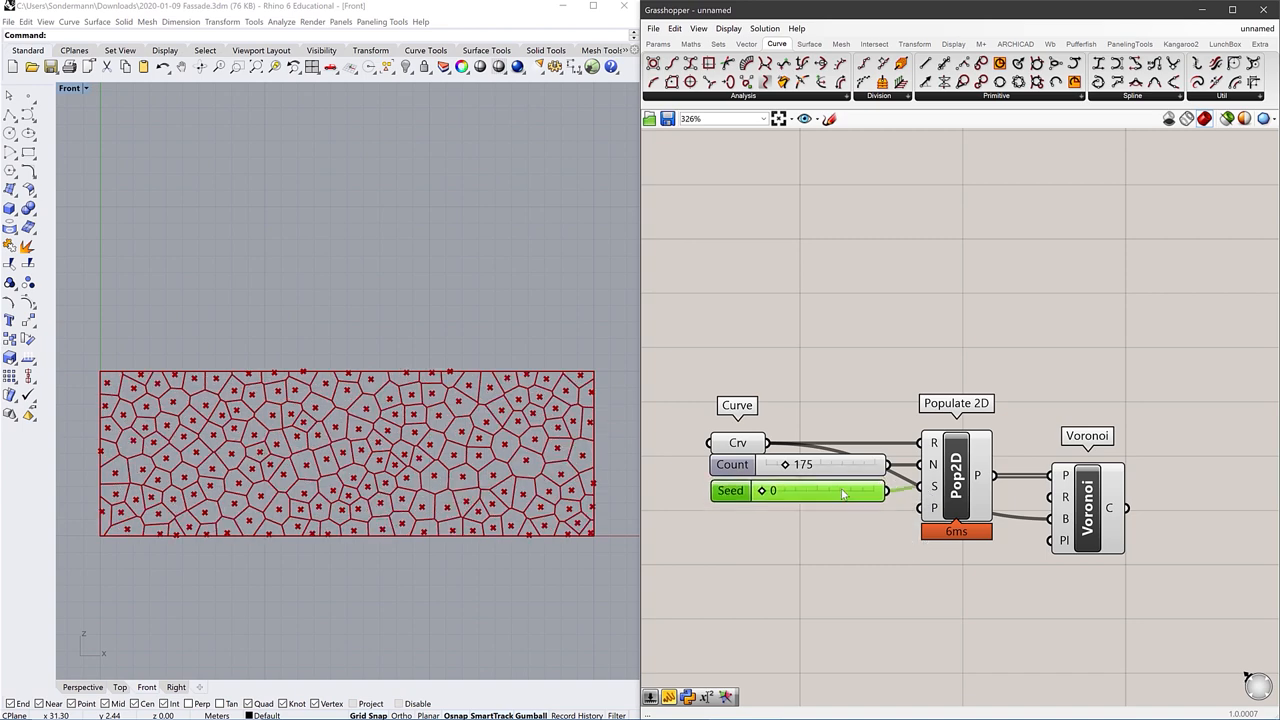
Step: Slide the Populate 2D seed to 1 for a new point layout
drag(770, 490, 804, 490)
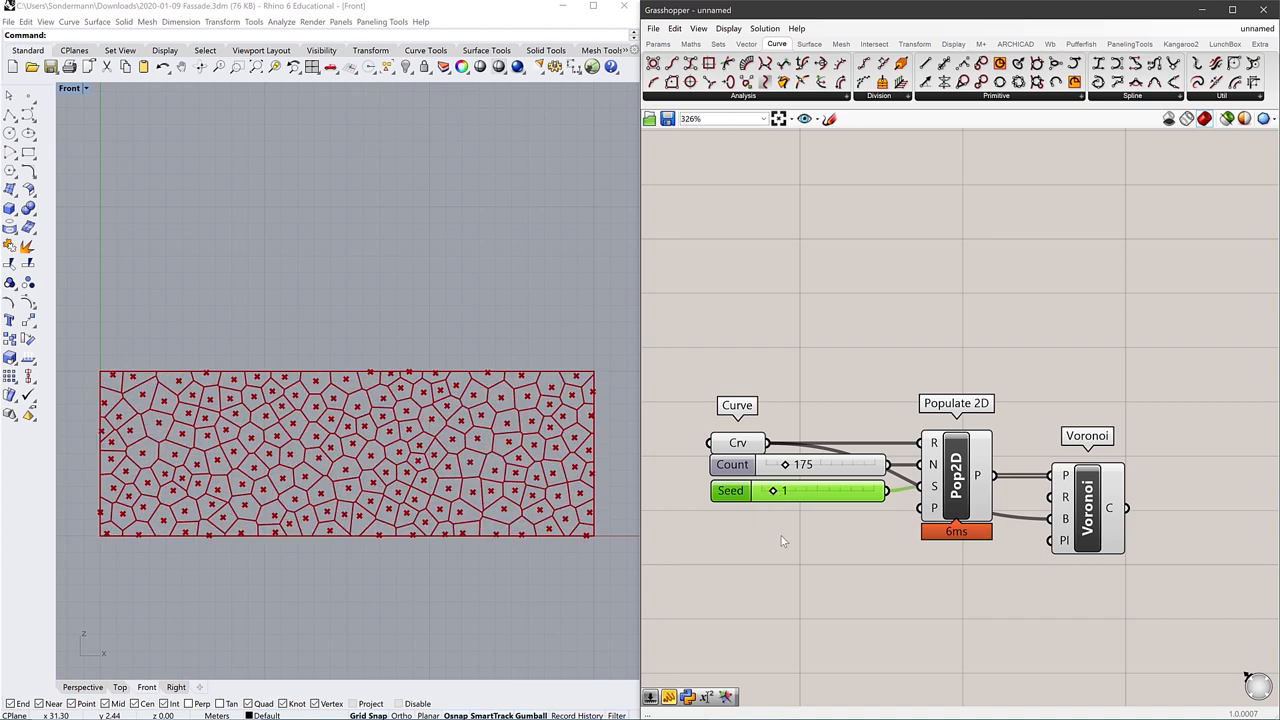
mouse_move(824, 524)
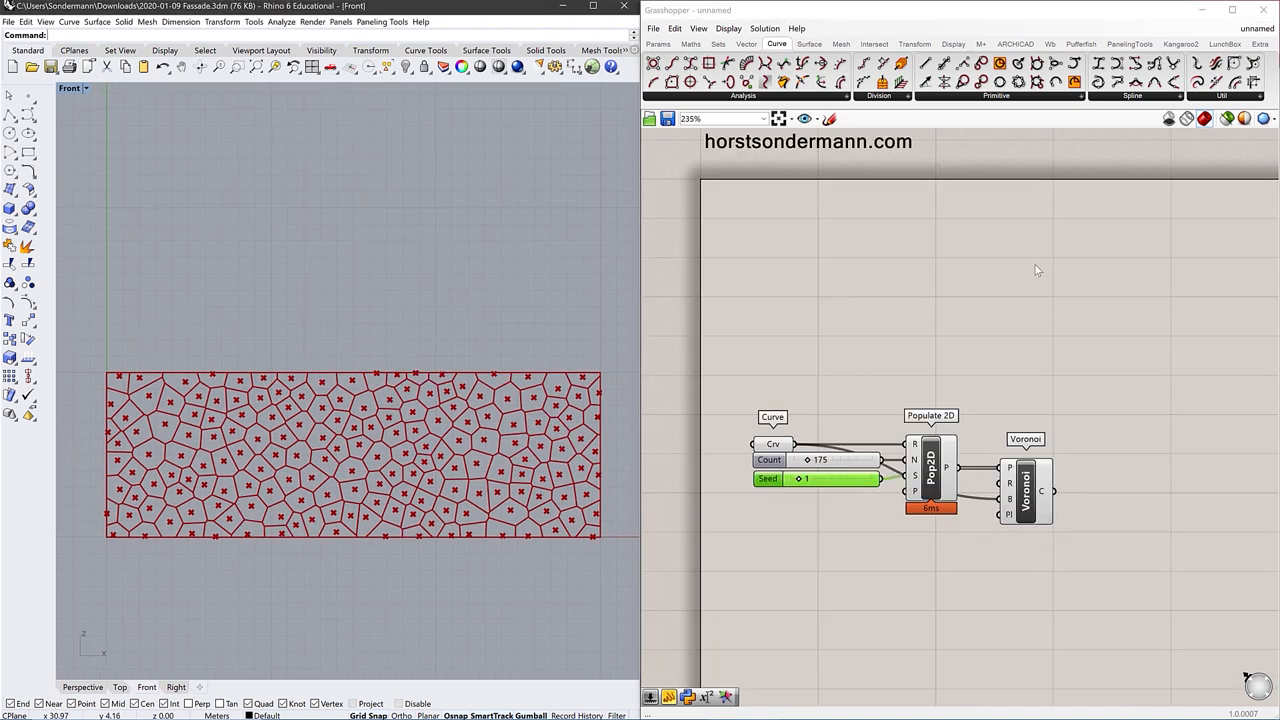
Step: Place a GhPython Script component from the Maths > Script panel beside the Voronoi
click(776, 44)
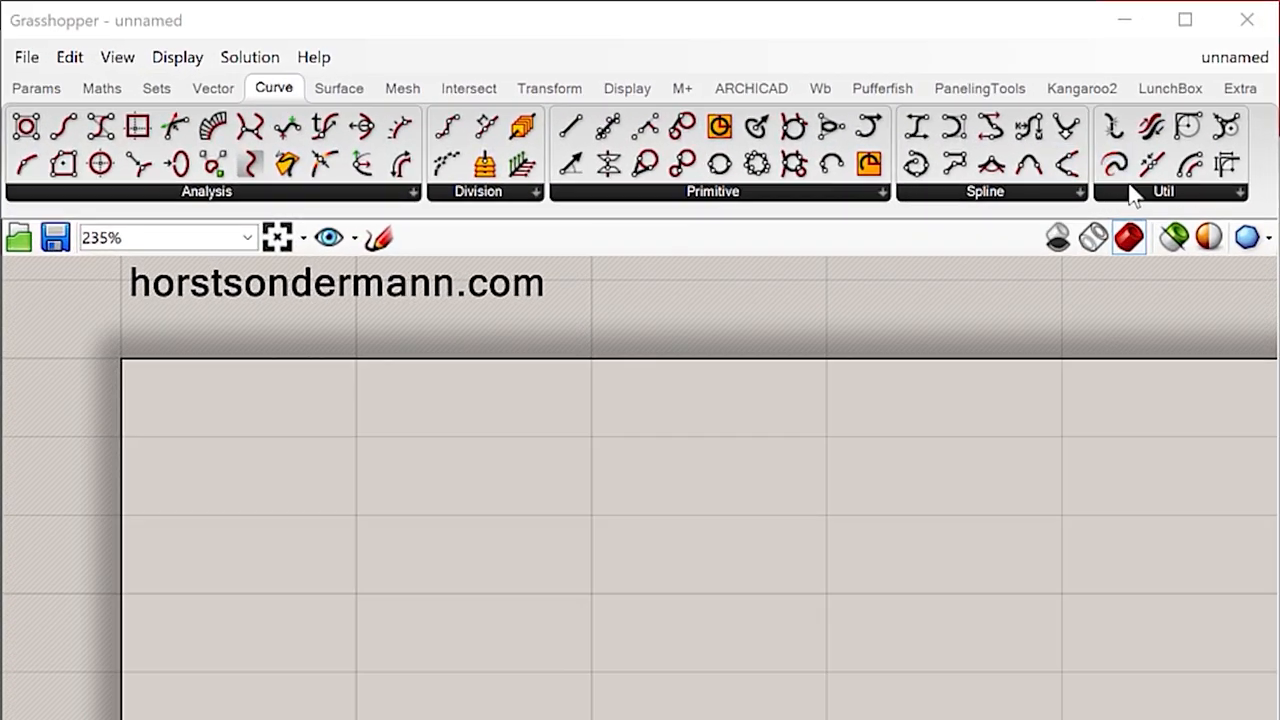
click(1164, 192)
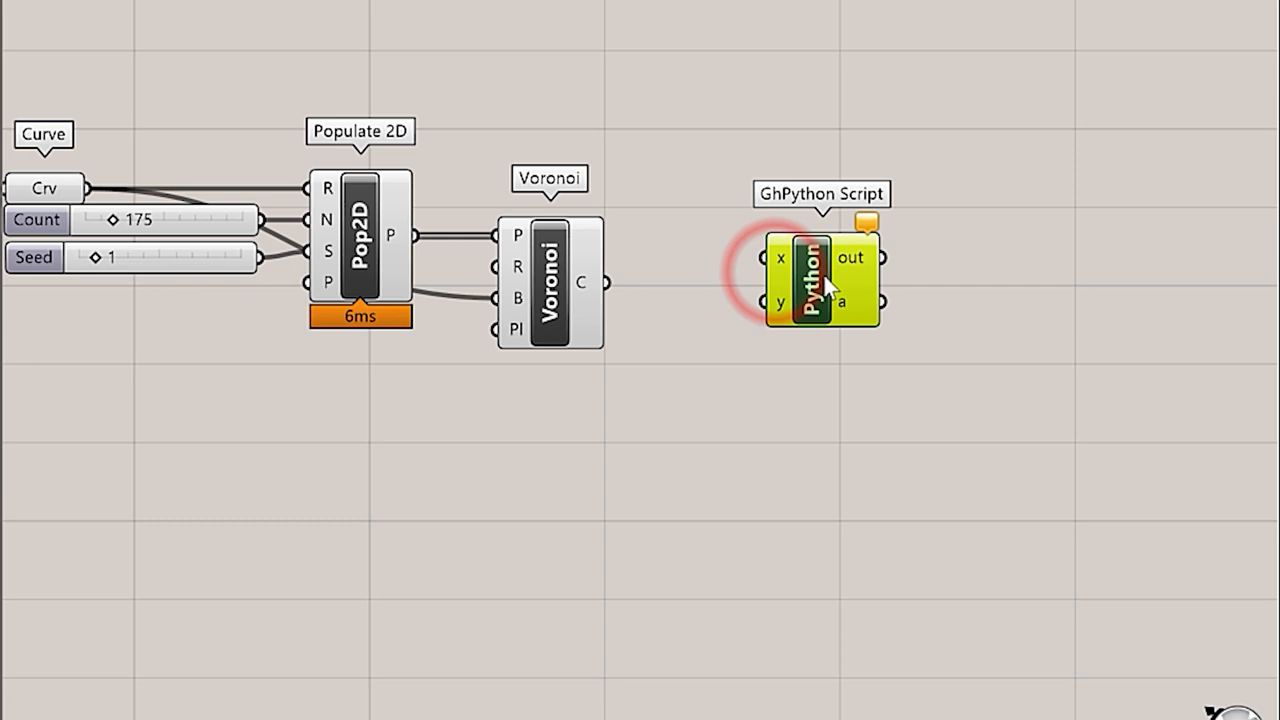
mouse_move(816, 300)
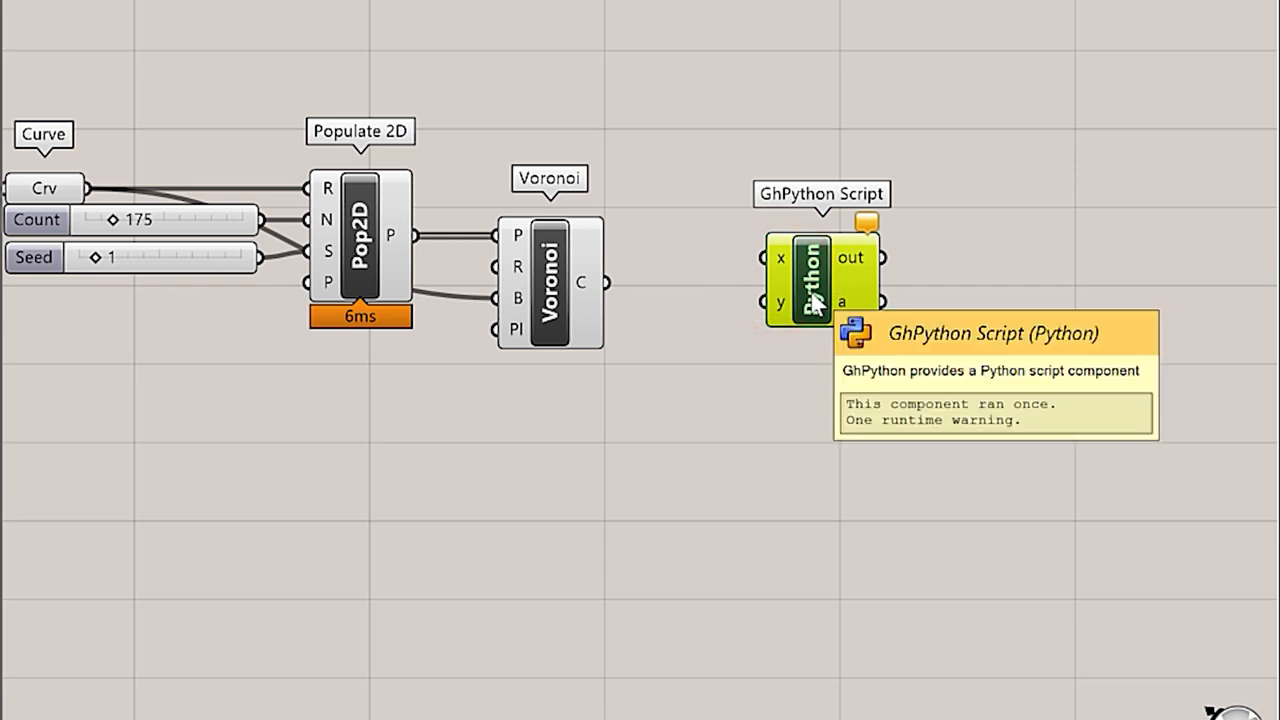
mouse_move(804, 300)
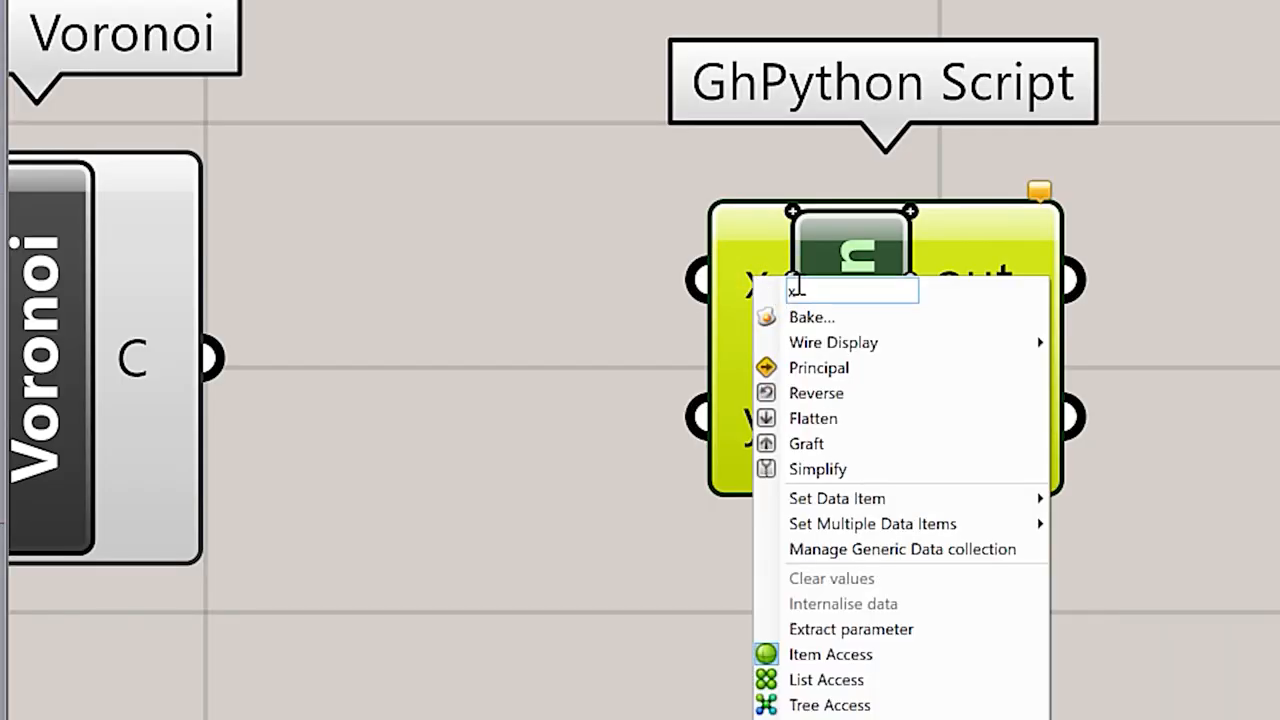
Step: Rename the script inputs to crv and dir and name the added third input dis
text(crv)
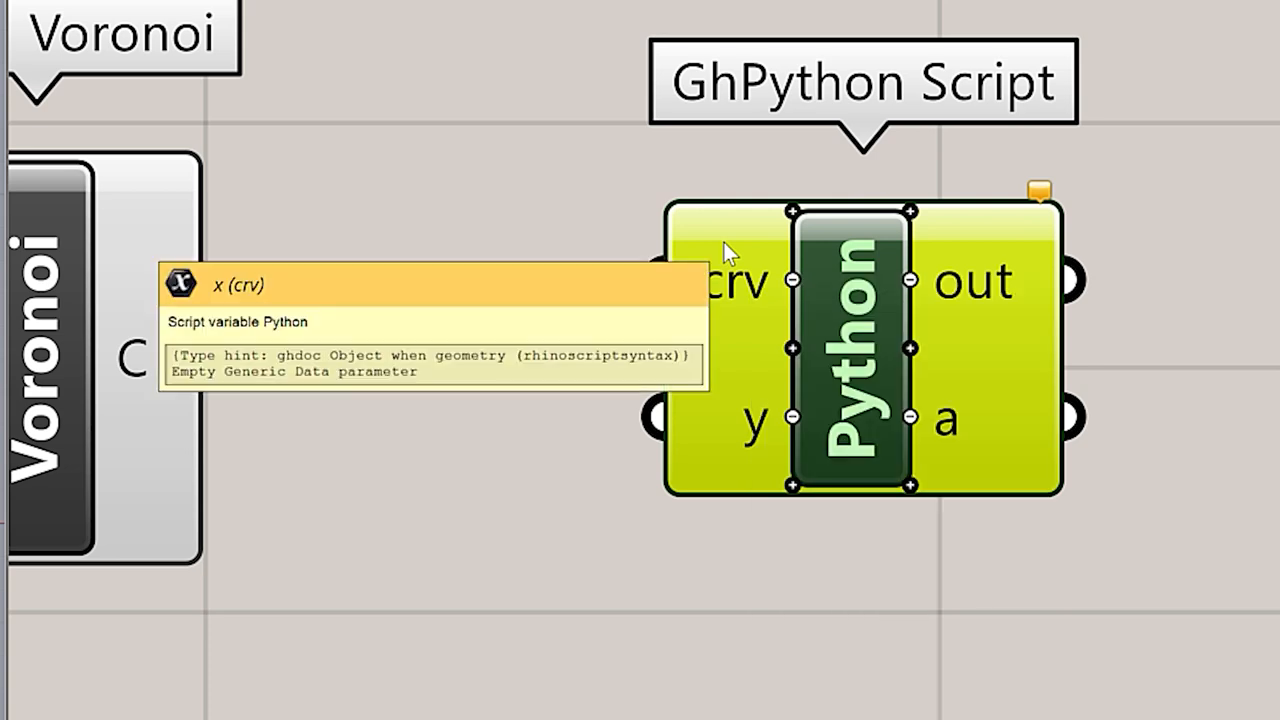
right_click(756, 418)
text(dir)
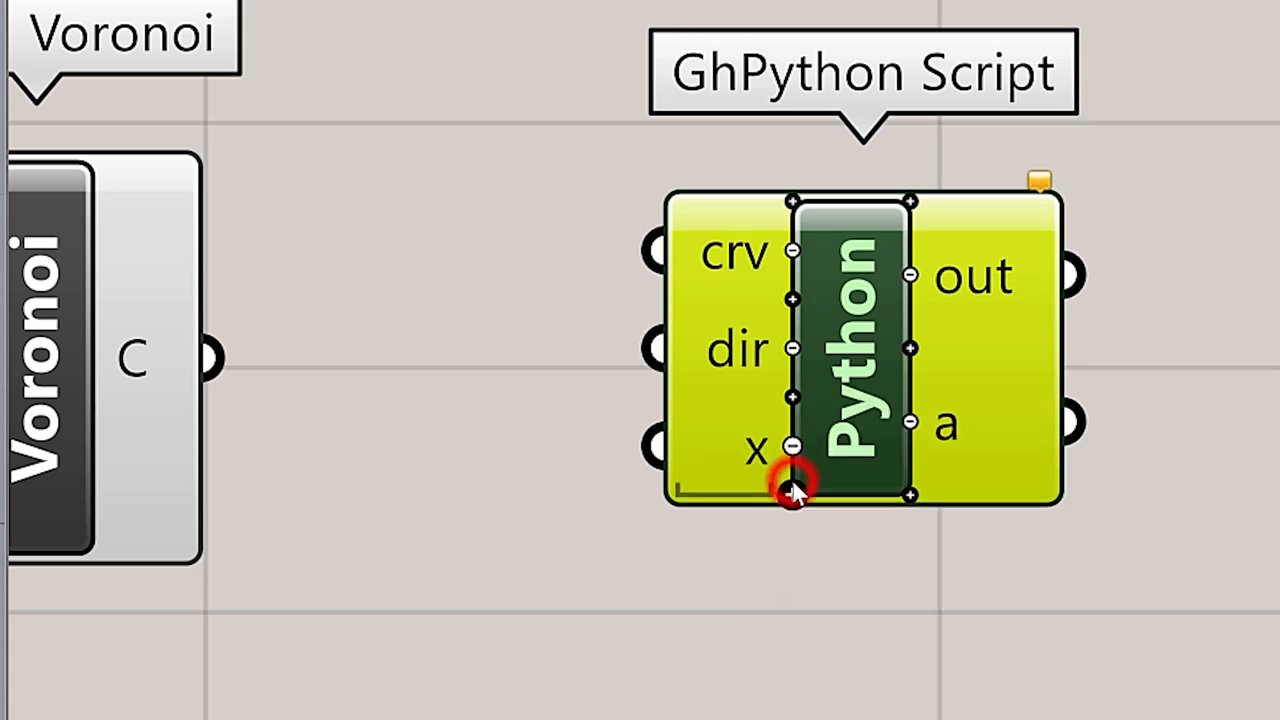
right_click(790, 448)
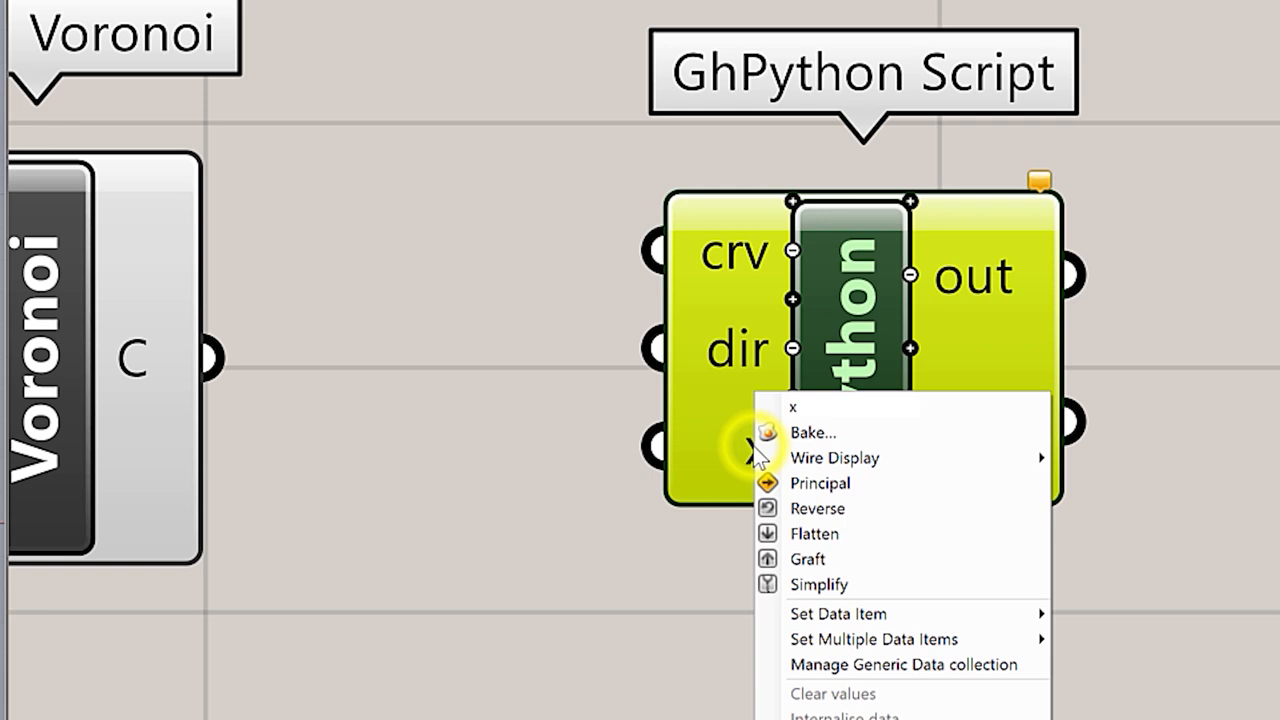
click(792, 406)
text(dis)
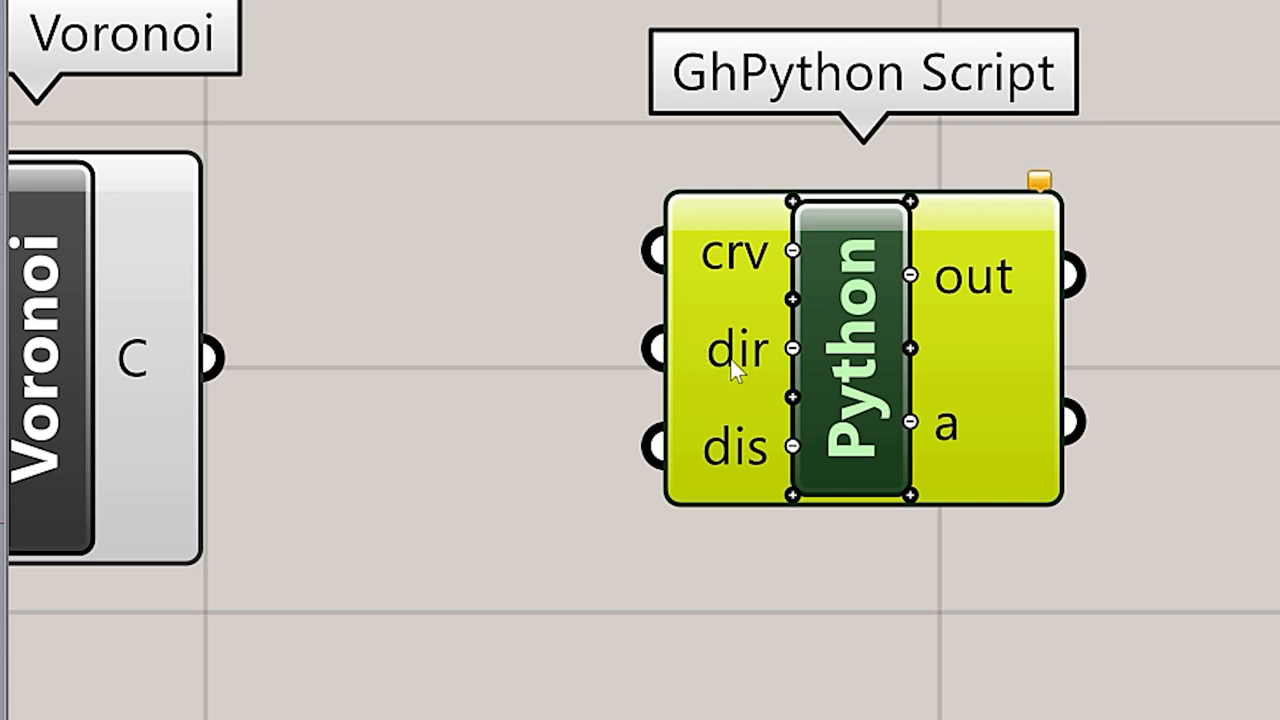
mouse_move(728, 258)
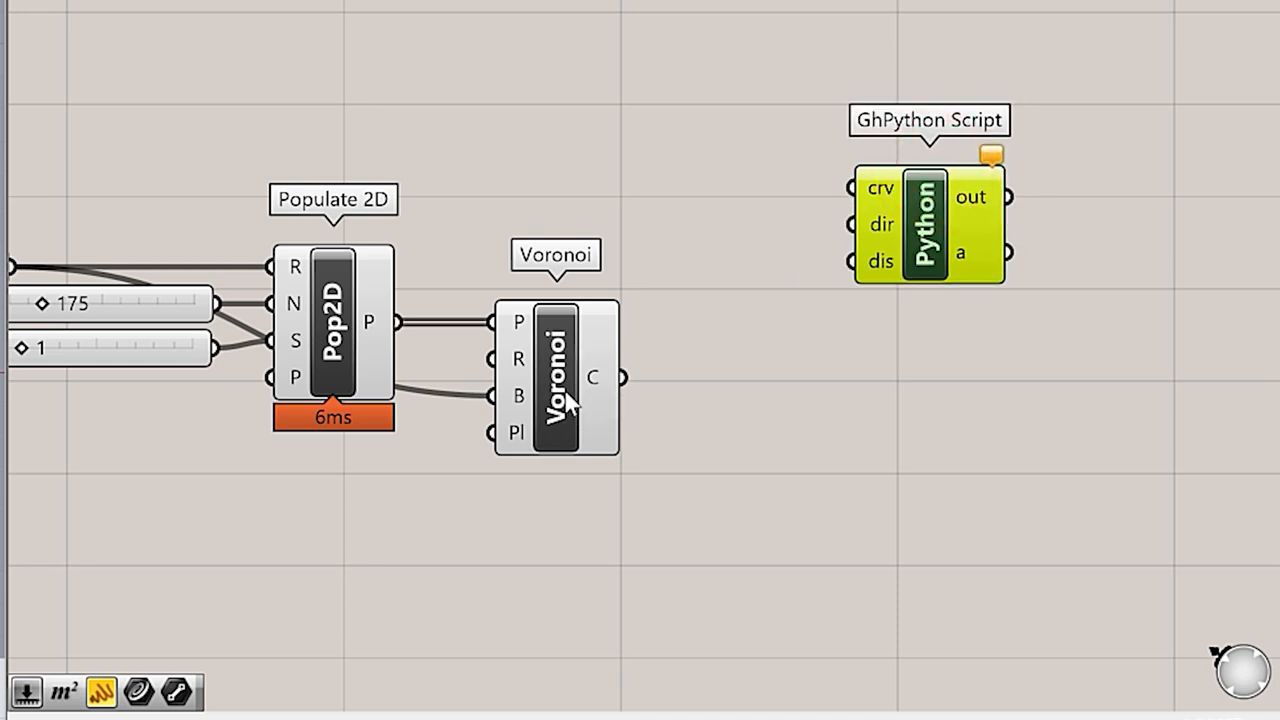
mouse_move(636, 404)
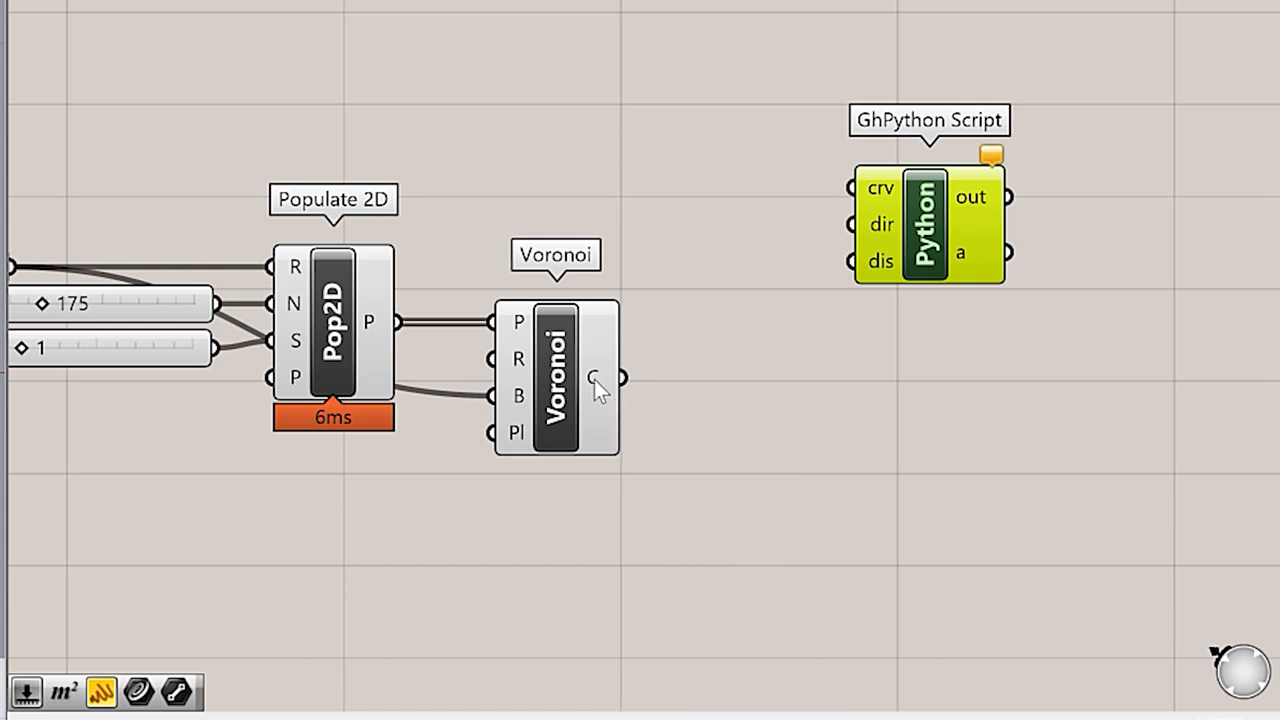
Step: Wire Voronoi cells to crv and Area centroids to dir via a new Area component
drag(620, 378, 860, 188)
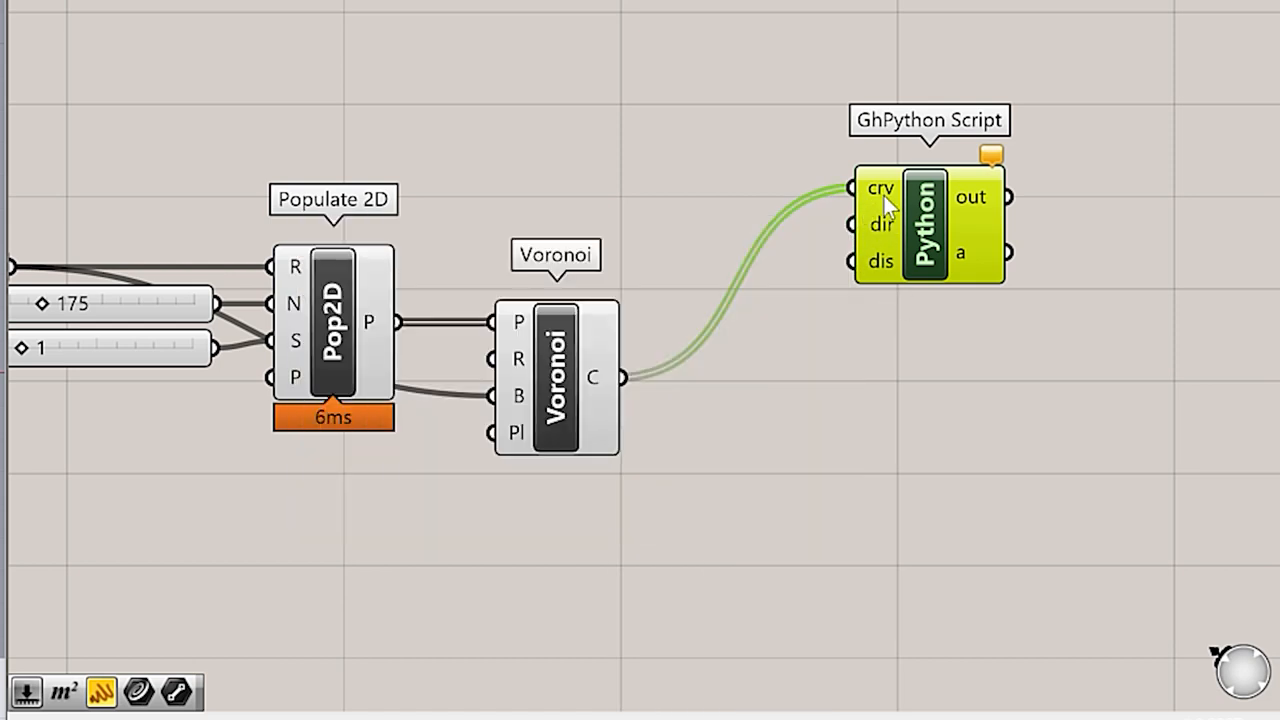
mouse_move(932, 328)
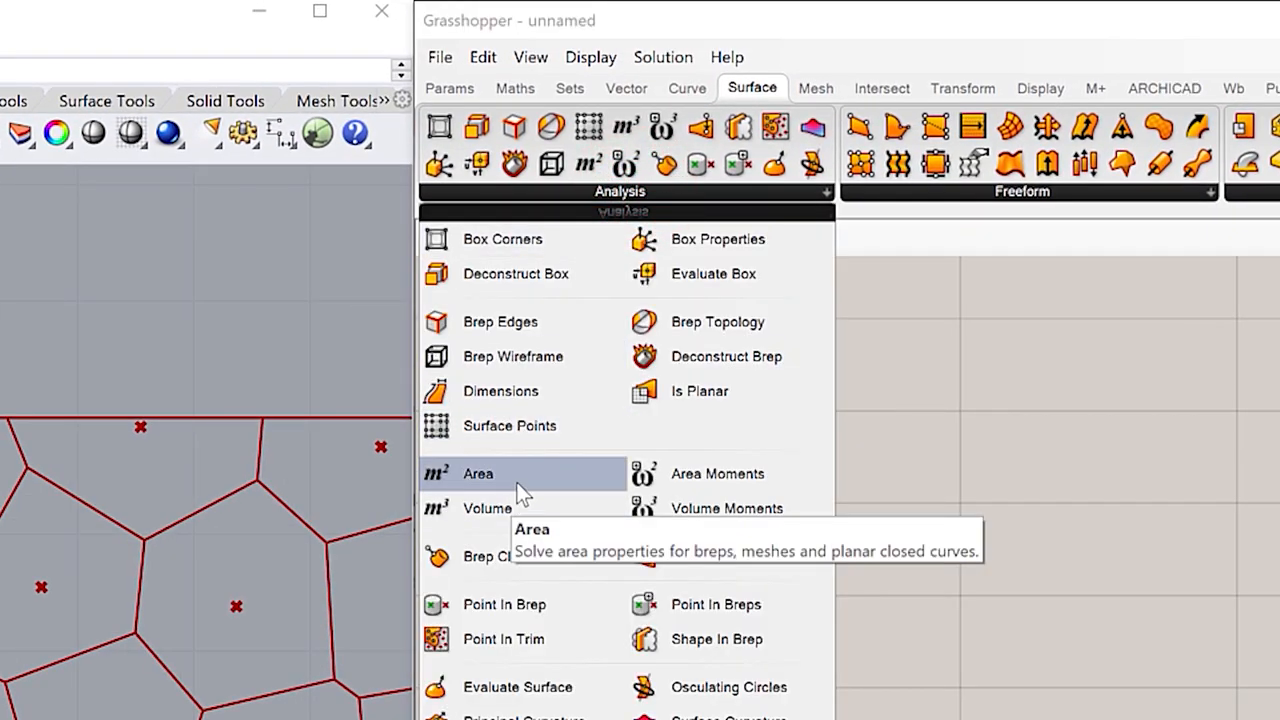
click(476, 472)
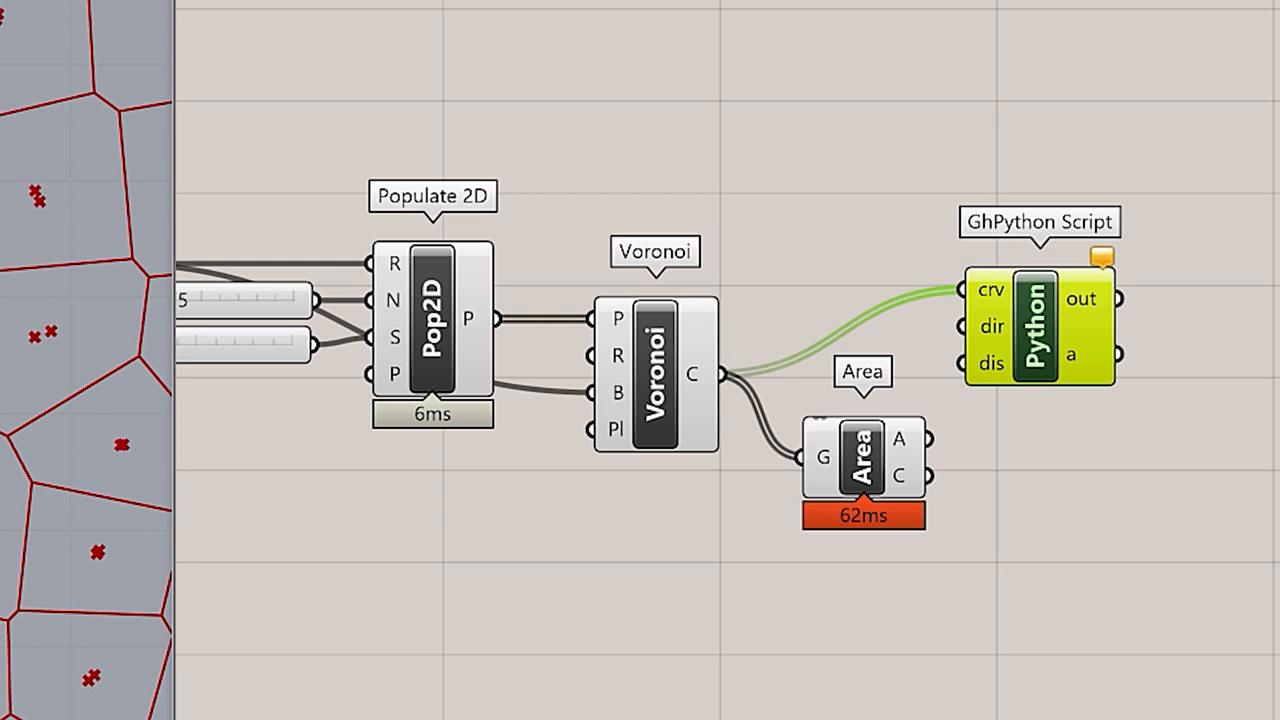
drag(920, 476, 964, 364)
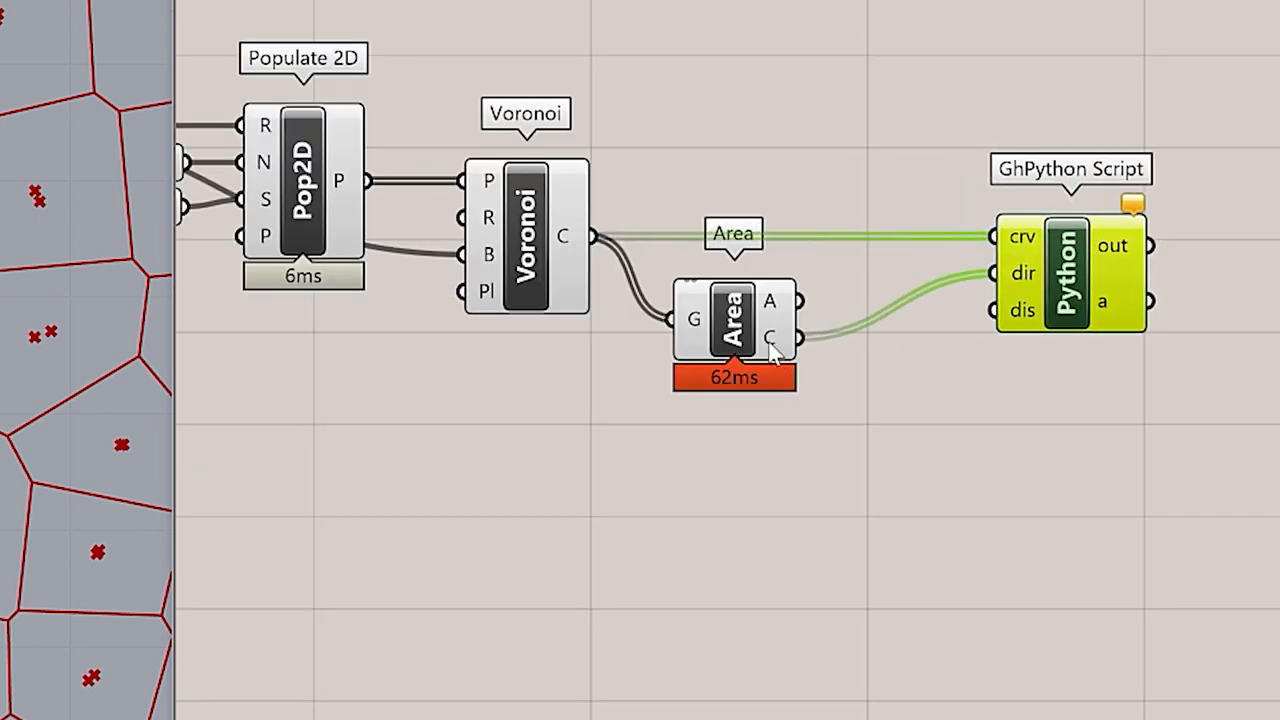
drag(736, 320, 812, 360)
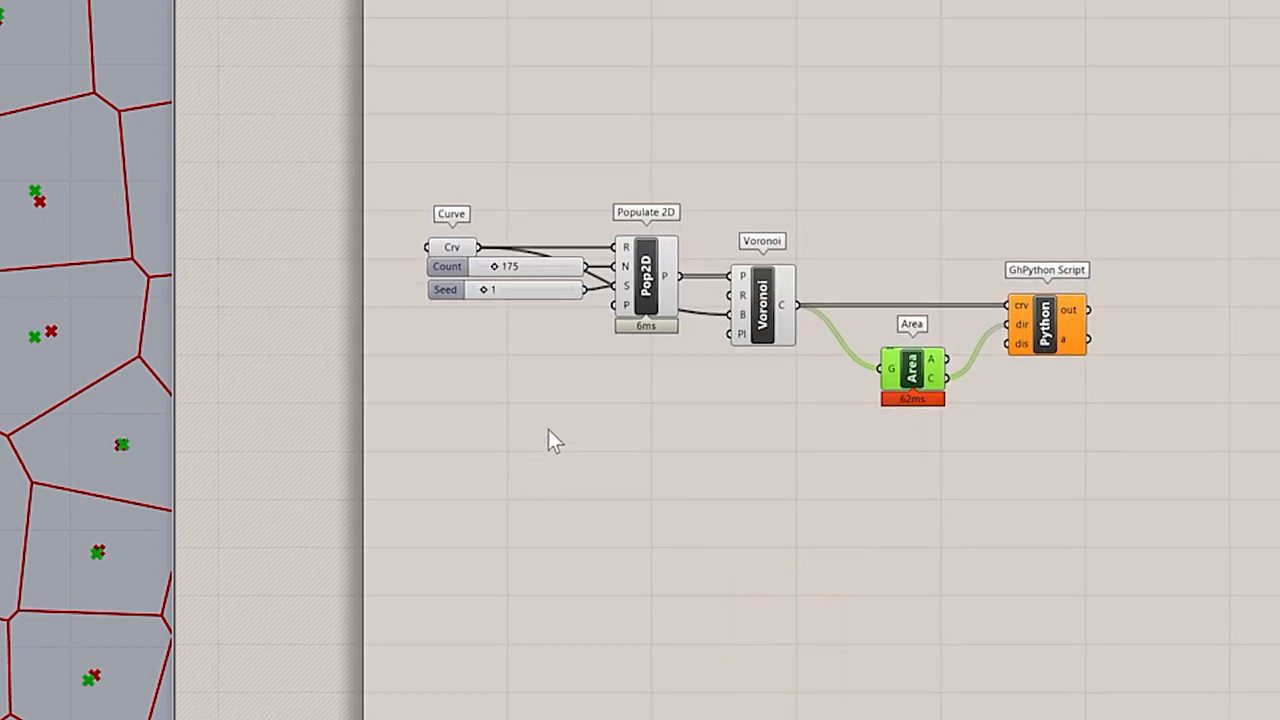
Step: Create a '.0' number slider for dis and open the GhPython editor
double_click(490, 384)
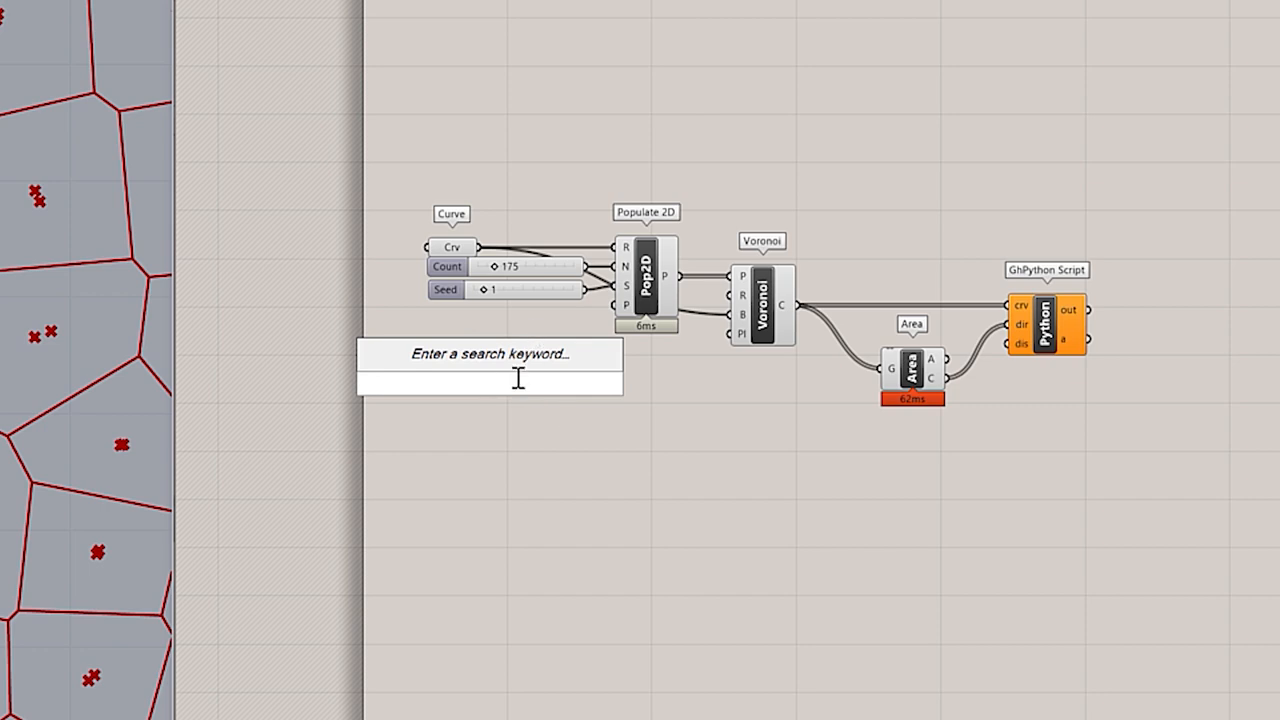
text(.0)
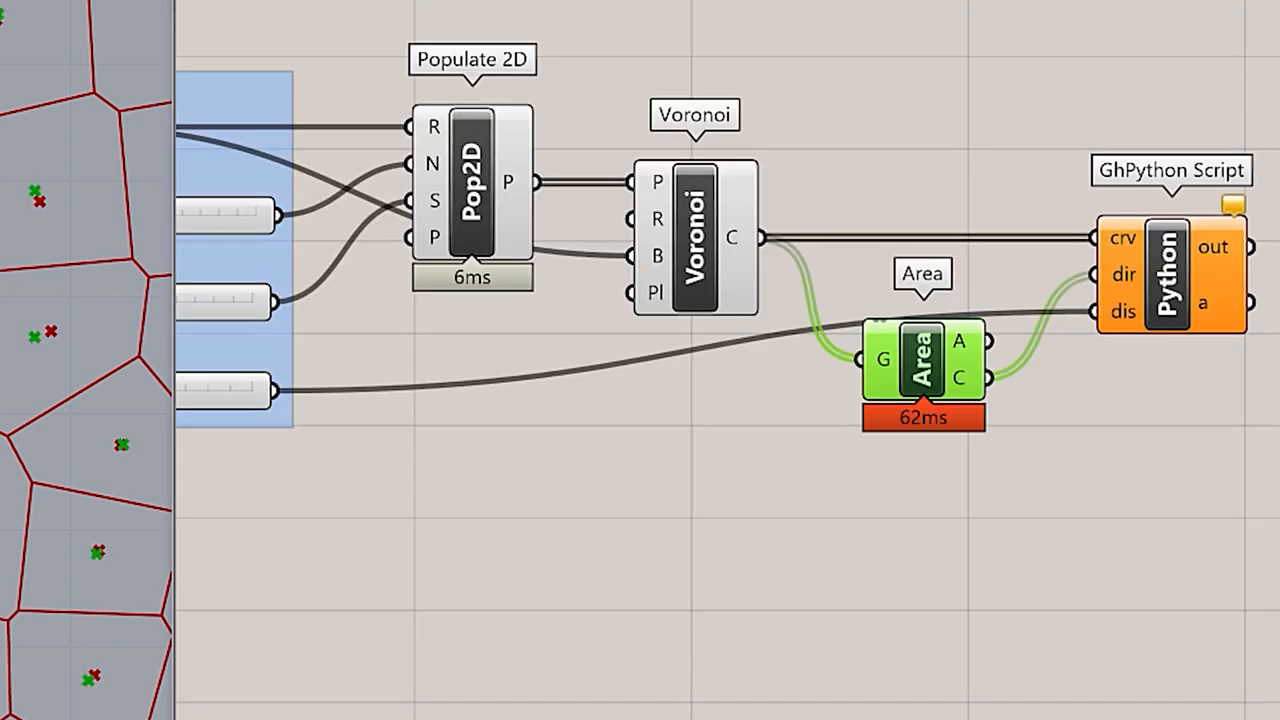
mouse_move(1176, 296)
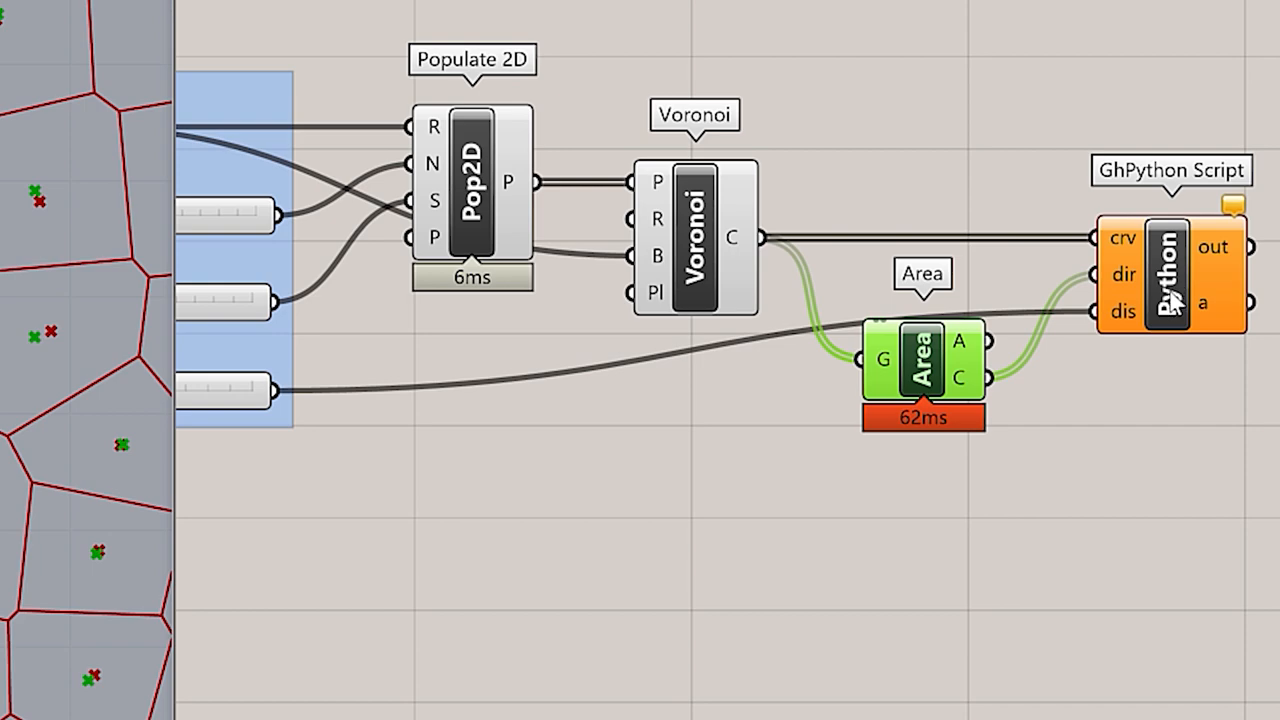
click(1170, 270)
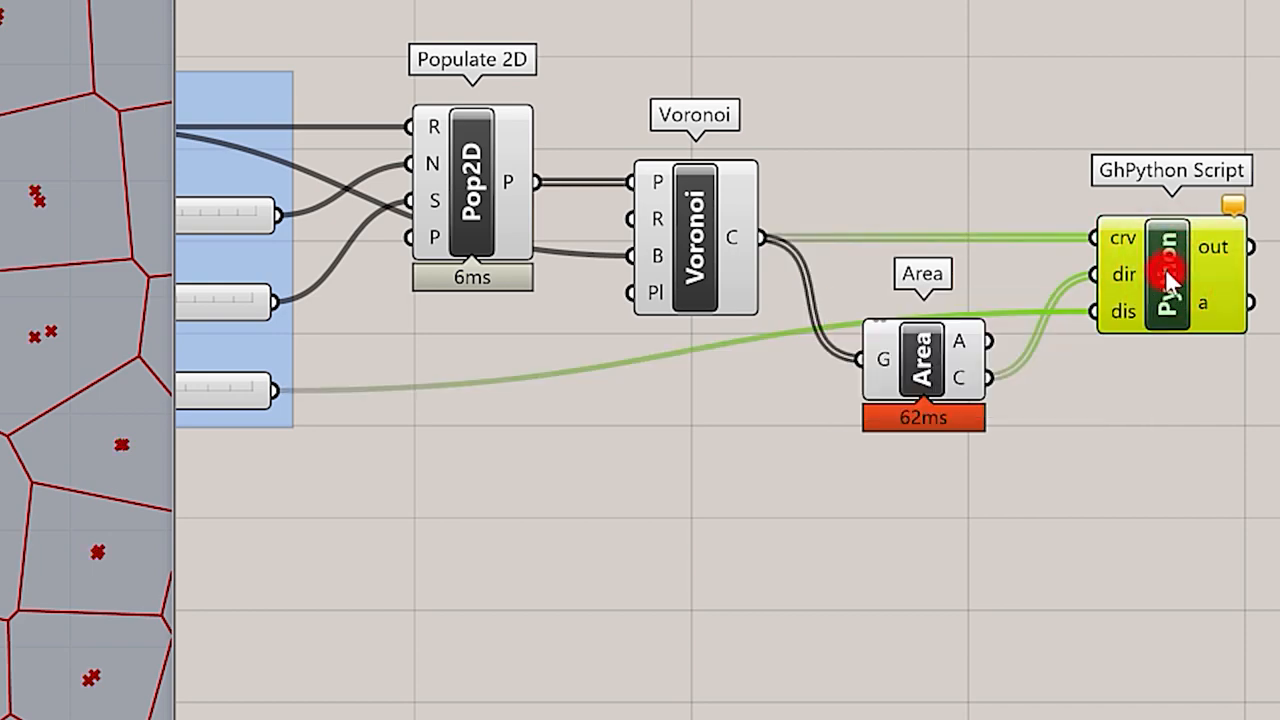
double_click(1168, 276)
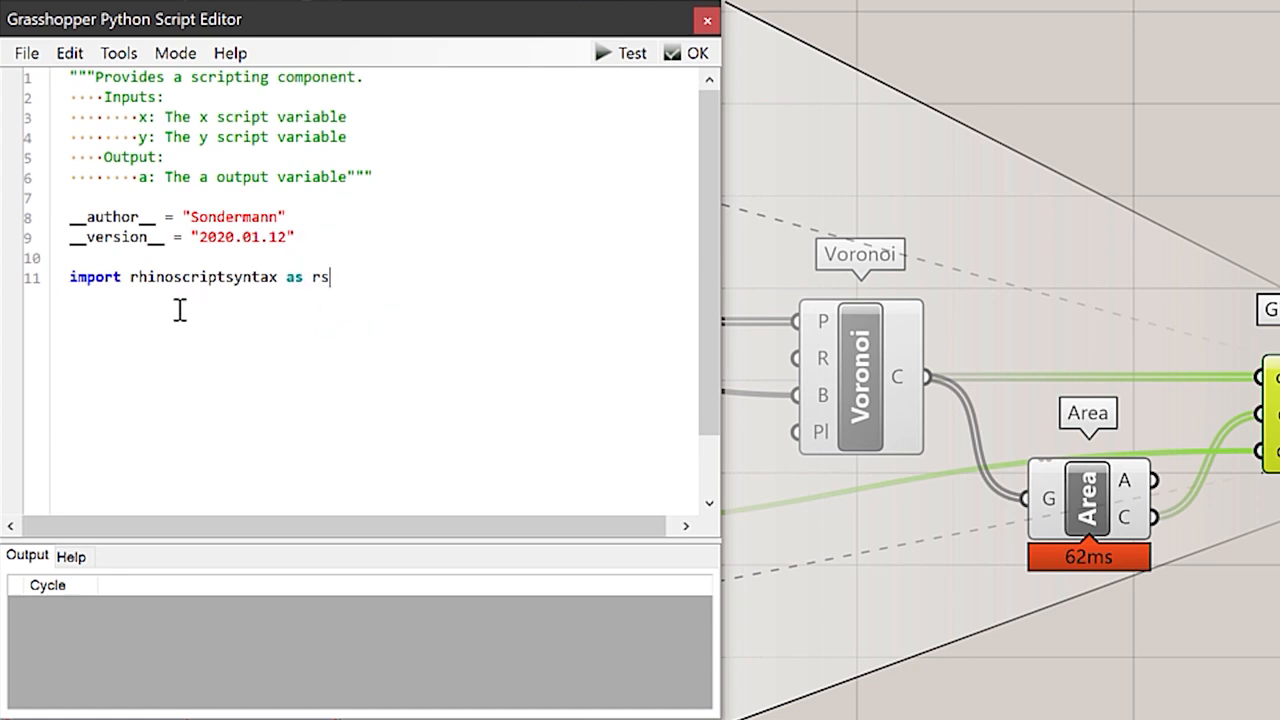
mouse_move(328, 324)
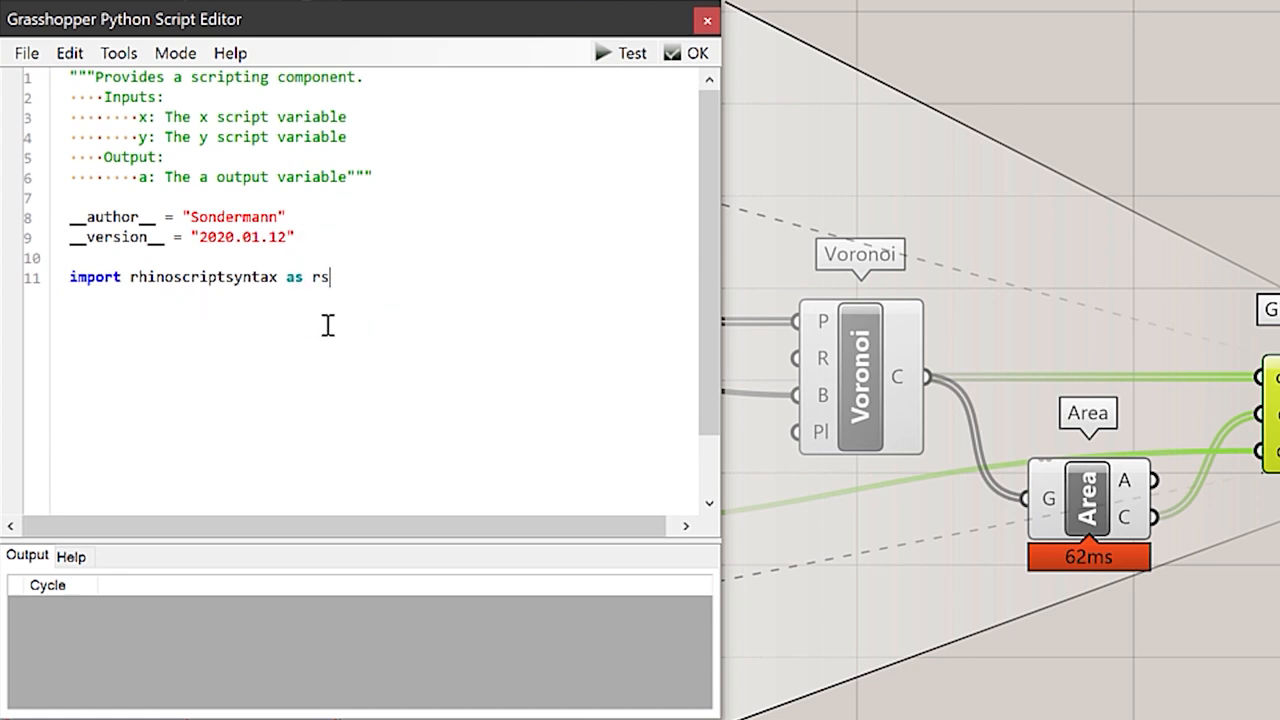
Step: Write a = rs.OffsetCurve(crv,dir,dis) and tune the offset distance with the slider
key(Enter)
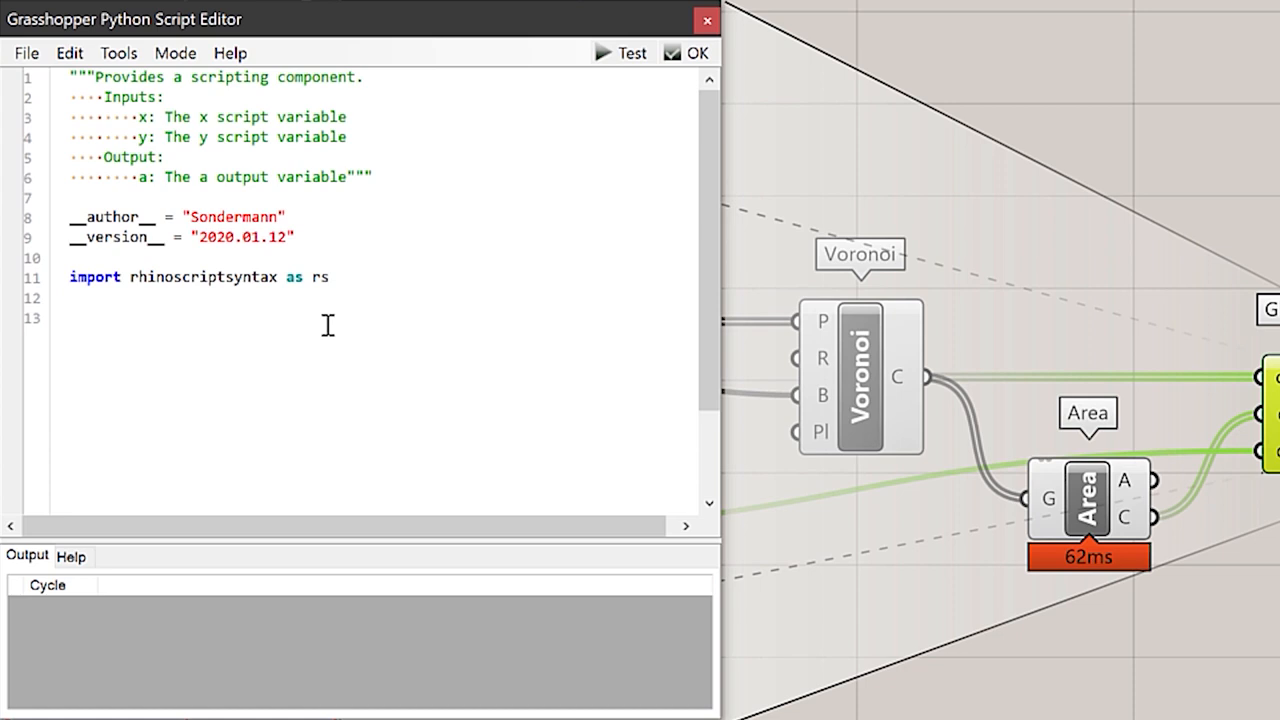
text(a)
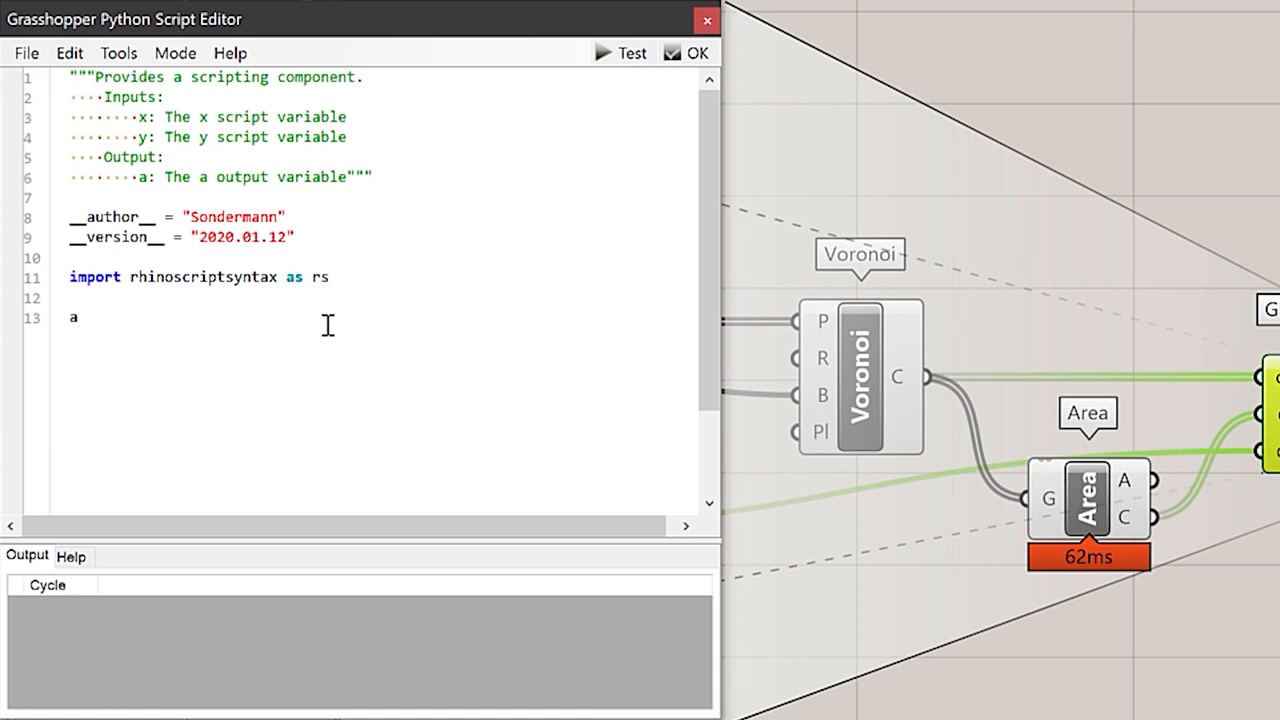
text(= r)
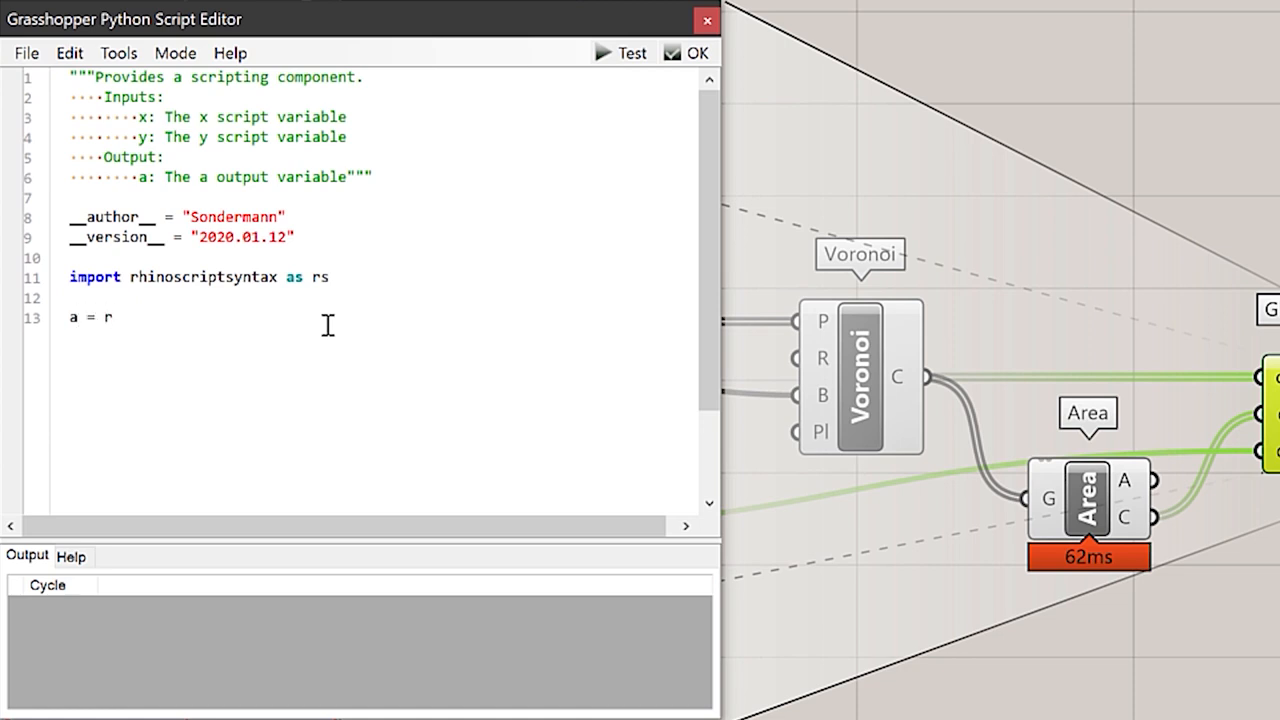
text(s.o)
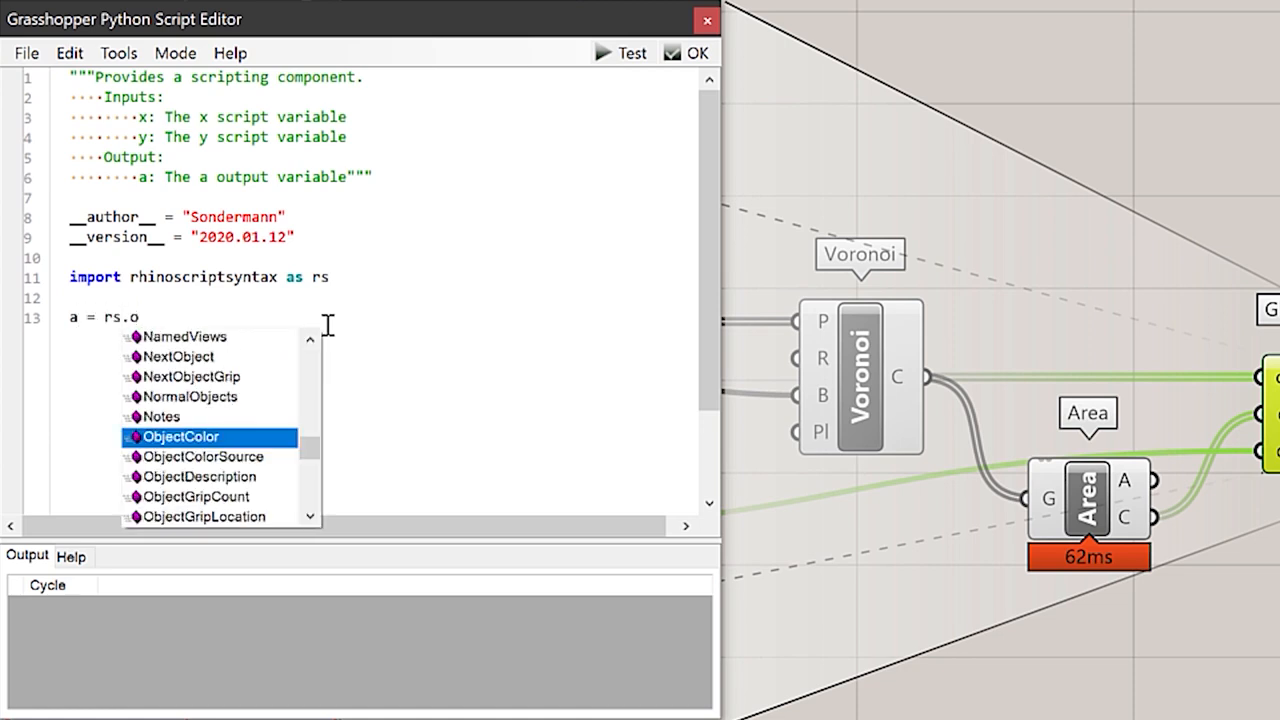
text(ffset)
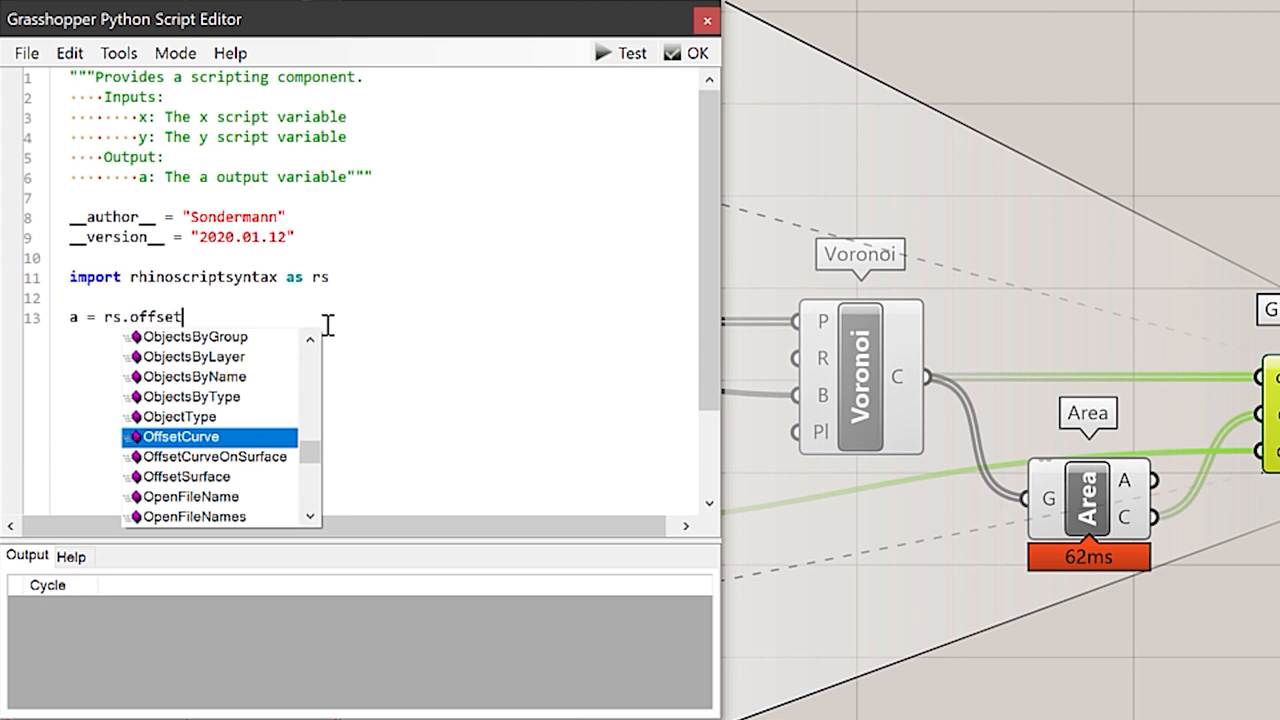
double_click(180, 436)
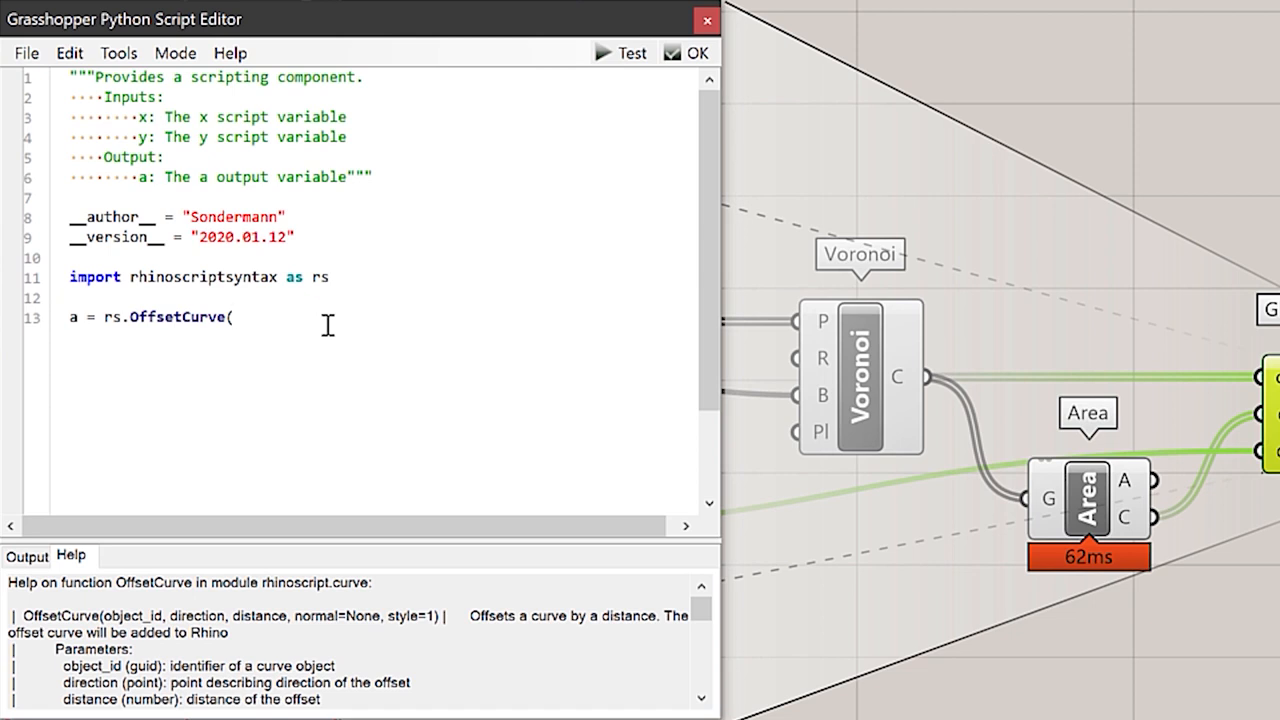
text(c)
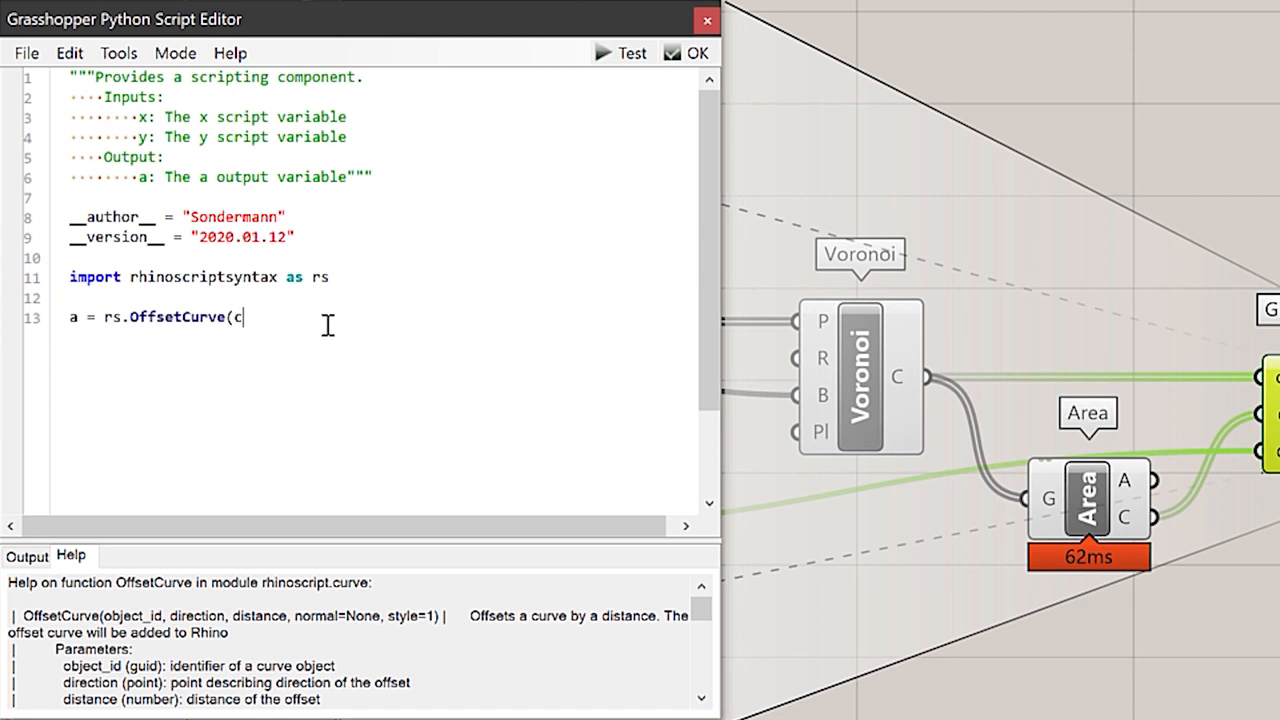
text(rv,dir,dis)
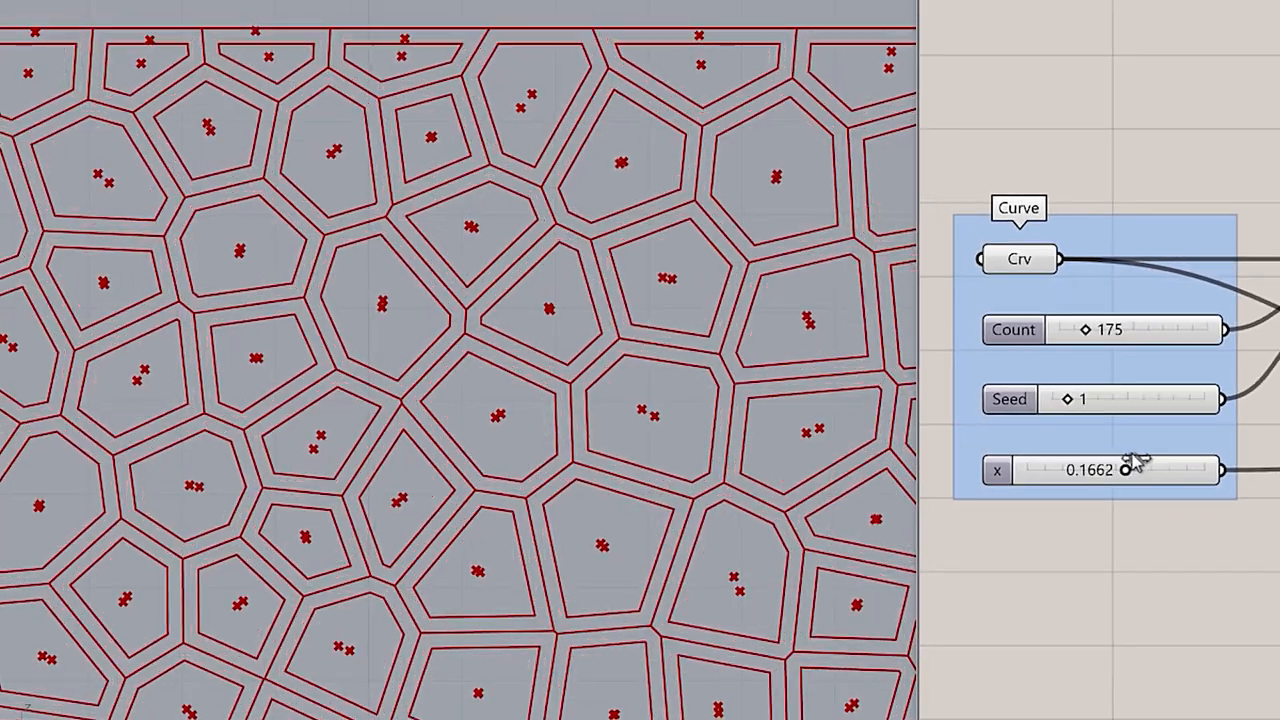
drag(1124, 470, 1196, 470)
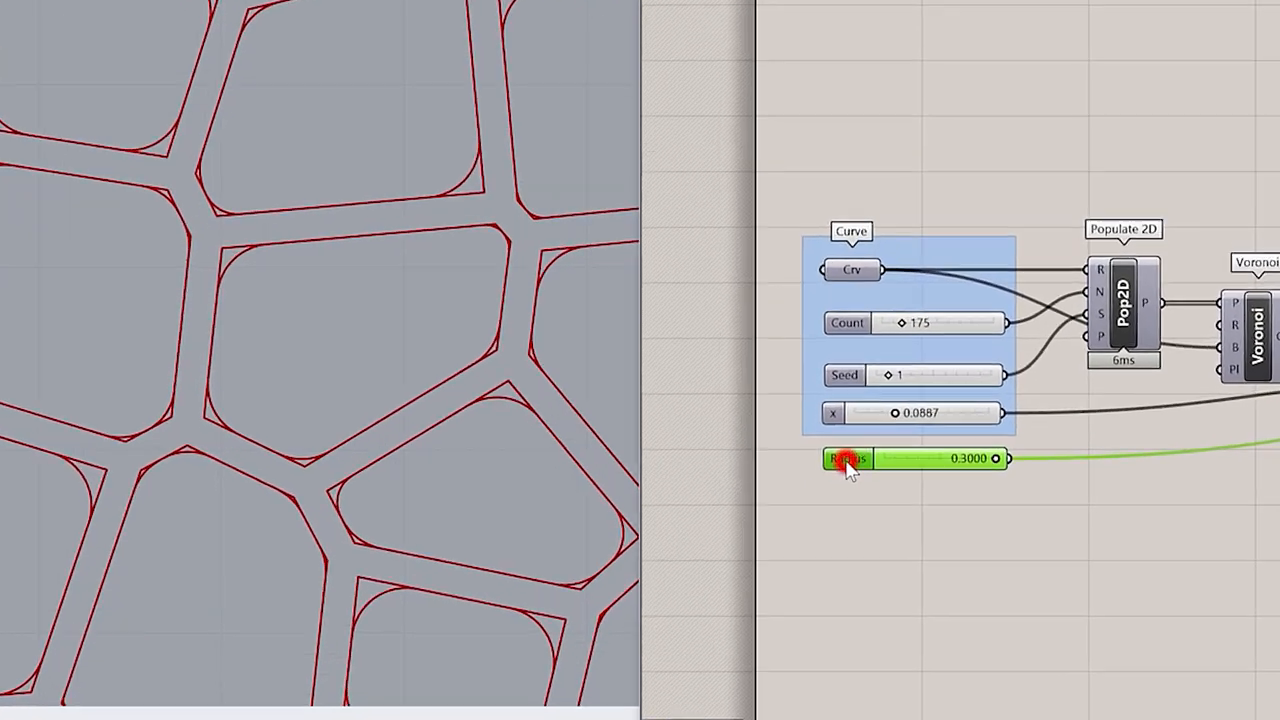
Step: Set the new Radius slider feeding the Fillet to 0.3000
double_click(848, 458)
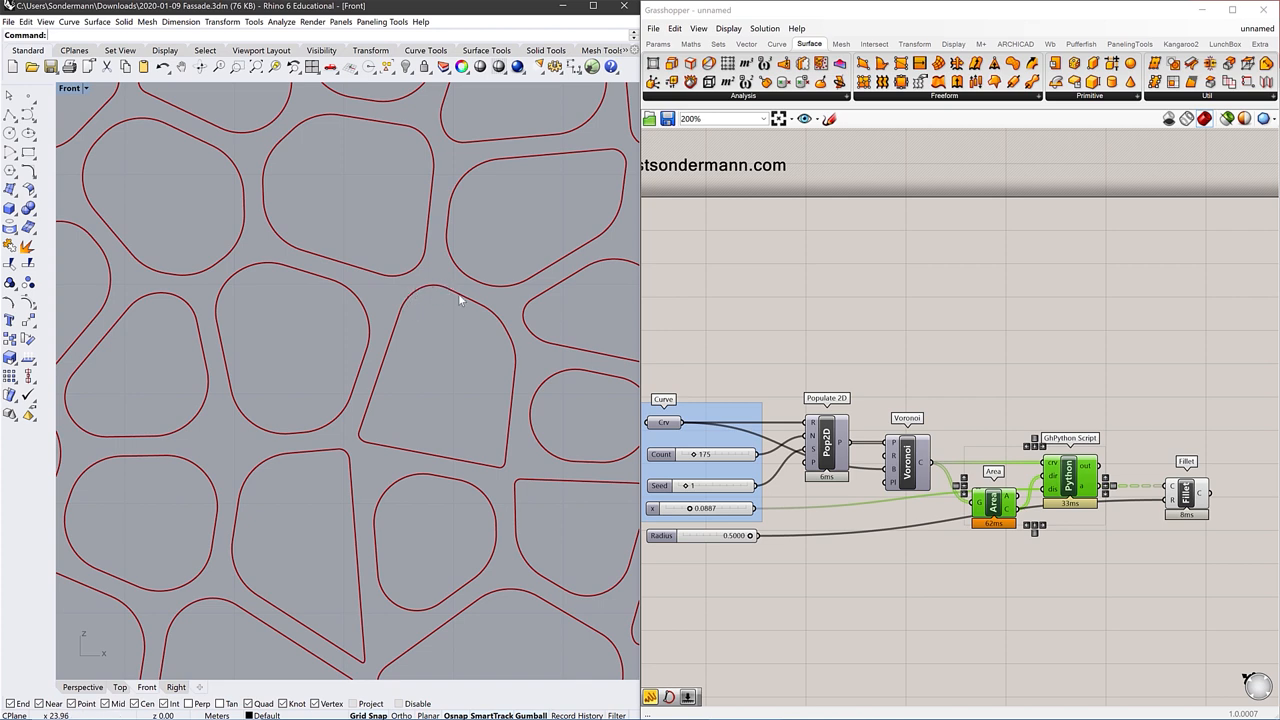
mouse_move(376, 446)
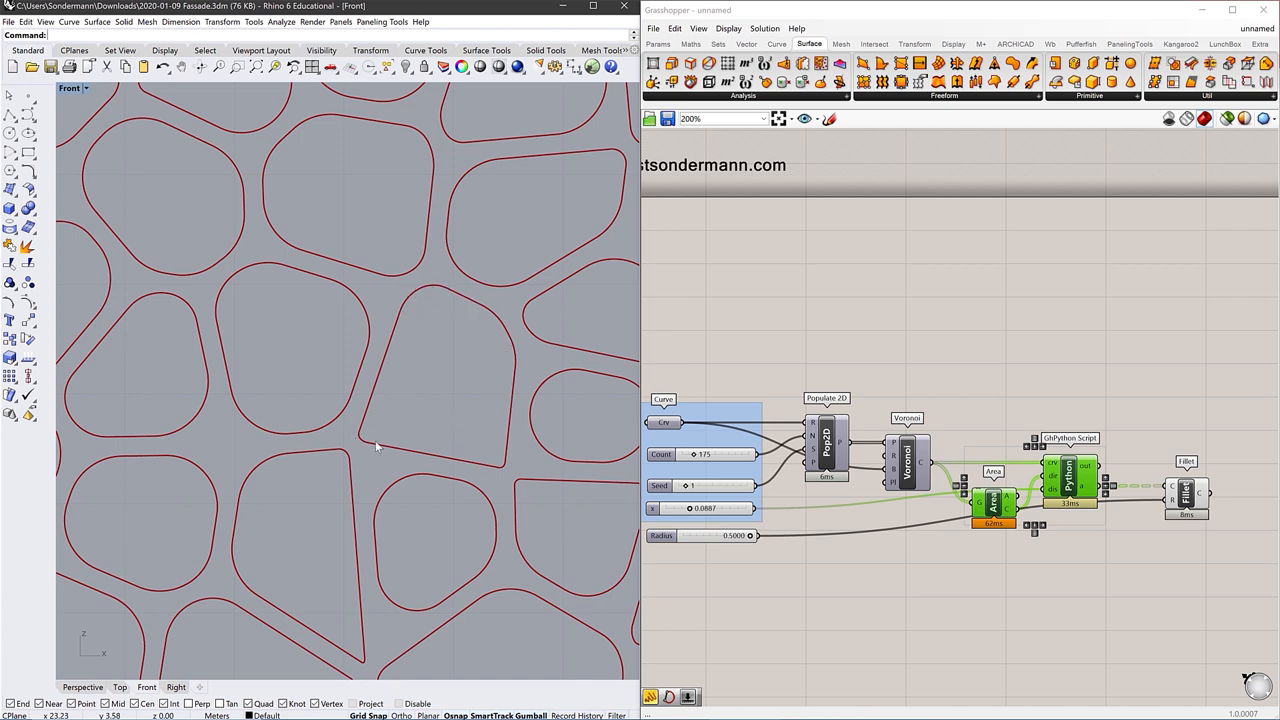
mouse_move(376, 450)
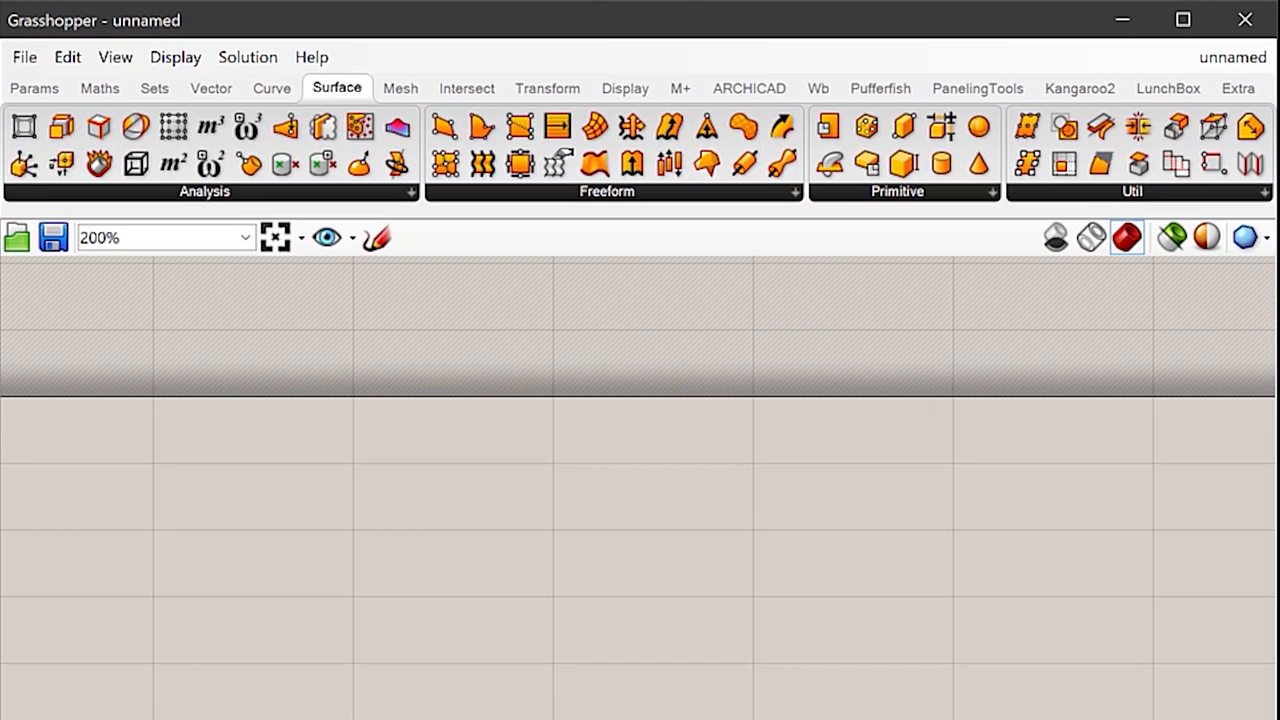
Step: Drag Cull Duplicates from the Vector > Point panel onto the canvas beside the fillet
click(212, 88)
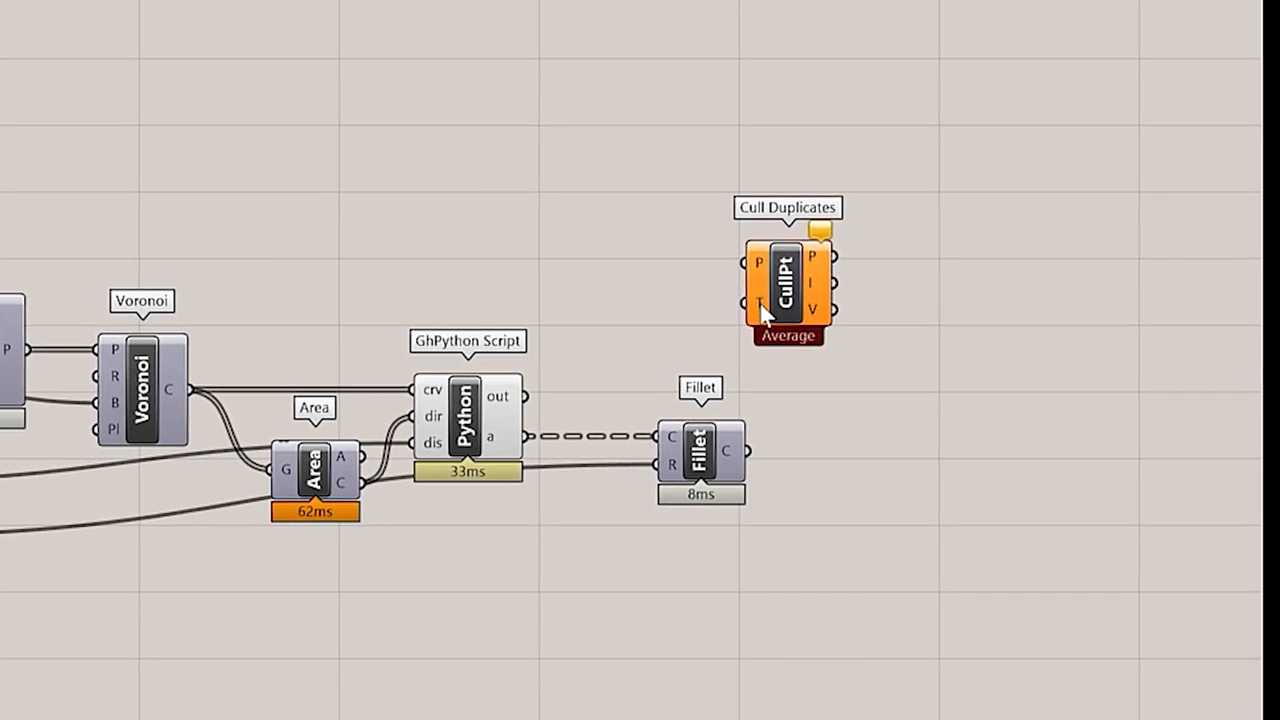
mouse_move(758, 304)
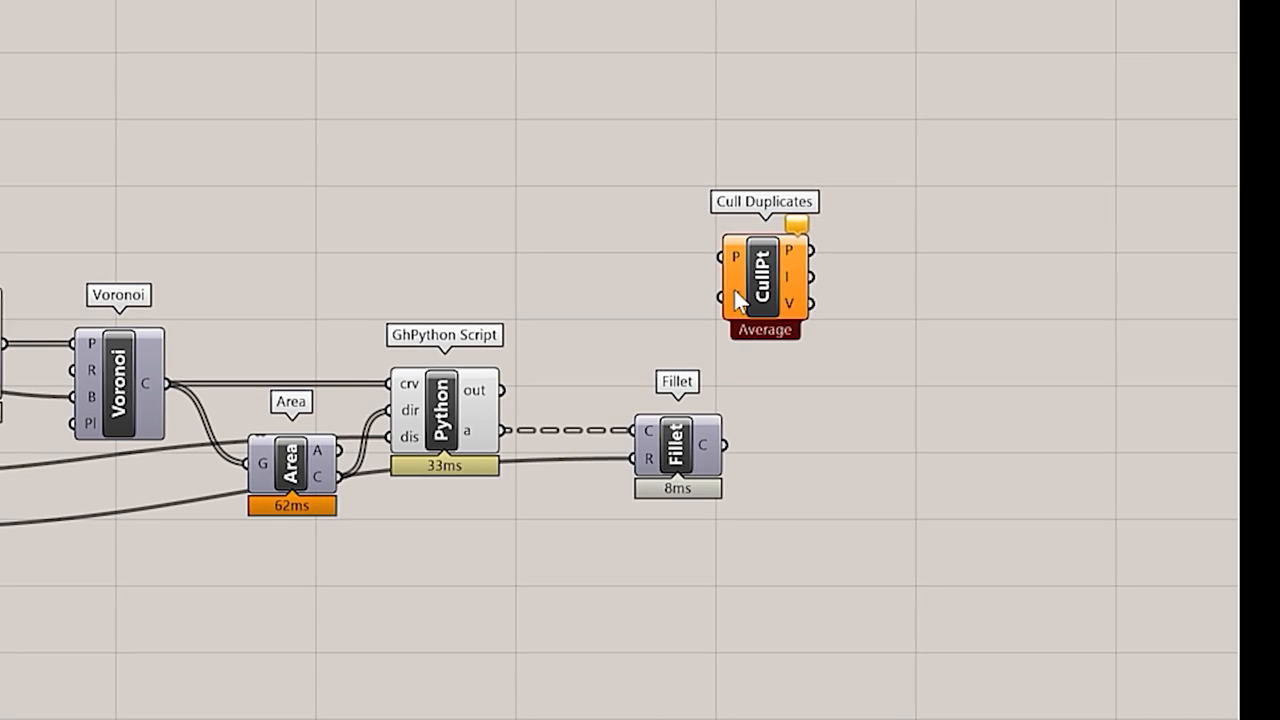
mouse_move(750, 304)
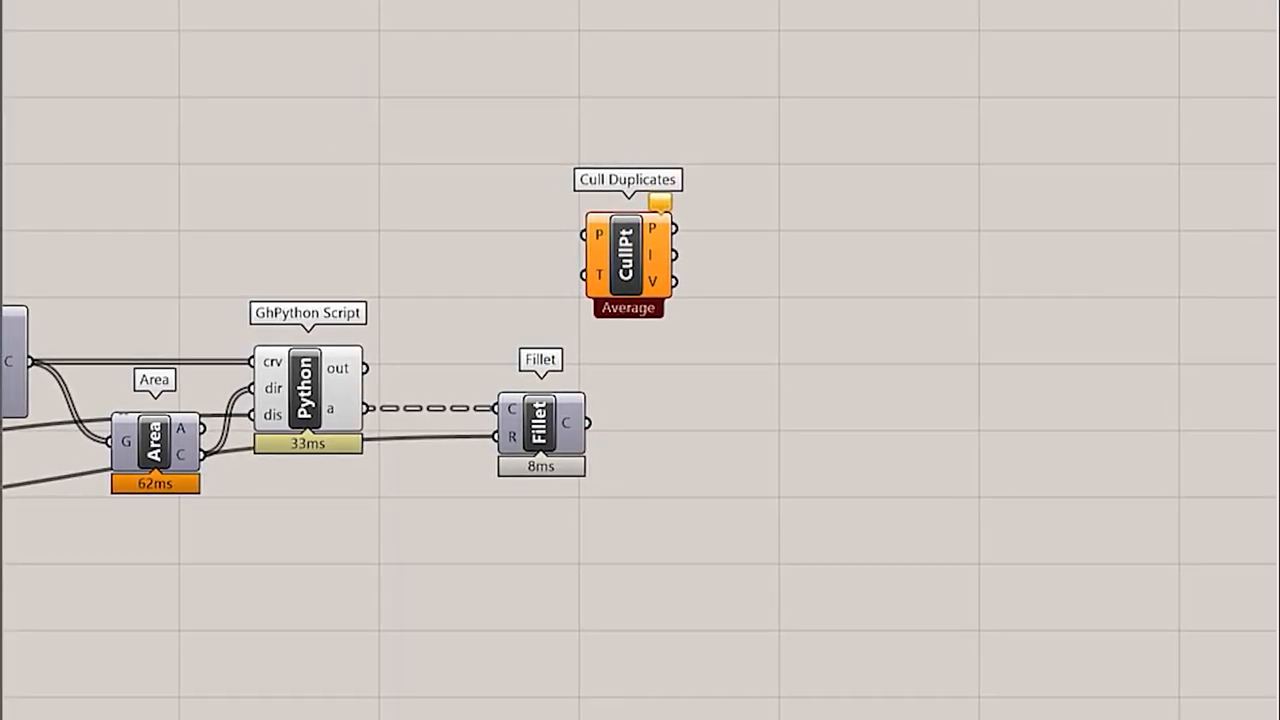
mouse_move(700, 424)
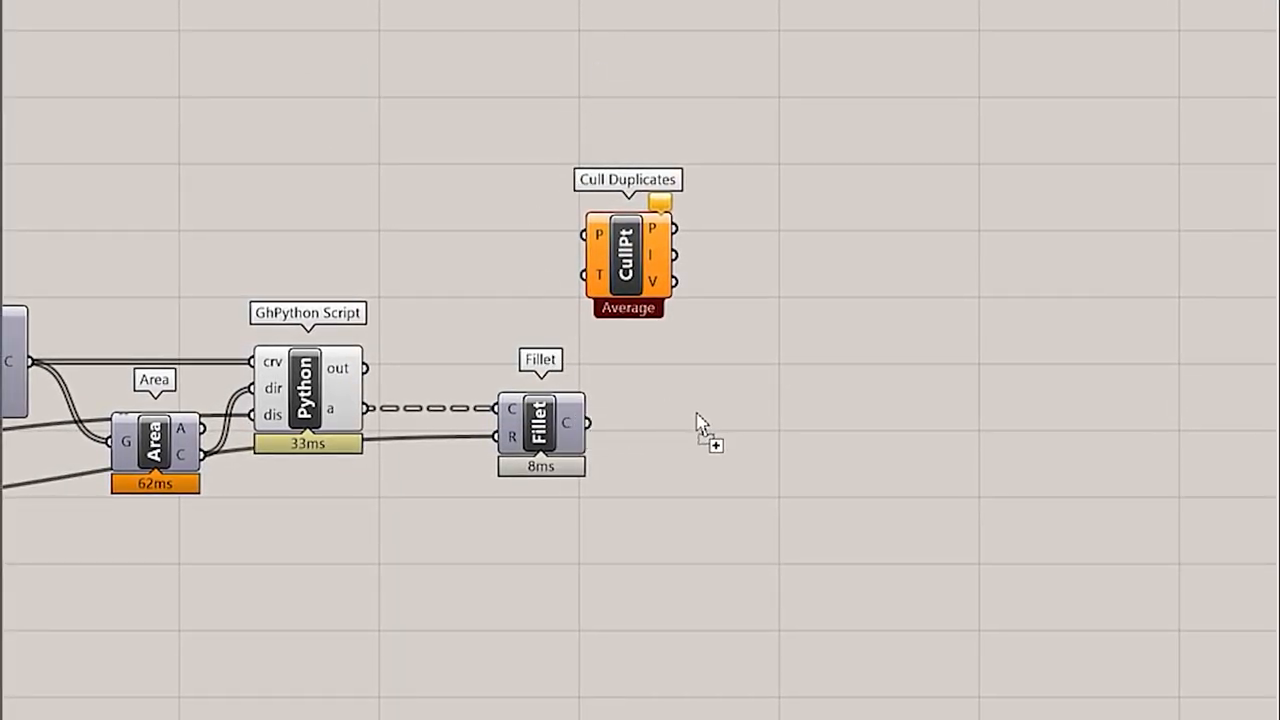
click(716, 448)
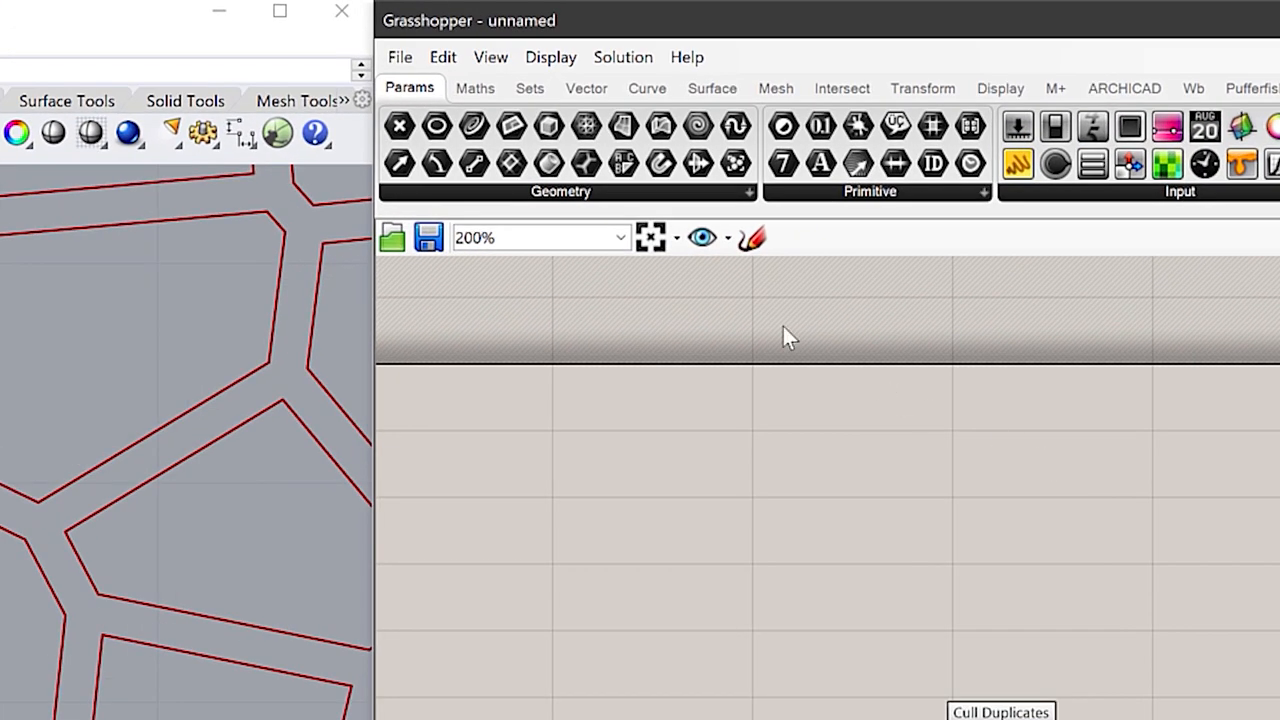
Step: Feed the script's offset outlines into a Discontinuity component to mark the cell corner points
click(648, 88)
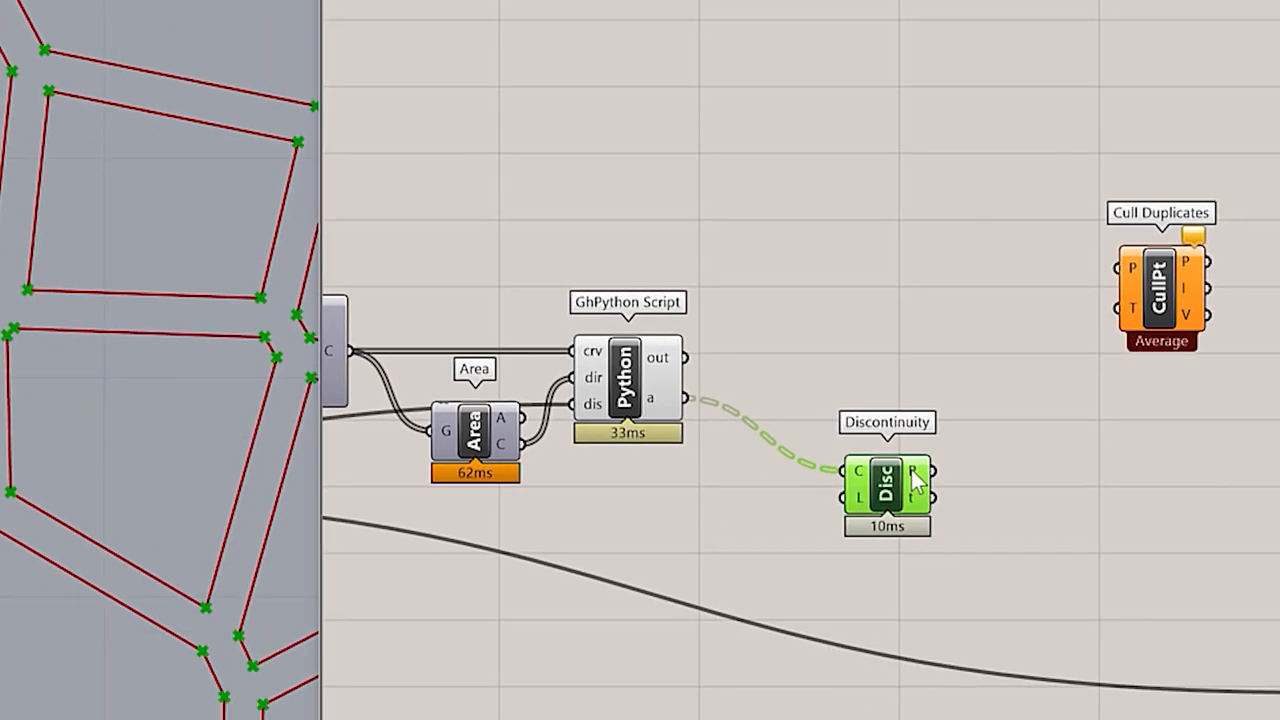
mouse_move(1240, 330)
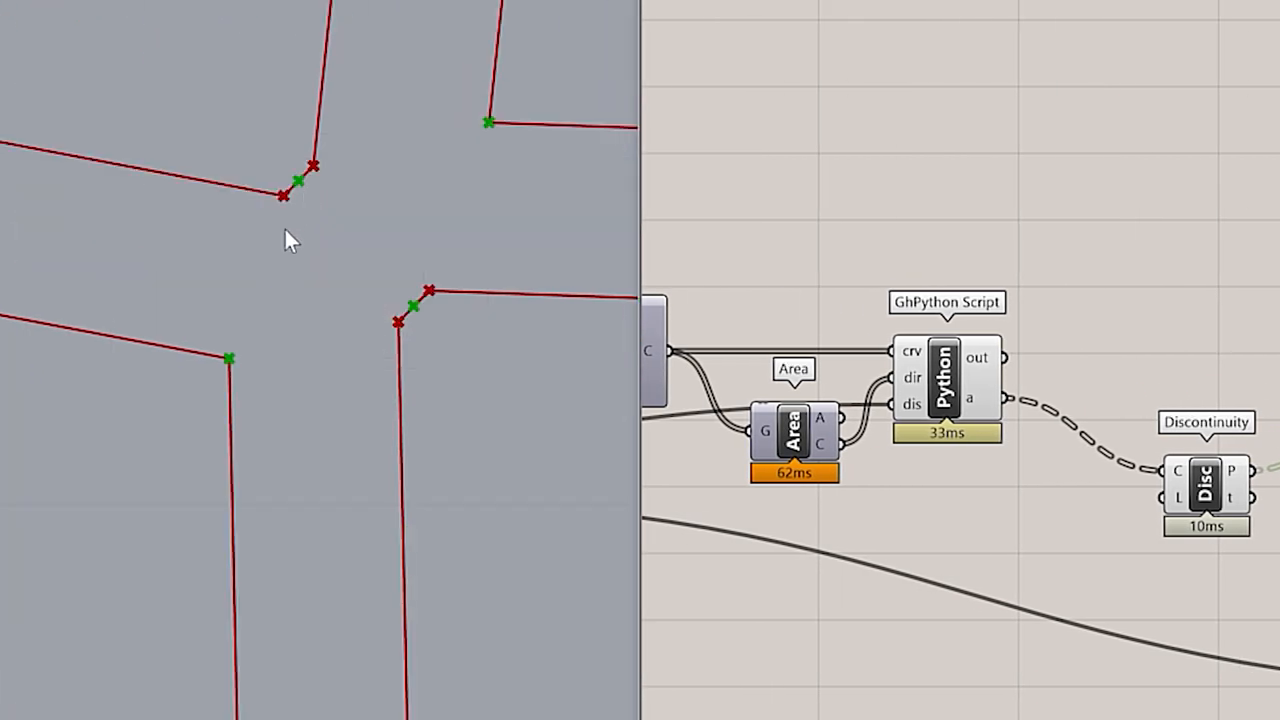
mouse_move(322, 184)
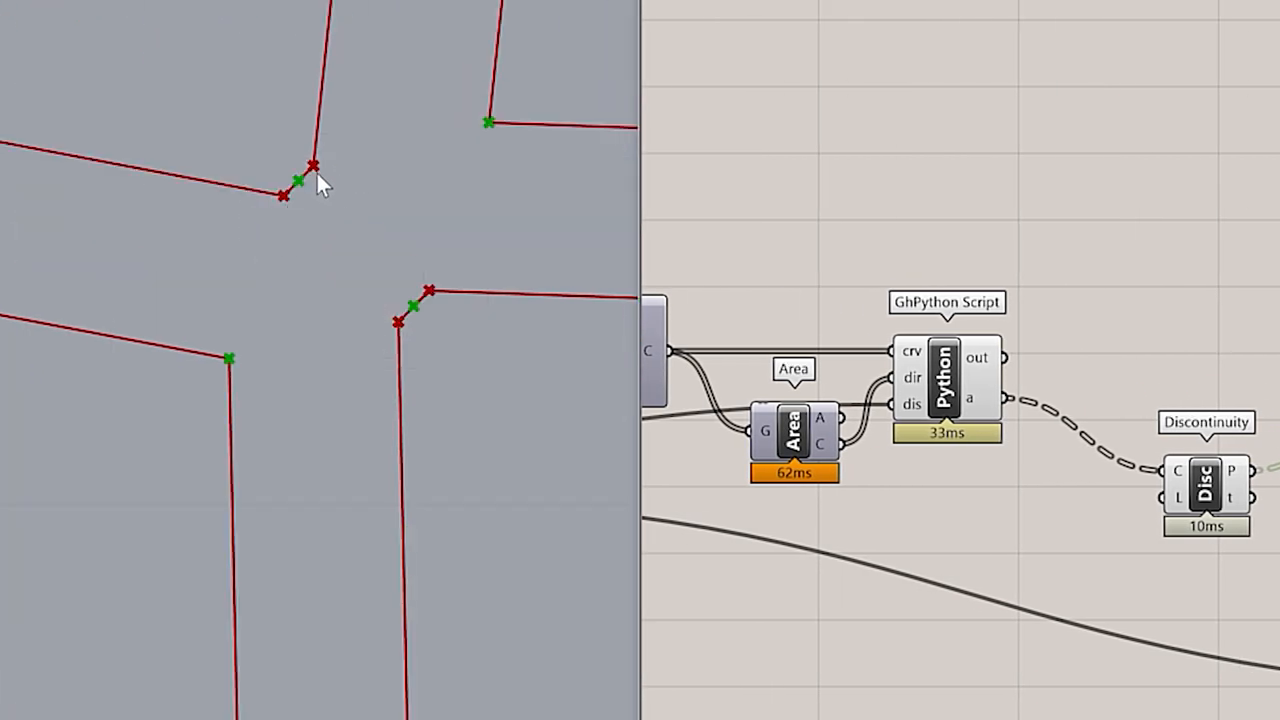
mouse_move(300, 196)
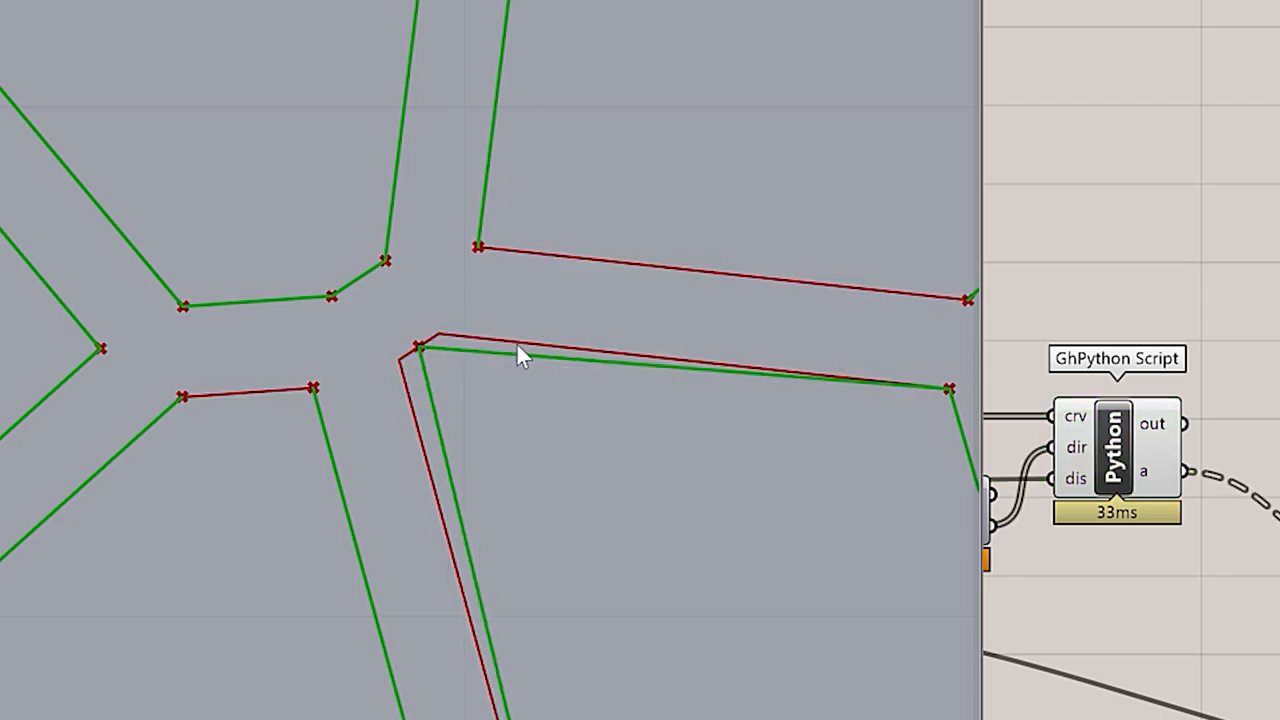
mouse_move(480, 418)
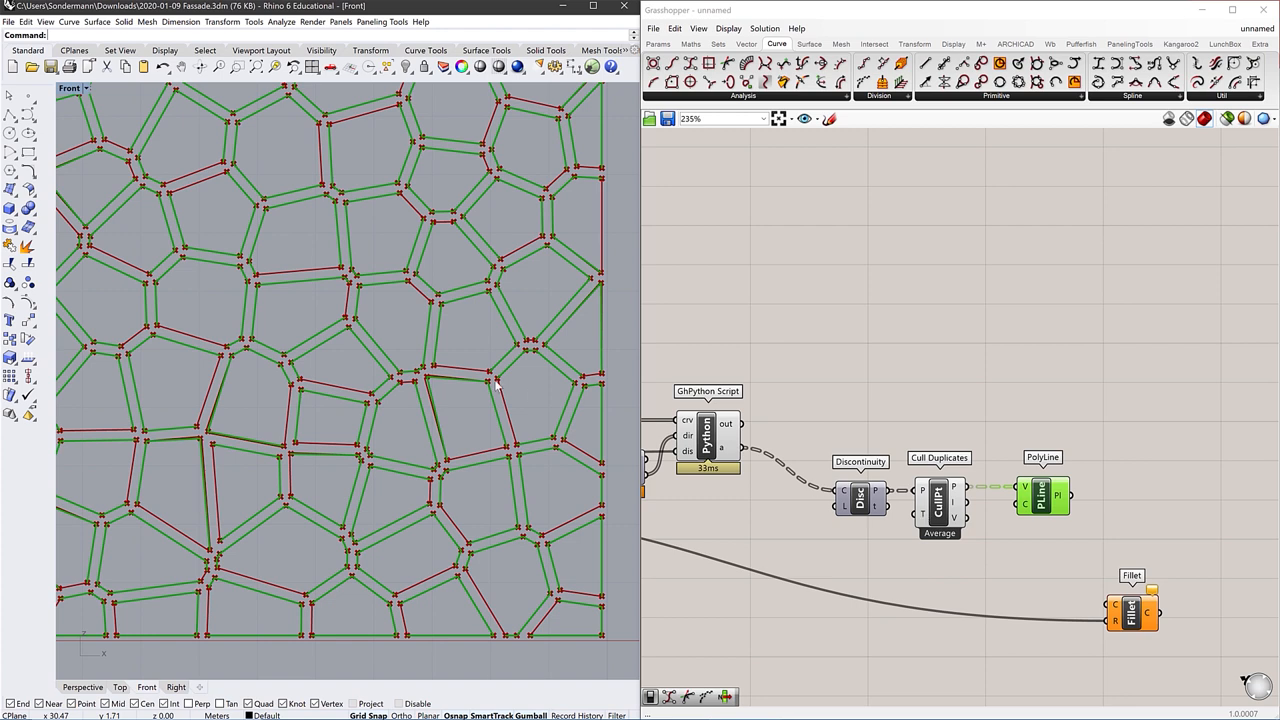
mouse_move(450, 384)
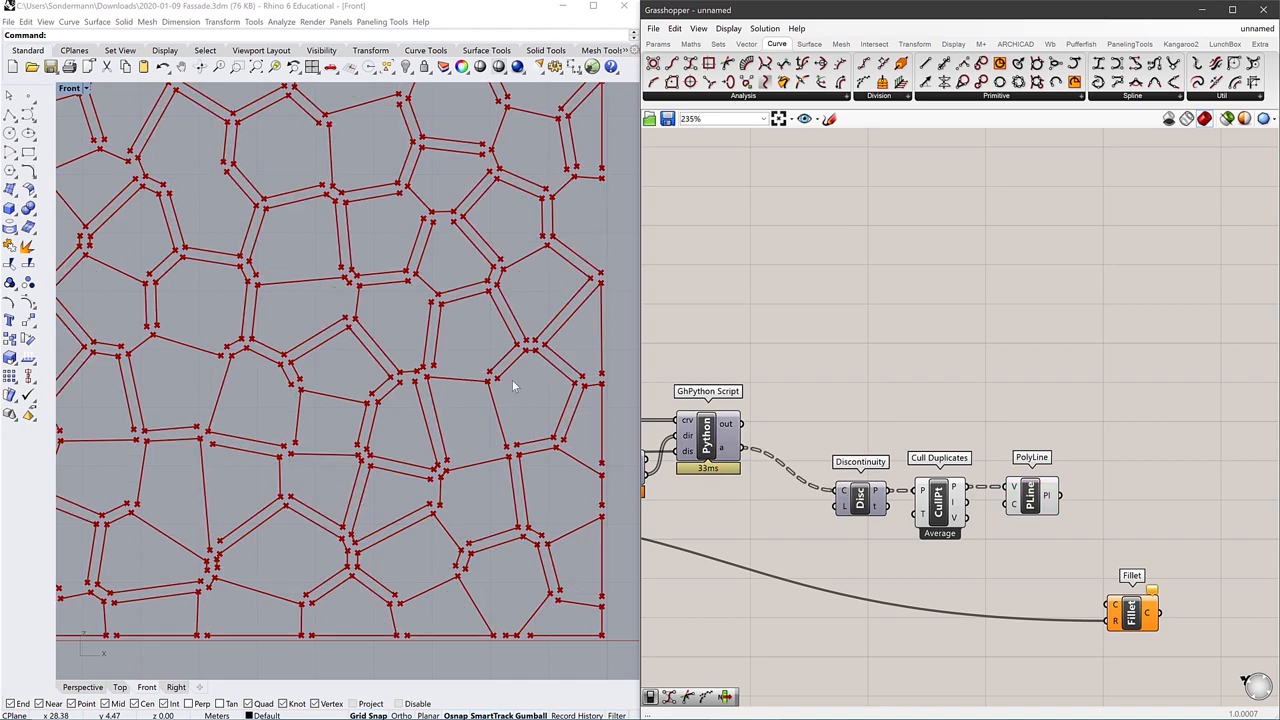
Step: Toggle the Fillet component's Preview so only the rounded cell outlines show in the viewport
right_click(1016, 496)
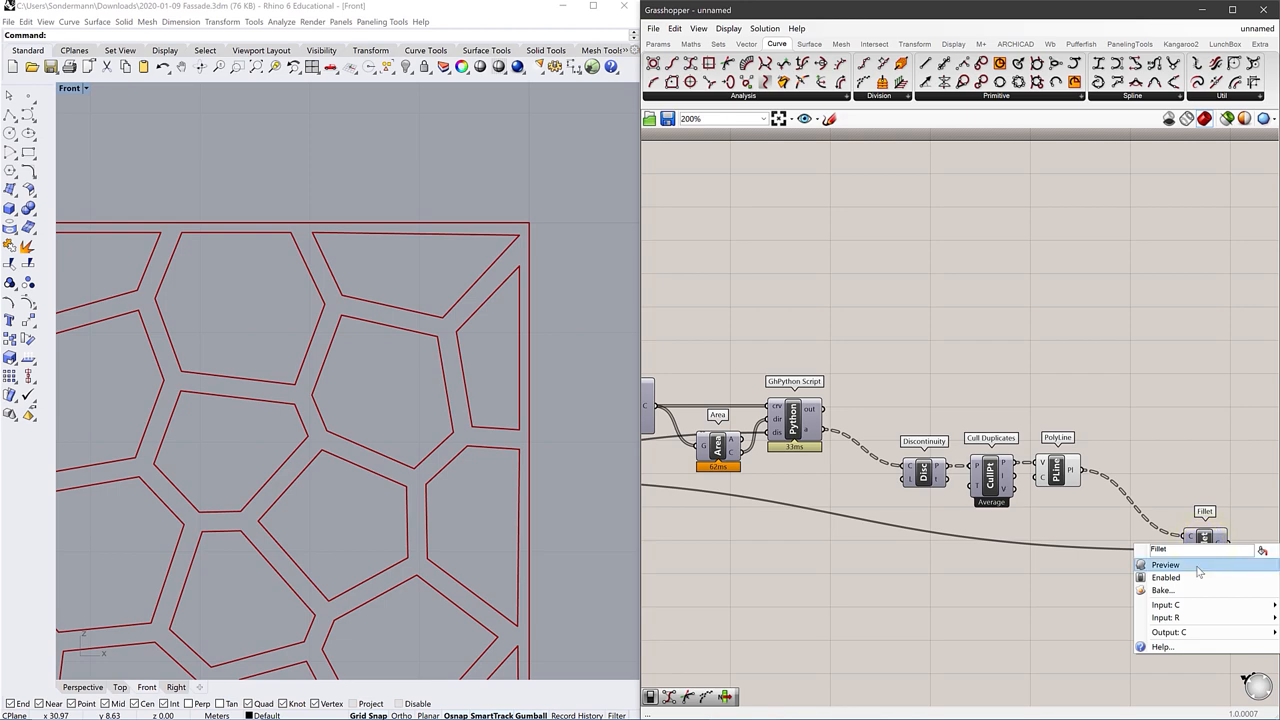
click(1164, 564)
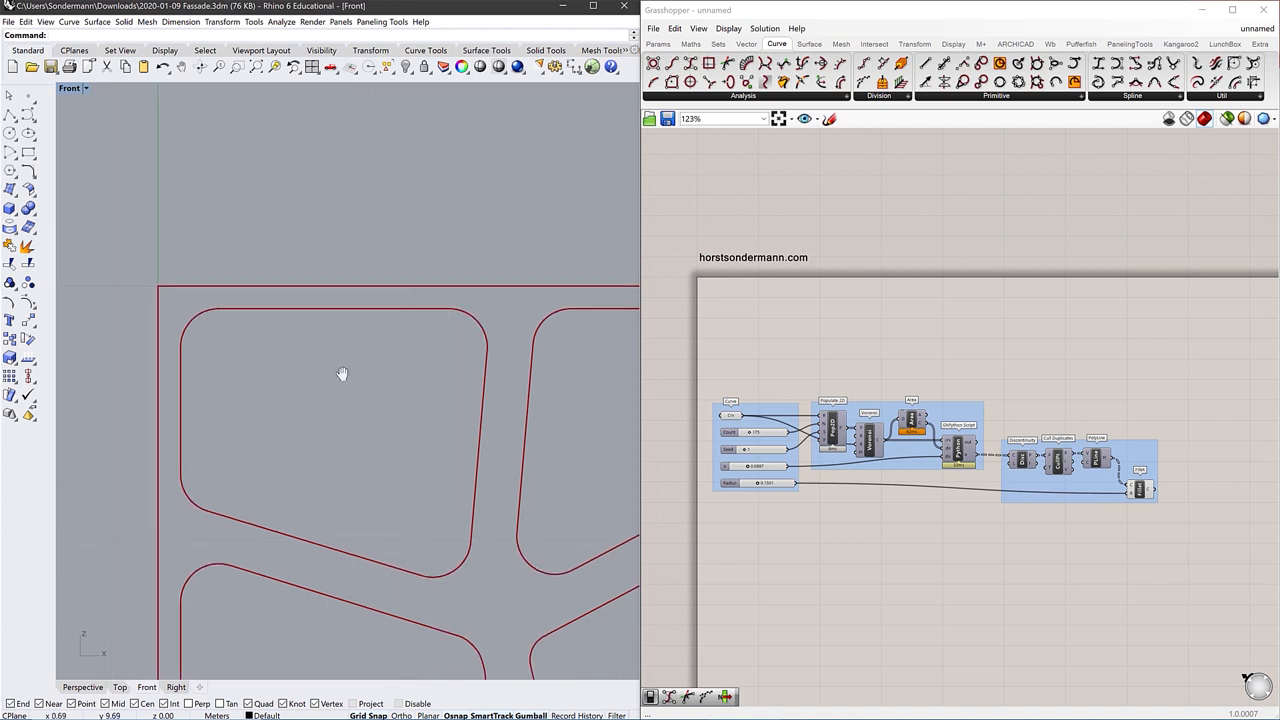
mouse_move(358, 320)
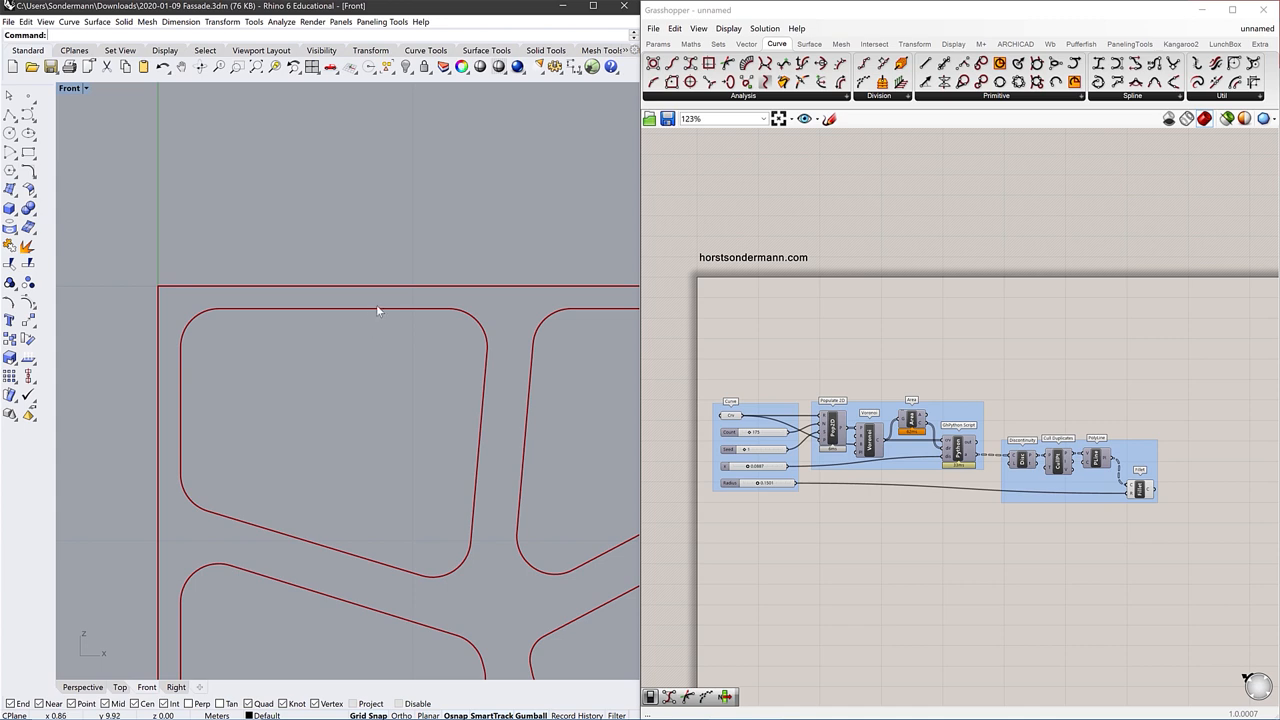
mouse_move(300, 338)
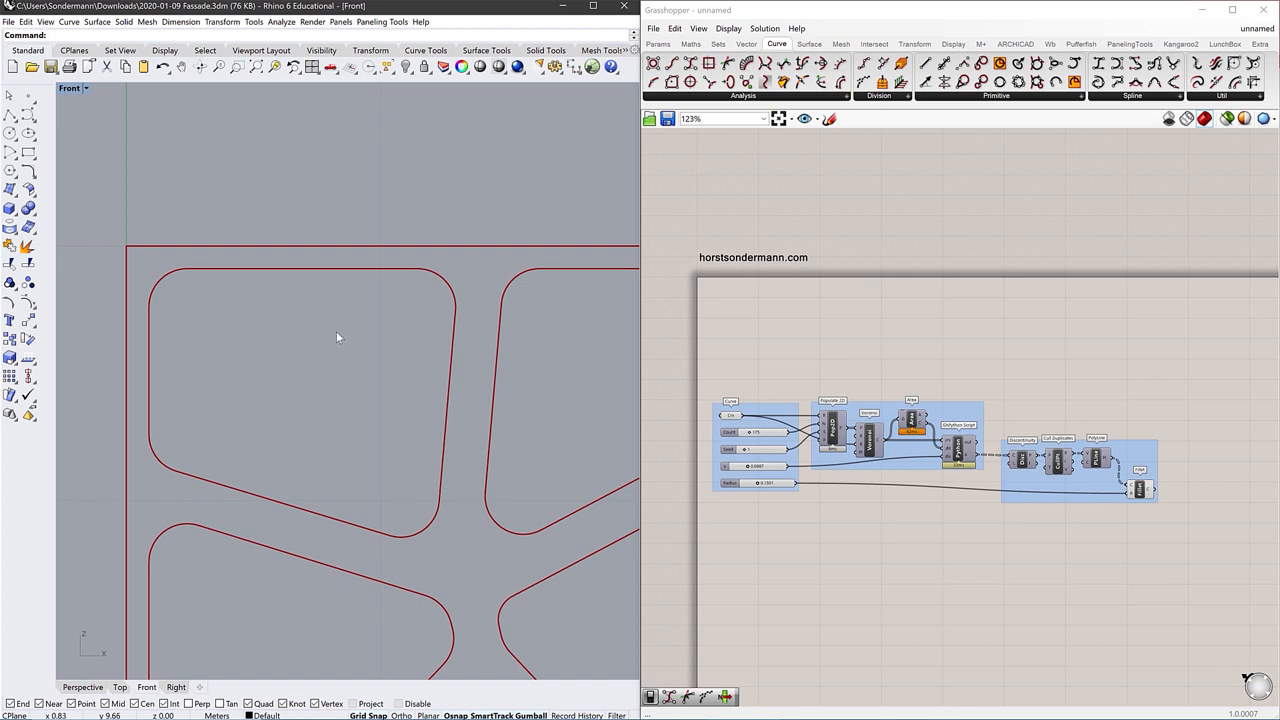
mouse_move(132, 328)
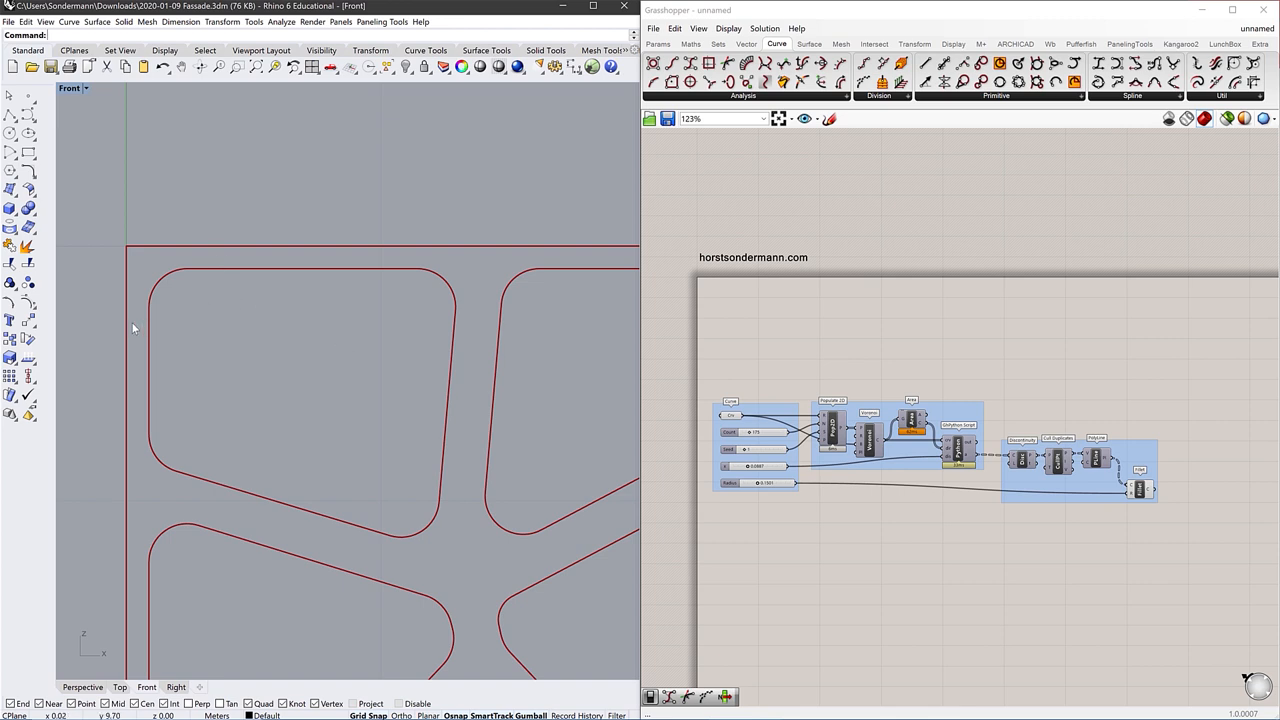
mouse_move(326, 324)
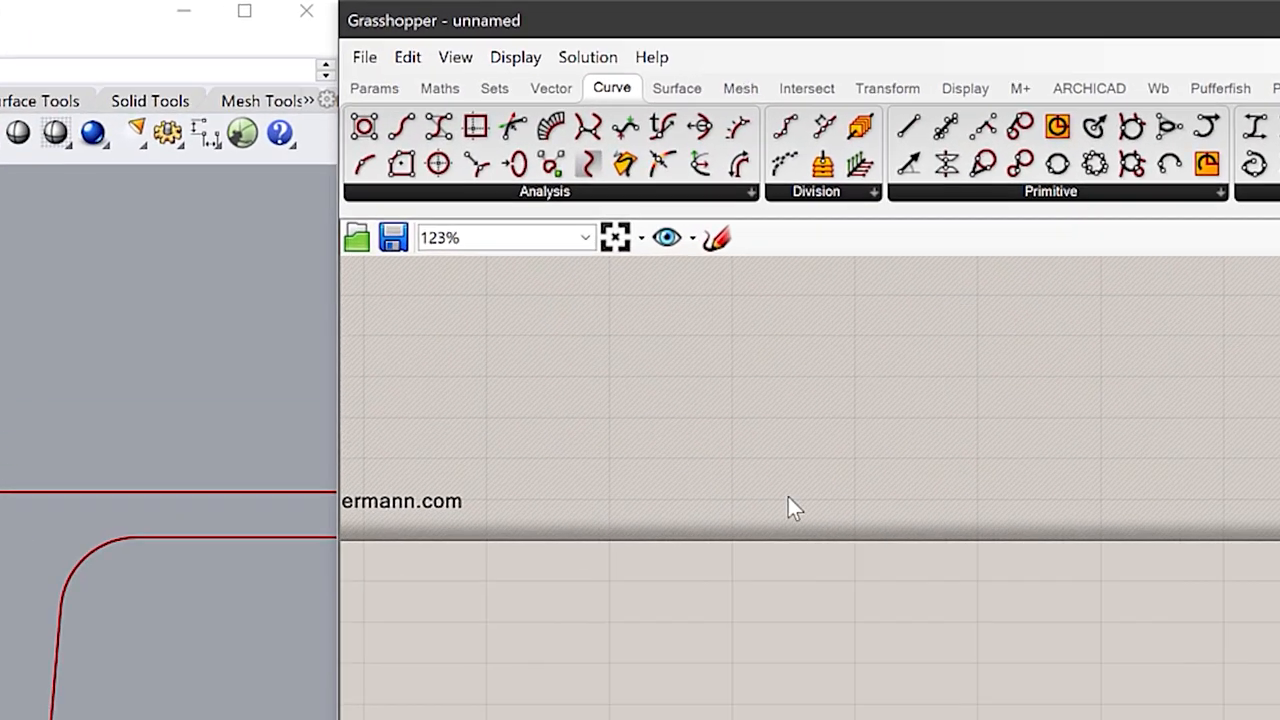
Step: Add a Scale NU component on the filleted outlines with a new 0.900 scale factor slider
click(888, 88)
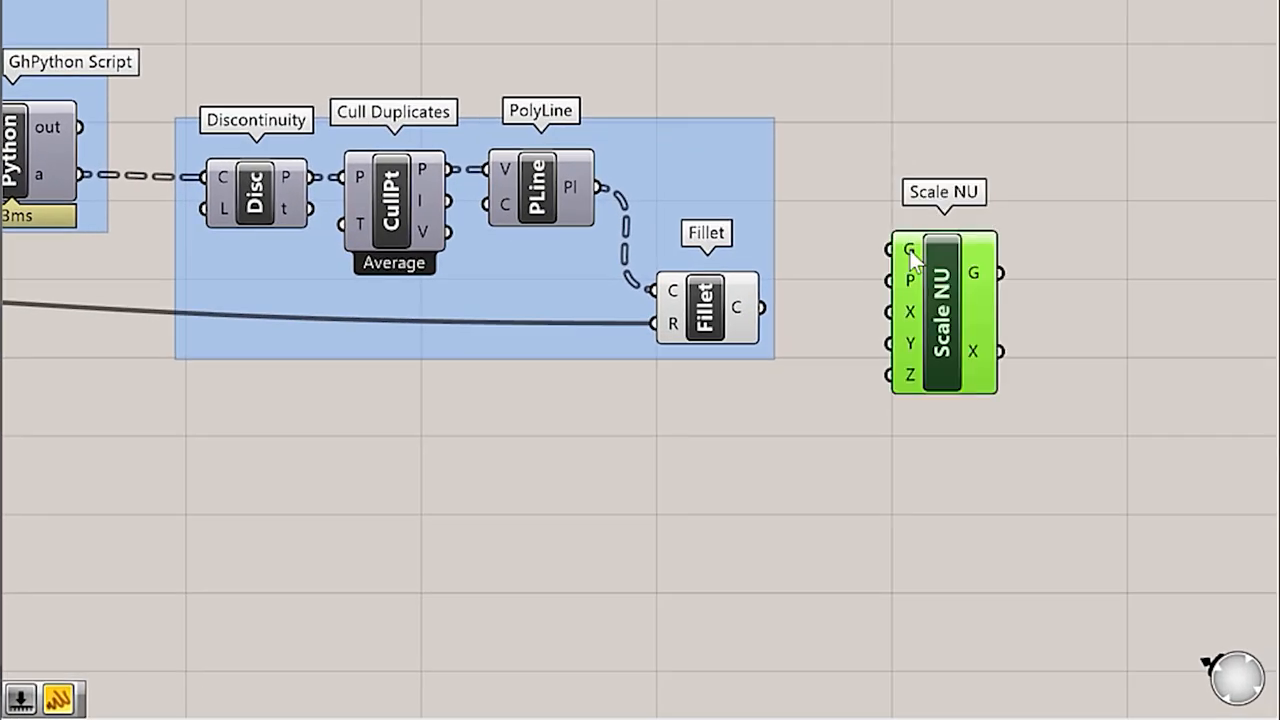
mouse_move(908, 248)
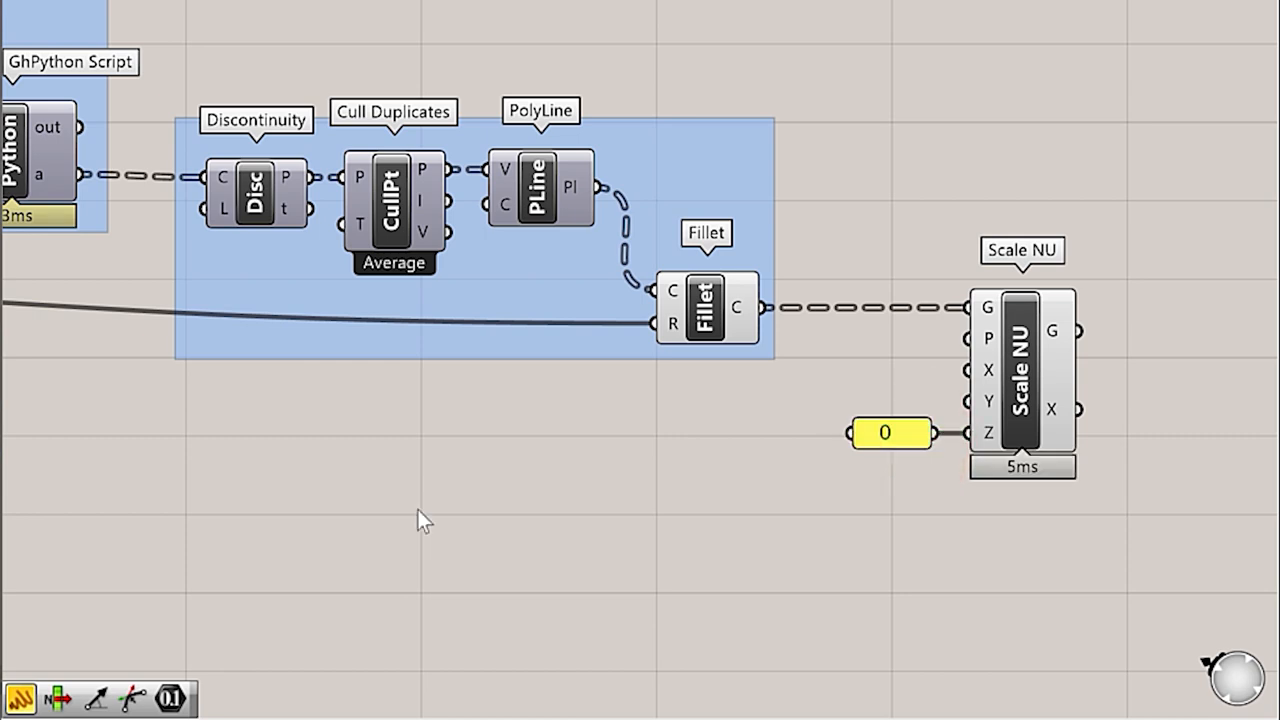
mouse_move(416, 516)
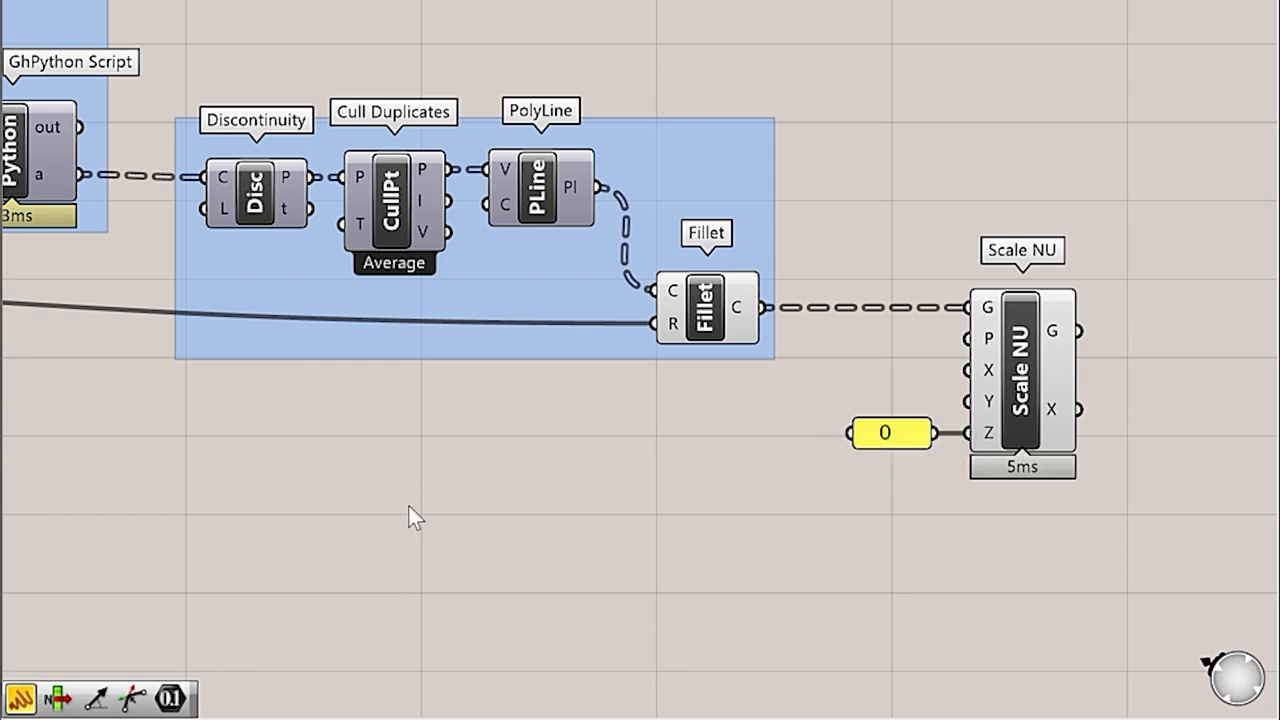
double_click(416, 516)
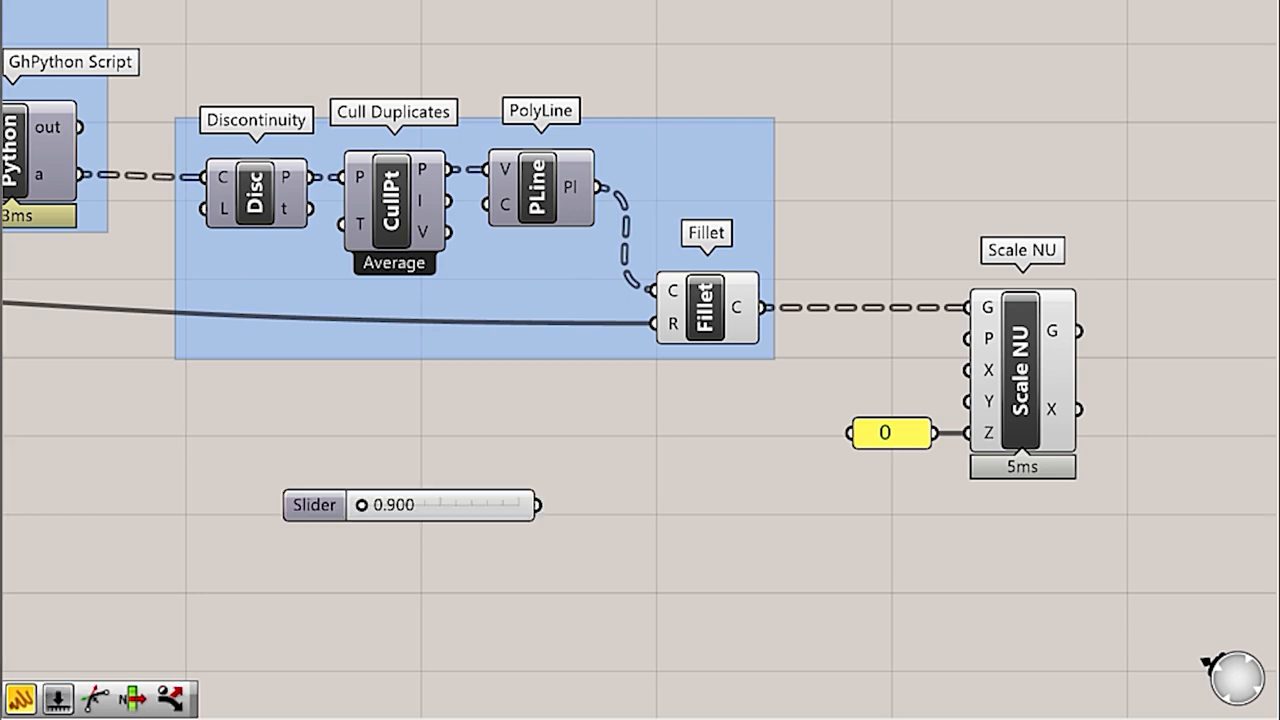
click(438, 516)
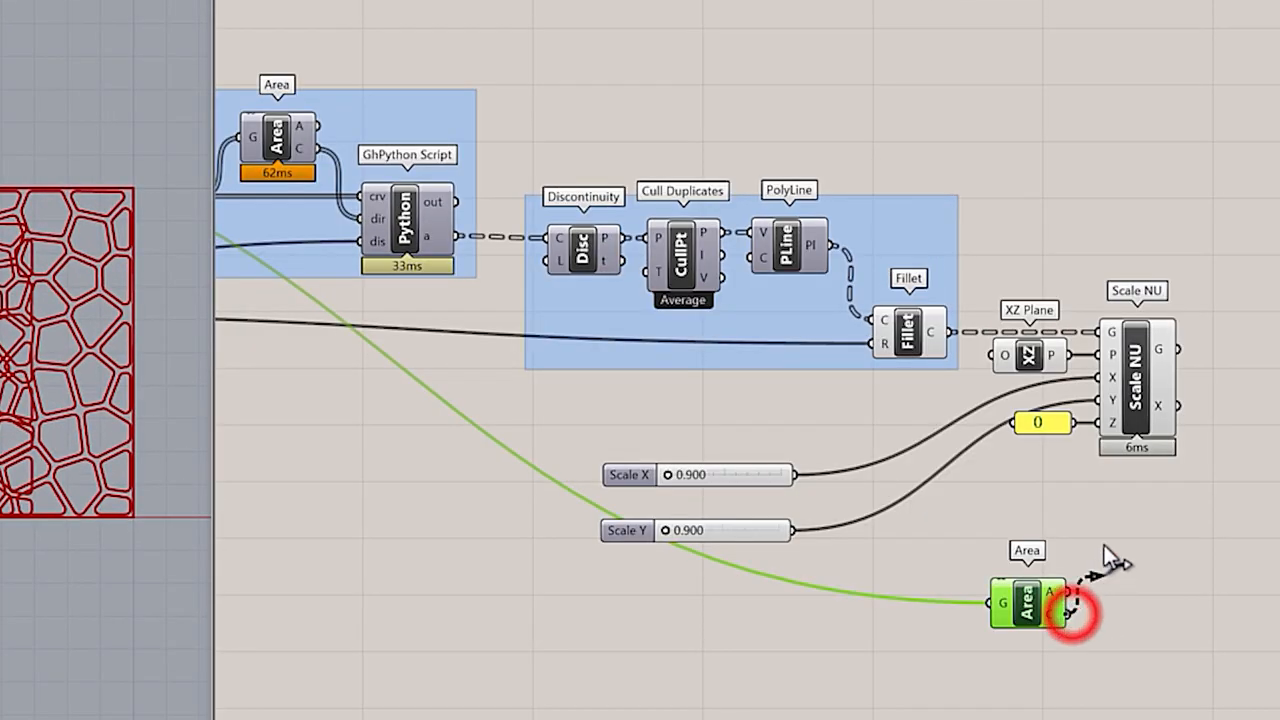
Step: Use the Area centroids as the Scale NU origin and move the Scale X/Y sliders into the inputs group
drag(1070, 604, 1004, 356)
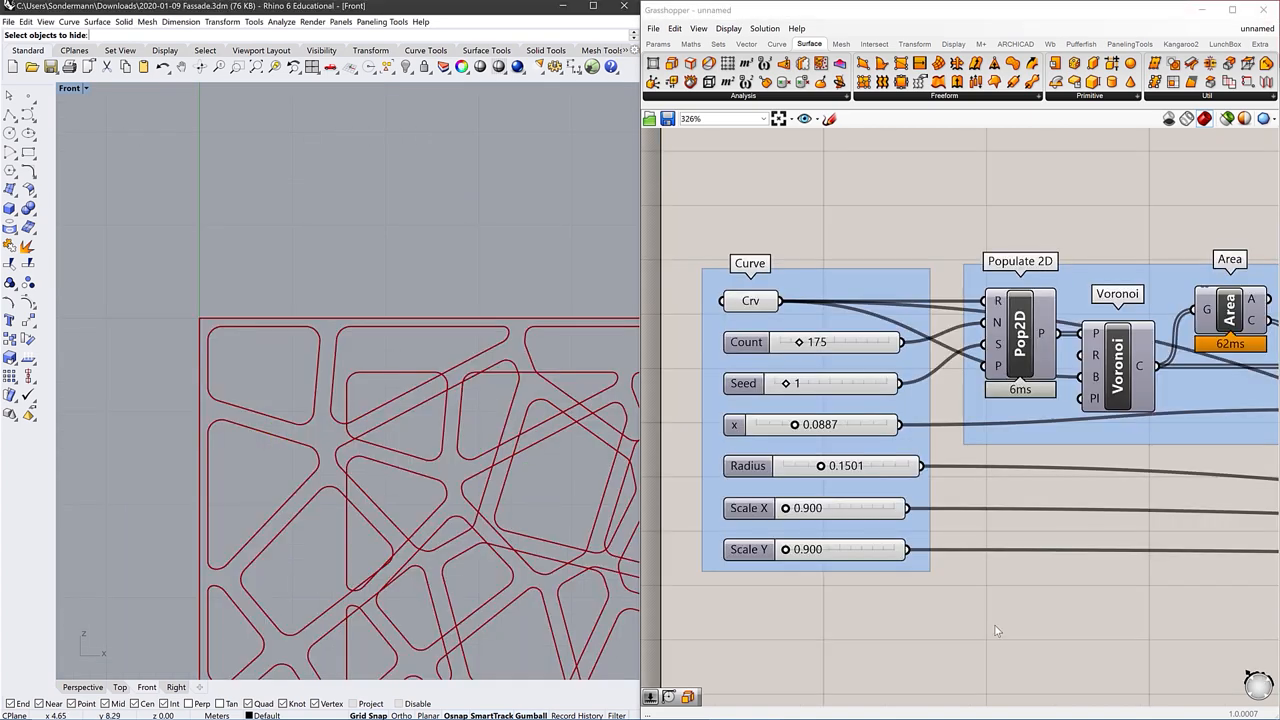
scroll(down, 3)
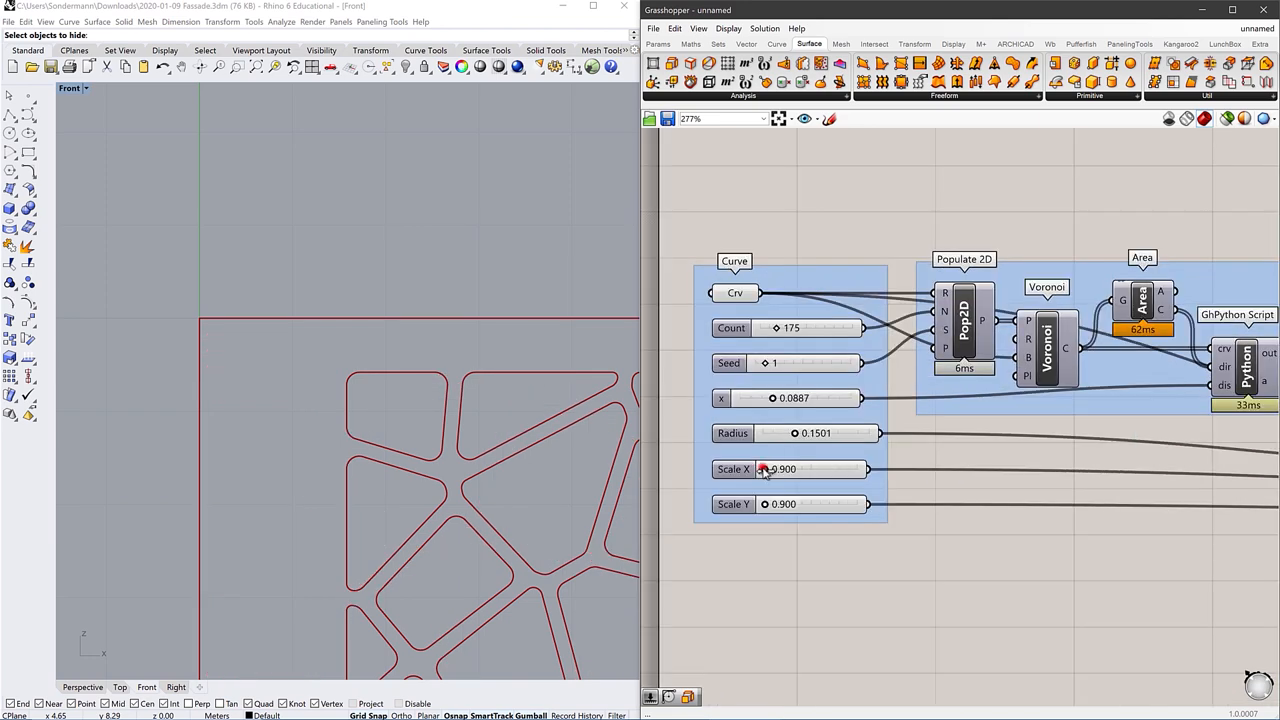
drag(762, 468, 840, 468)
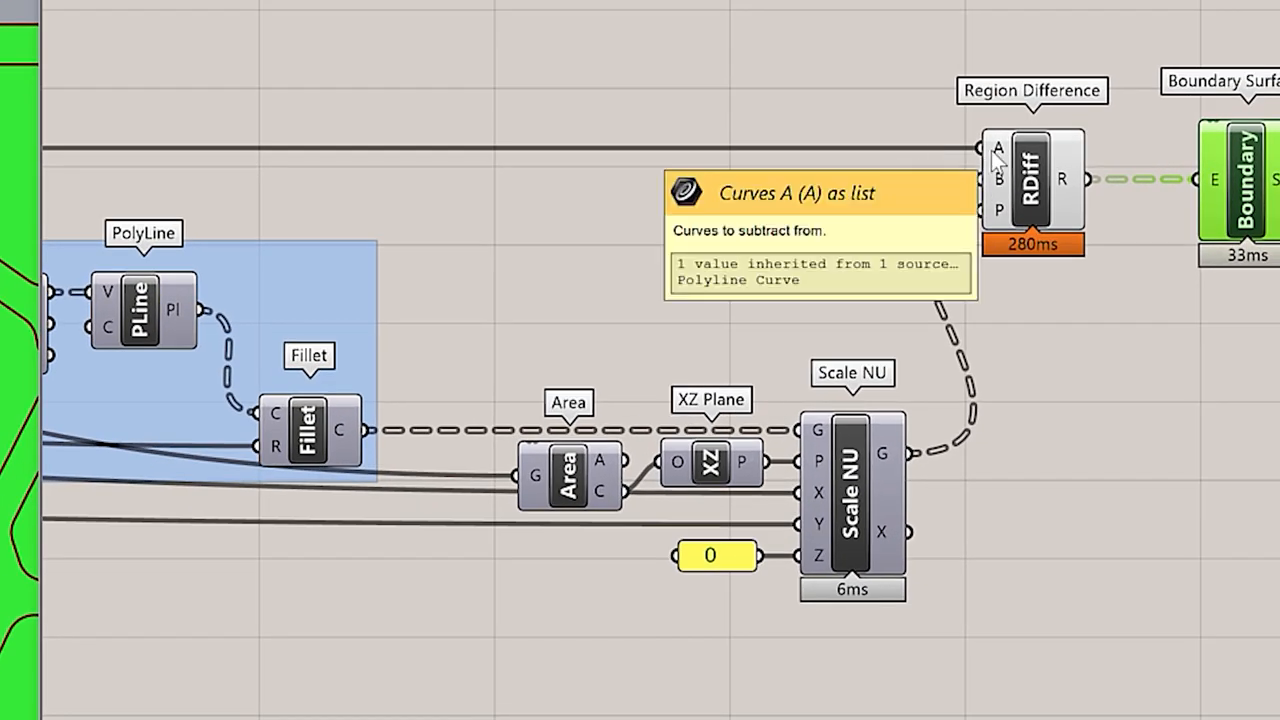
mouse_move(990, 206)
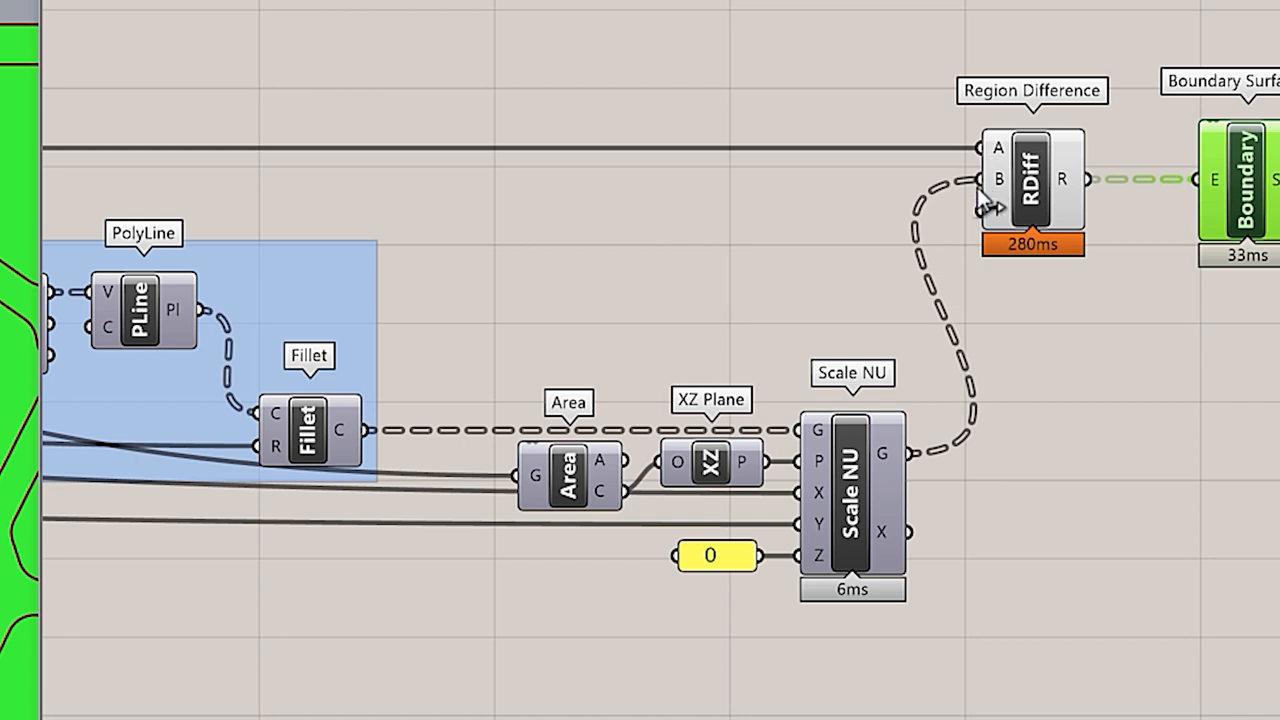
mouse_move(998, 180)
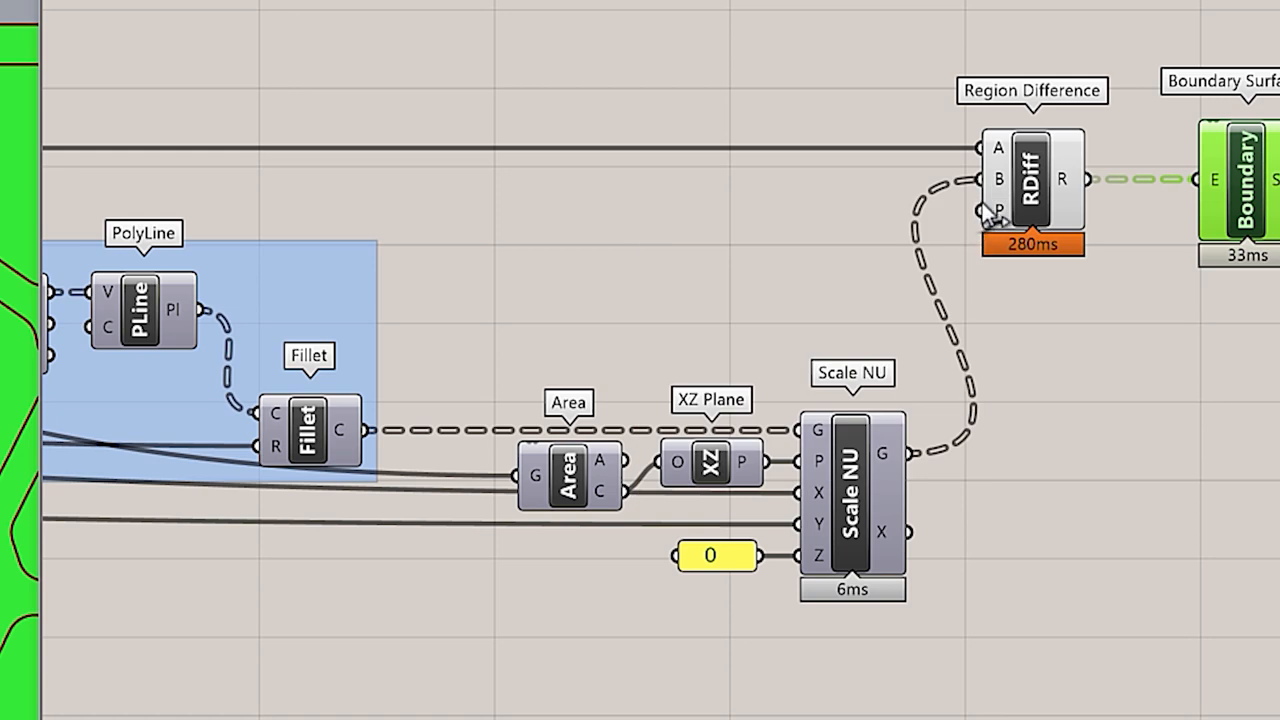
mouse_move(1004, 184)
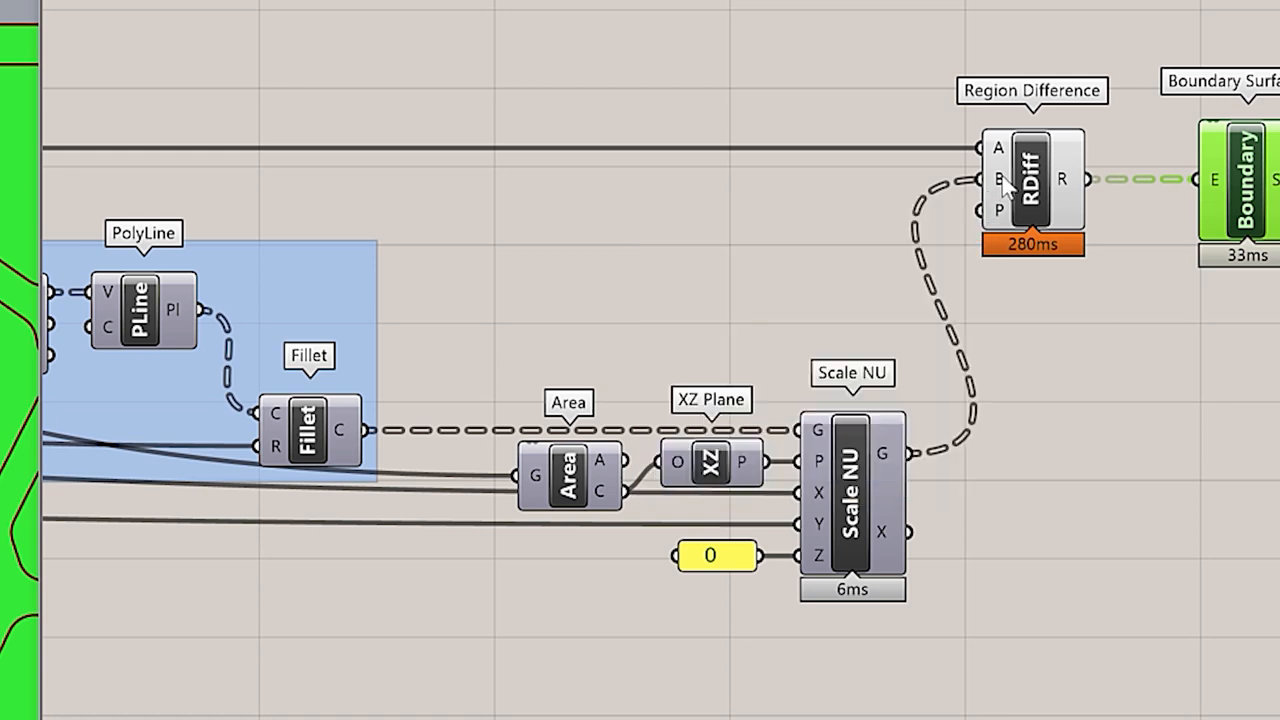
Step: Adjust the options on Region Difference's B input carrying the shrunken cell curves
right_click(998, 180)
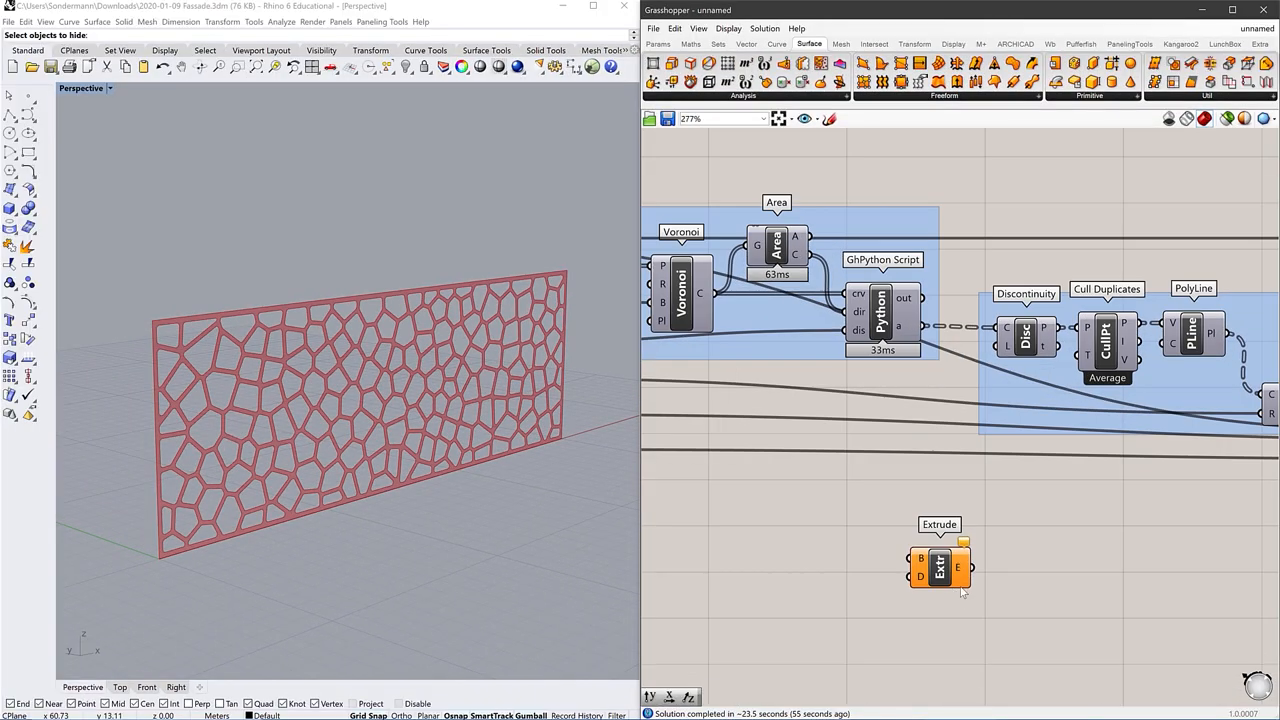
Step: Place an Extrude component to thicken the perforated boundary surface along Unit Y
click(746, 44)
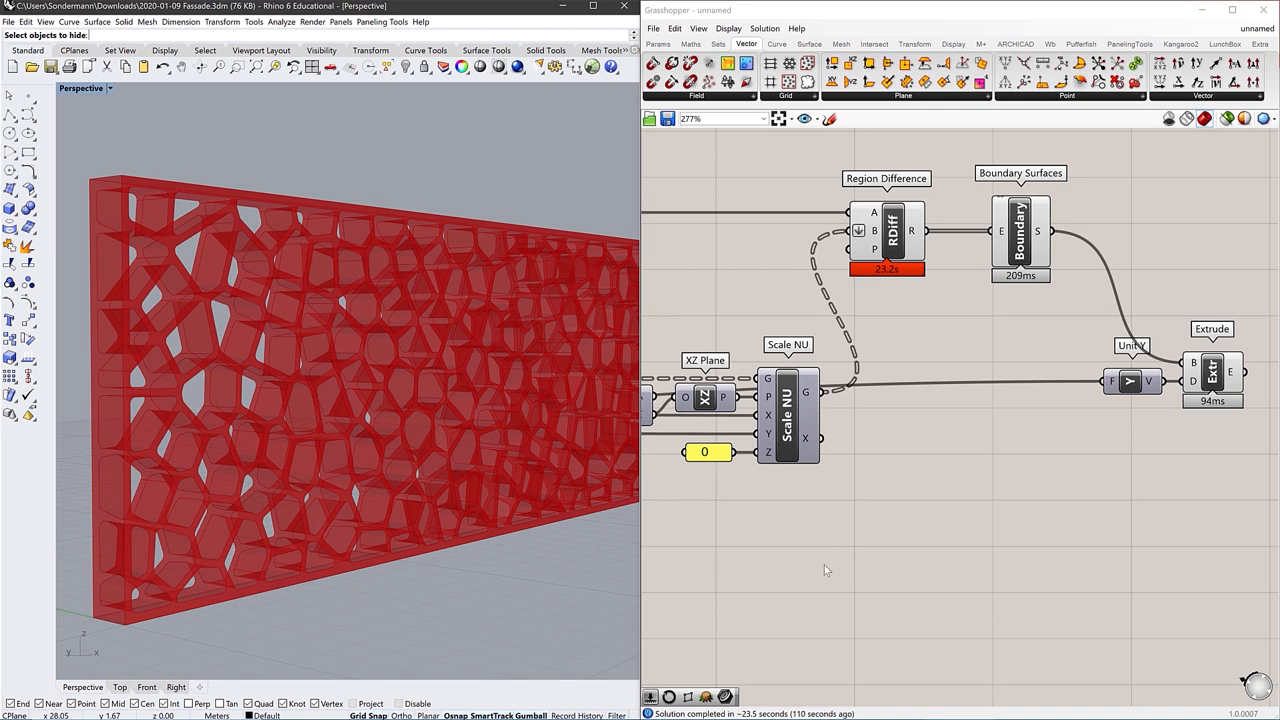
mouse_move(784, 560)
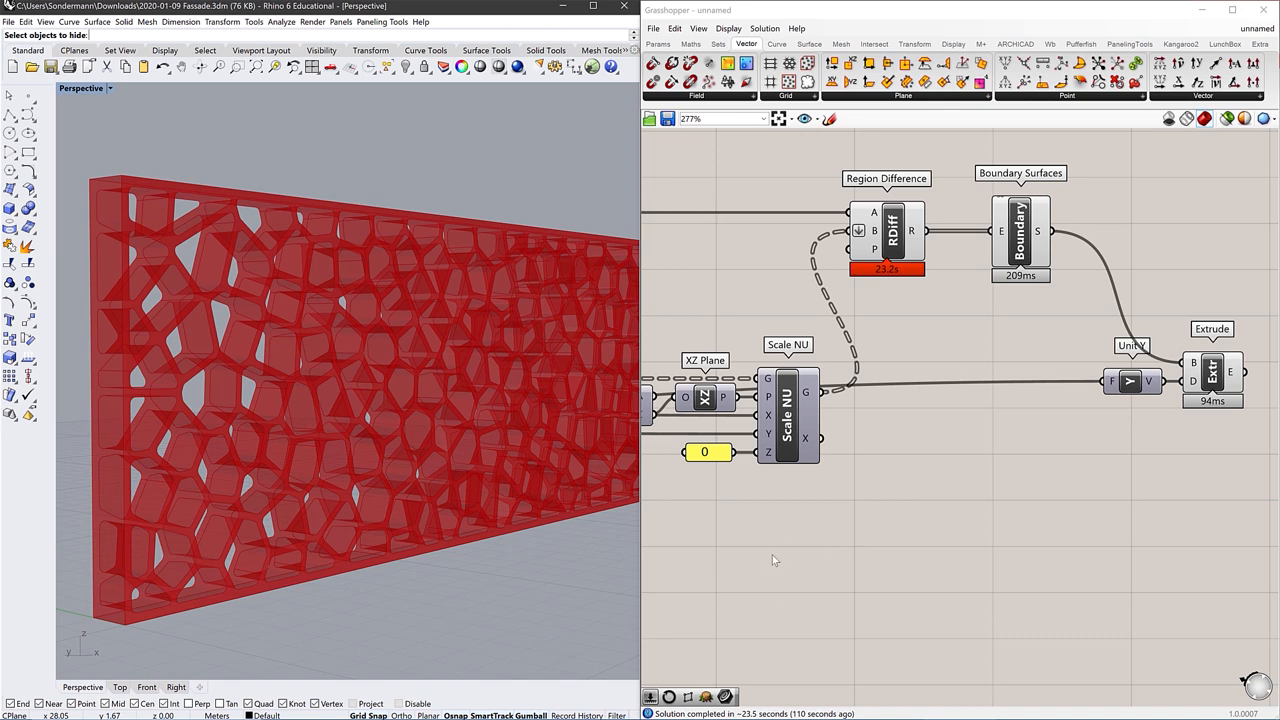
mouse_move(770, 530)
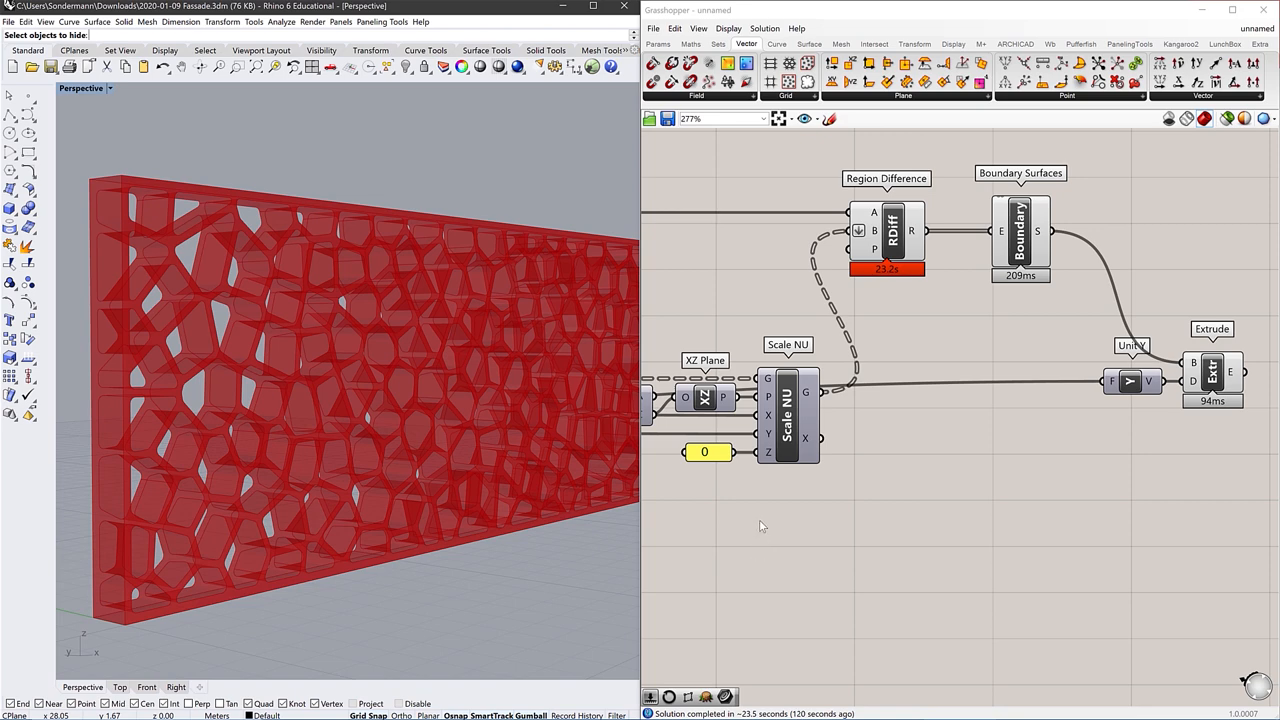
mouse_move(798, 558)
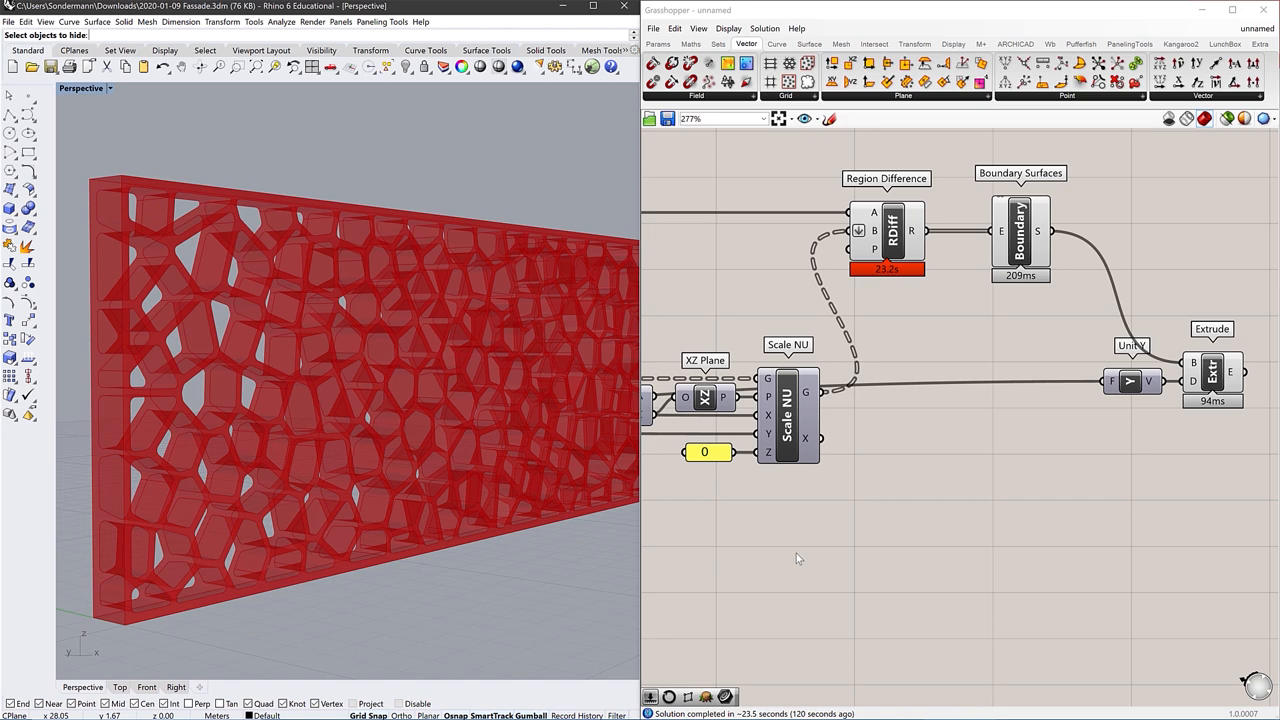
mouse_move(838, 562)
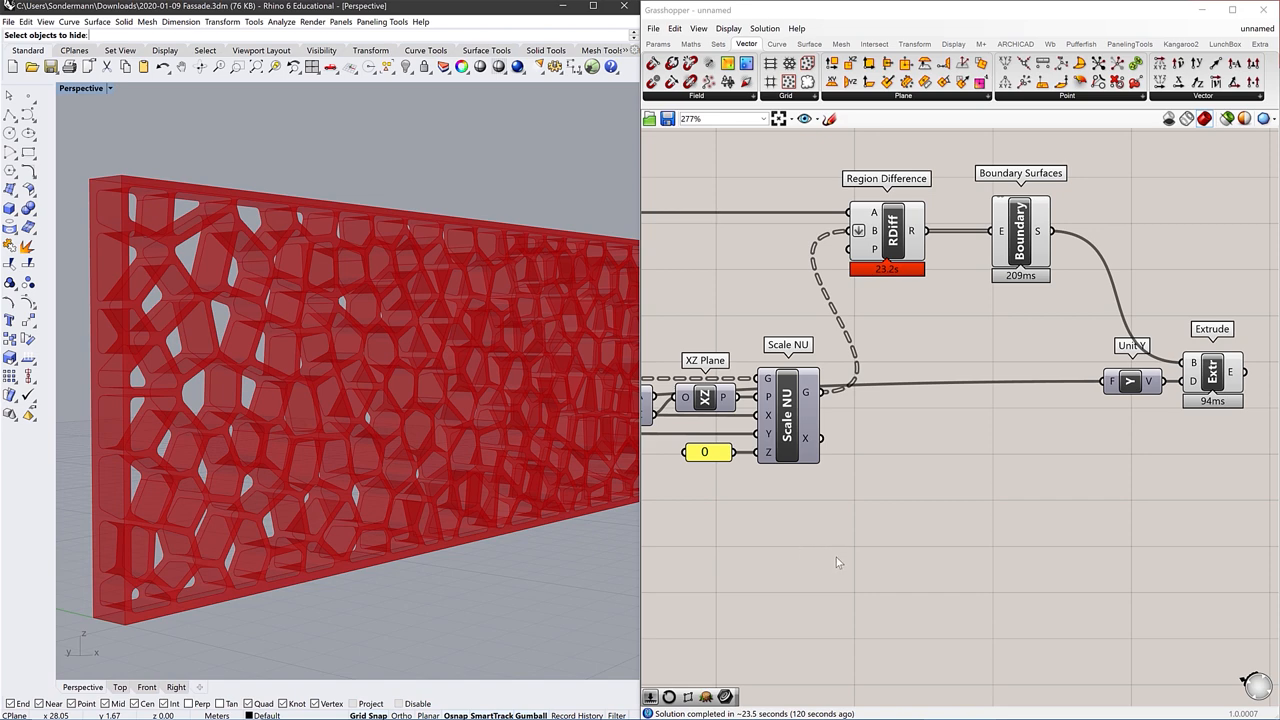